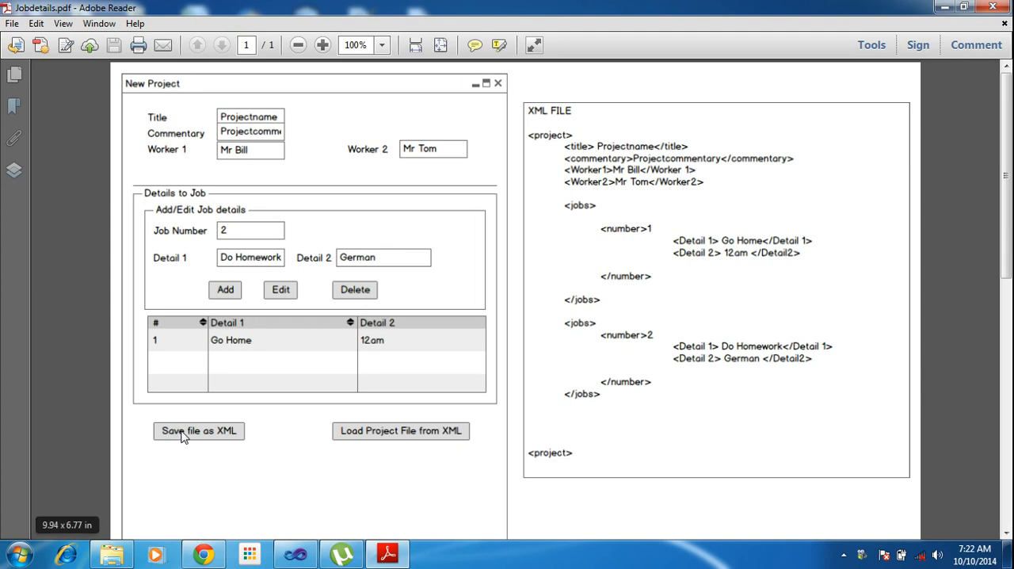
mouse_move(230, 424)
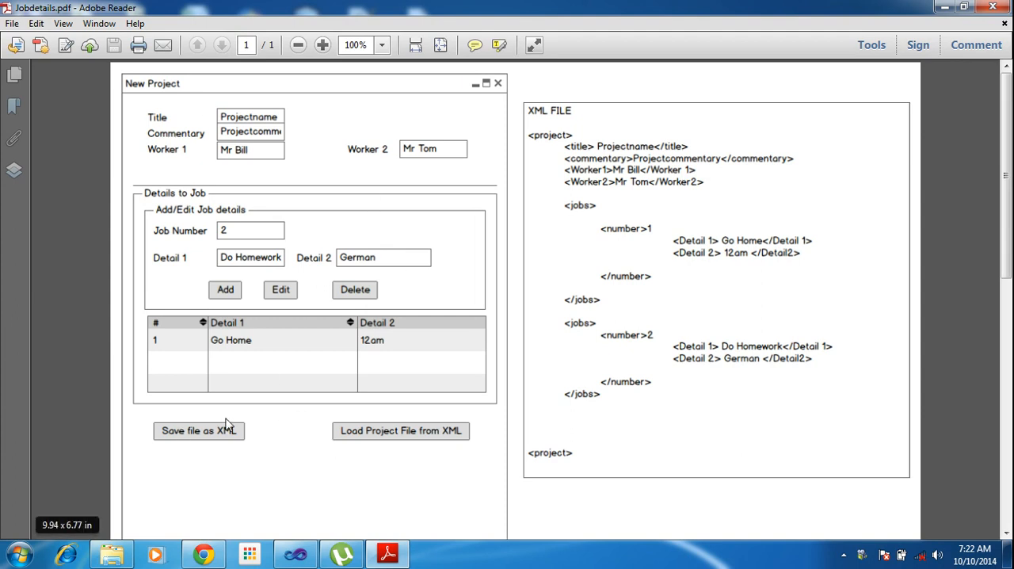
mouse_move(599, 484)
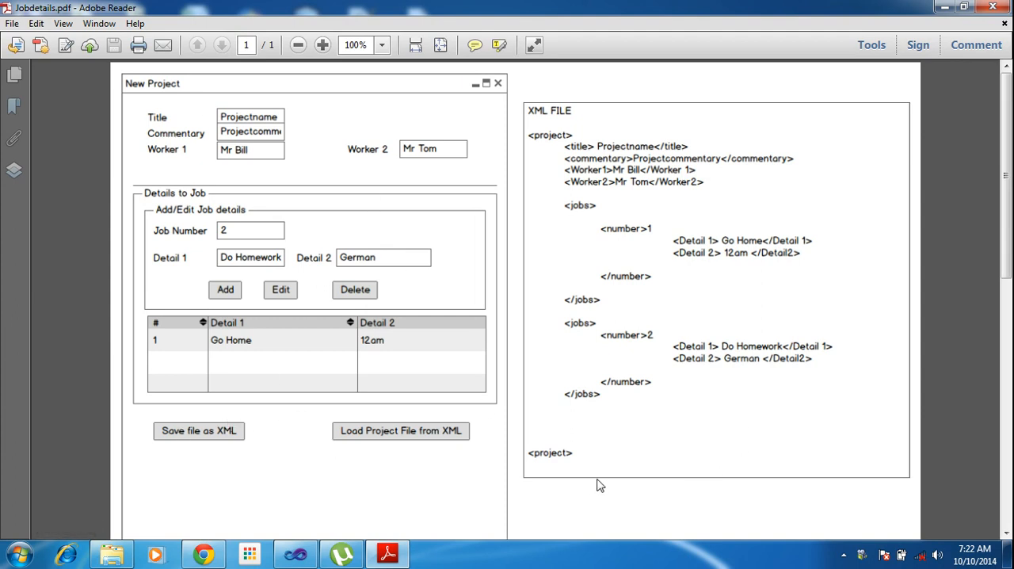
mouse_move(695, 232)
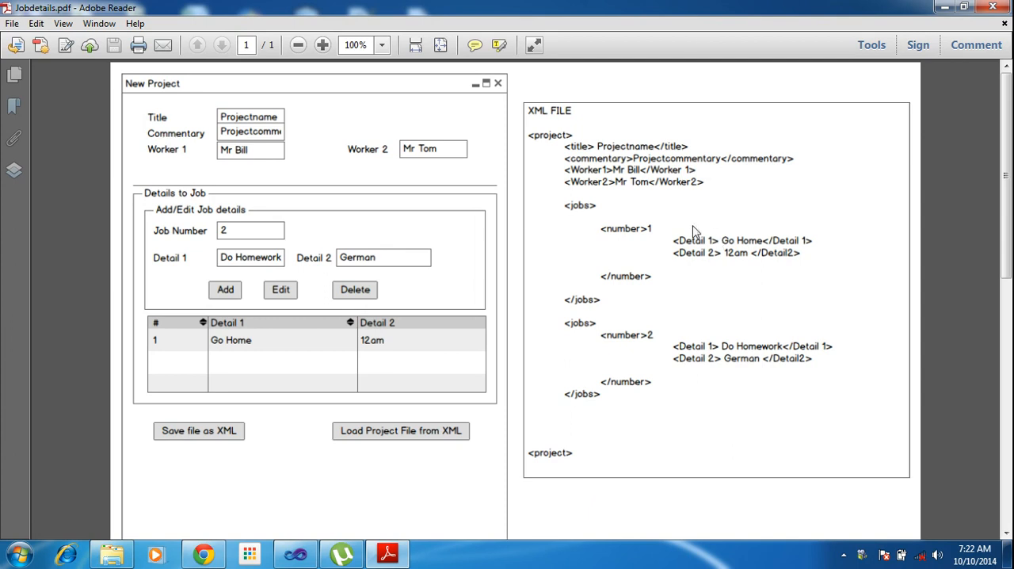
mouse_move(224, 168)
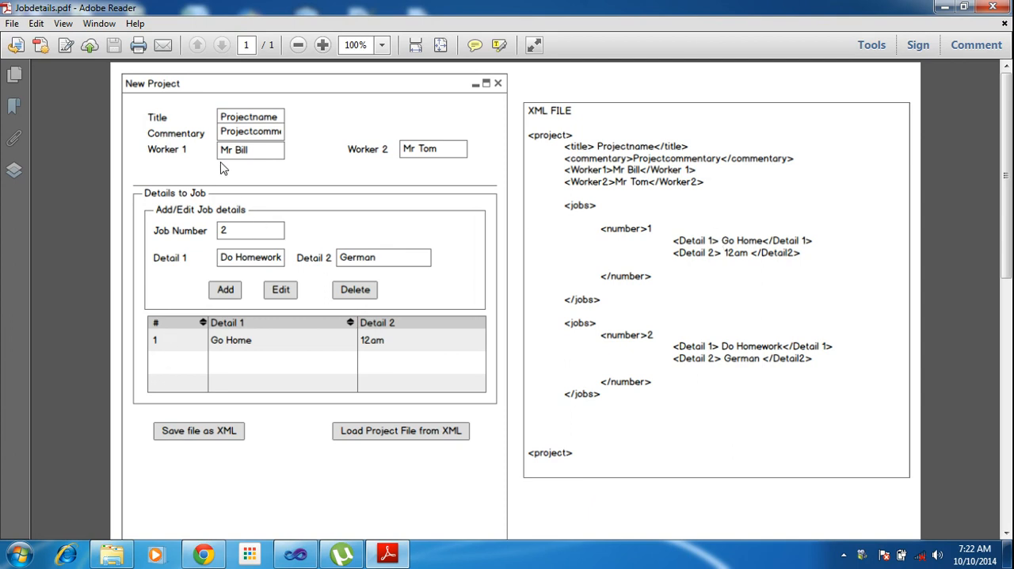
mouse_move(467, 406)
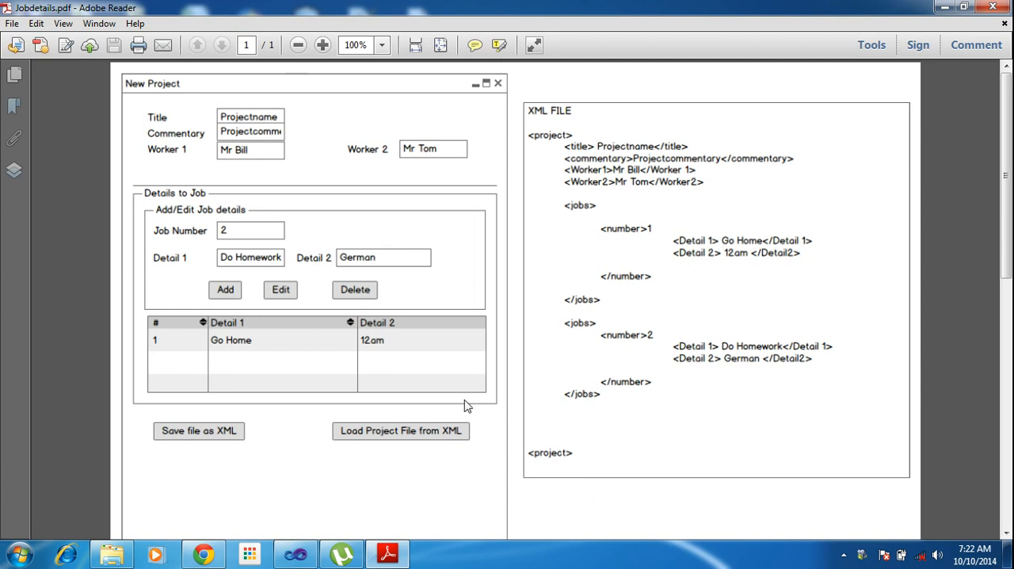
mouse_move(190, 129)
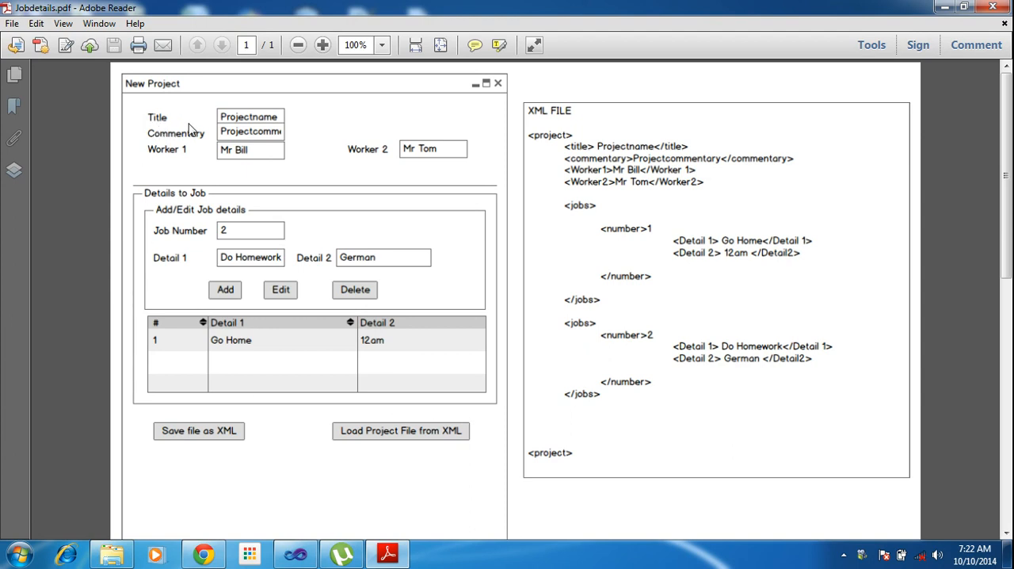
mouse_move(252, 119)
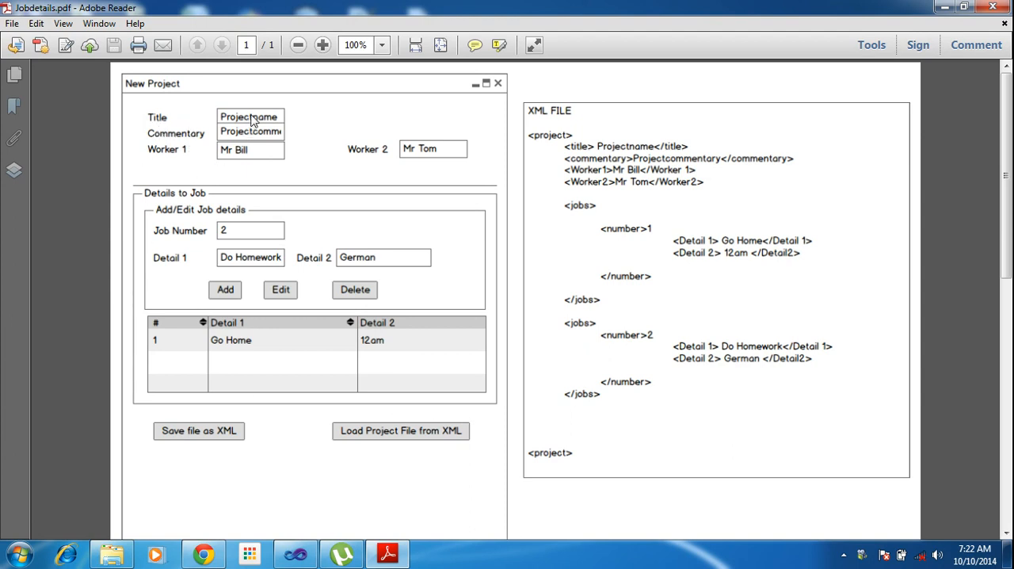
mouse_move(270, 141)
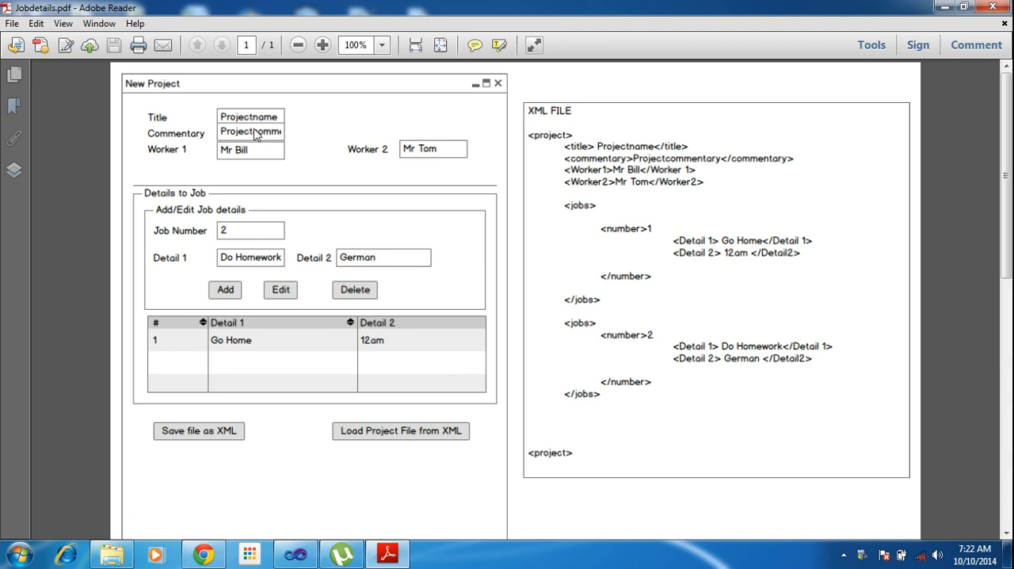
mouse_move(189, 430)
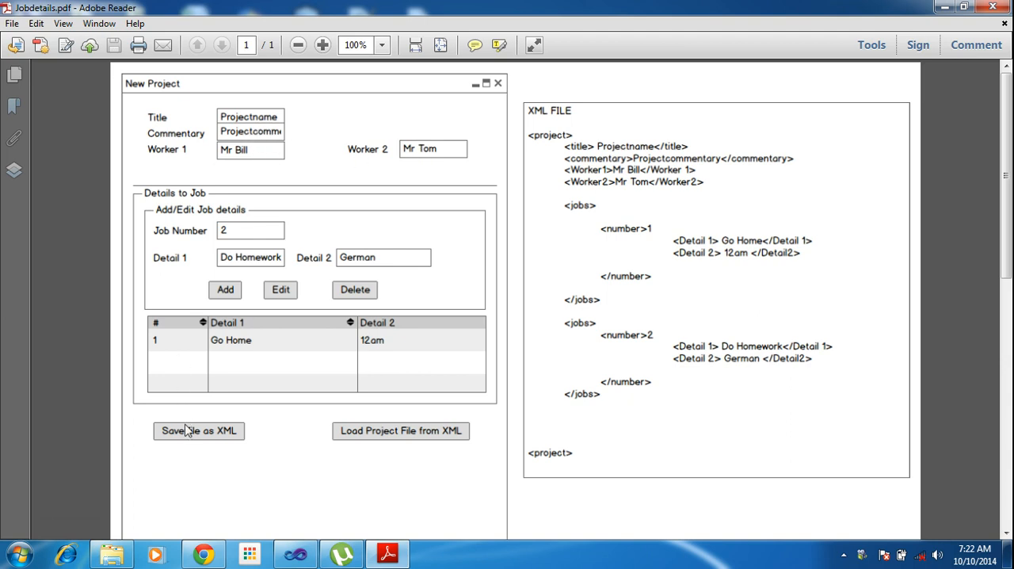
mouse_move(300, 145)
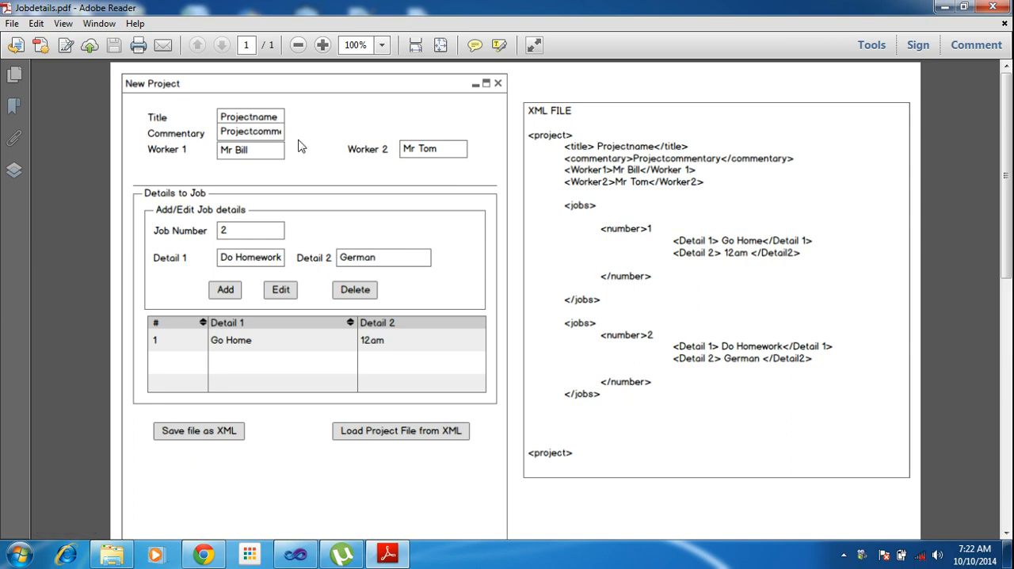
mouse_move(638, 172)
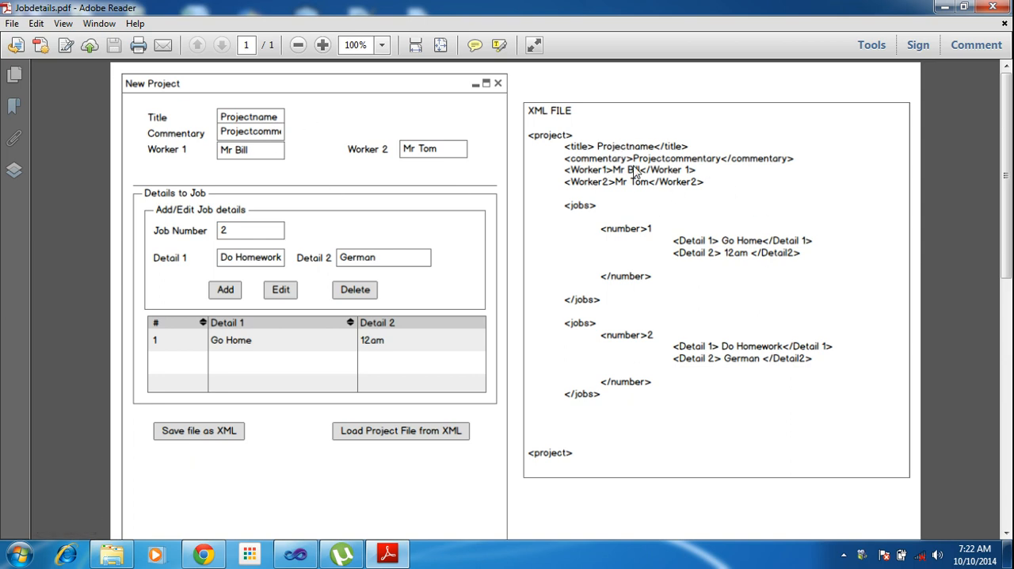
mouse_move(220, 362)
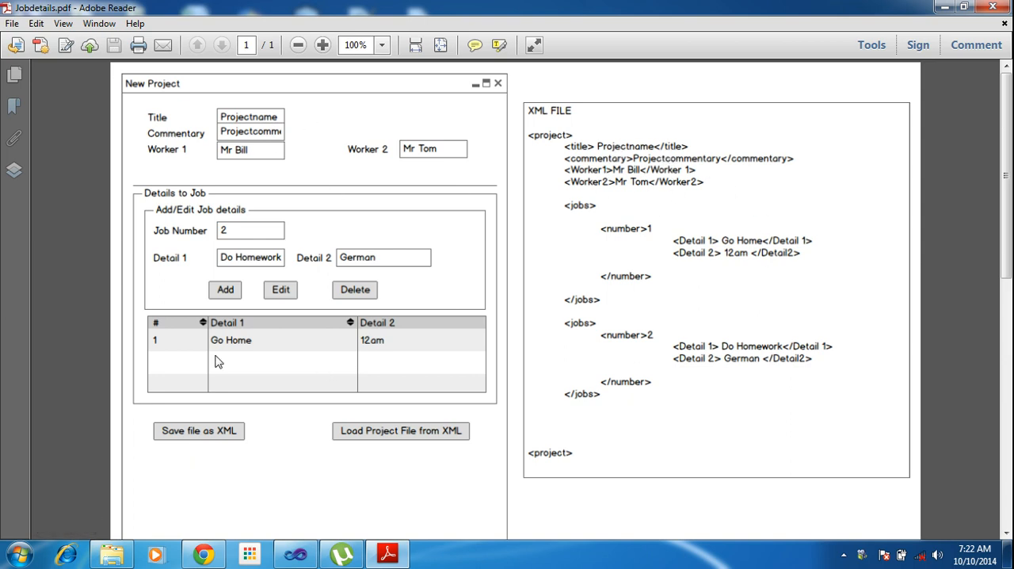
mouse_move(638, 338)
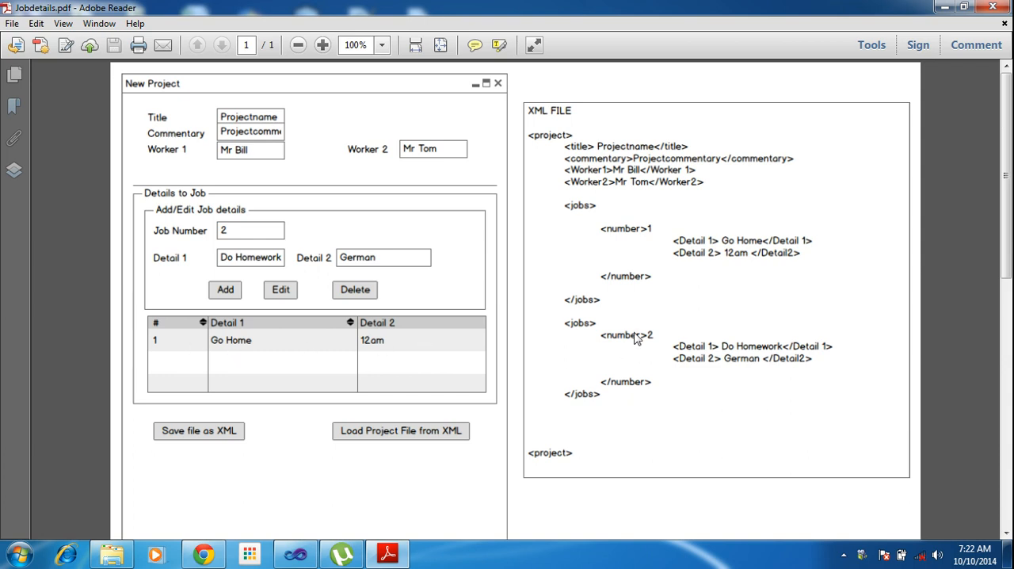
mouse_move(634, 311)
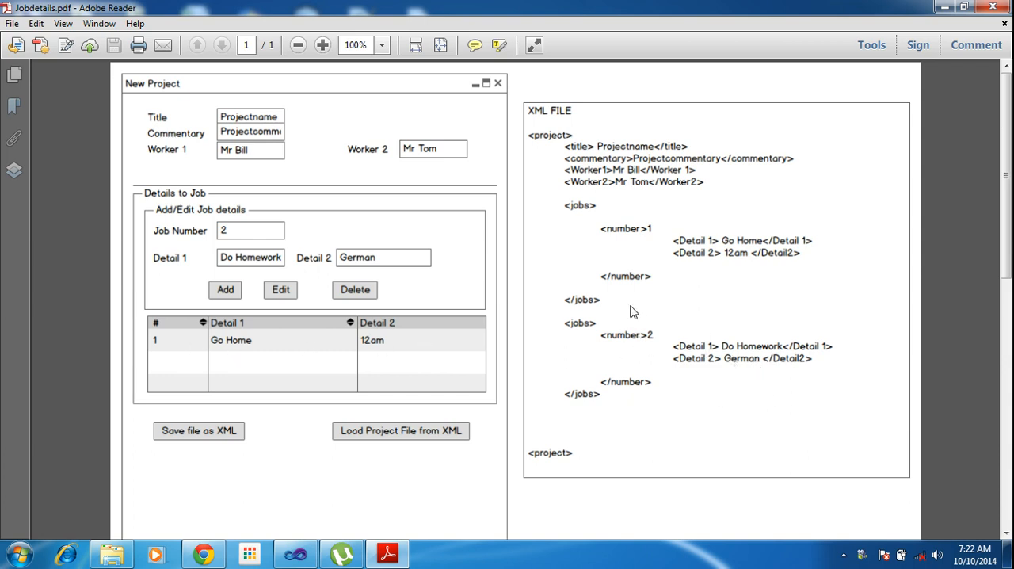
mouse_move(208, 305)
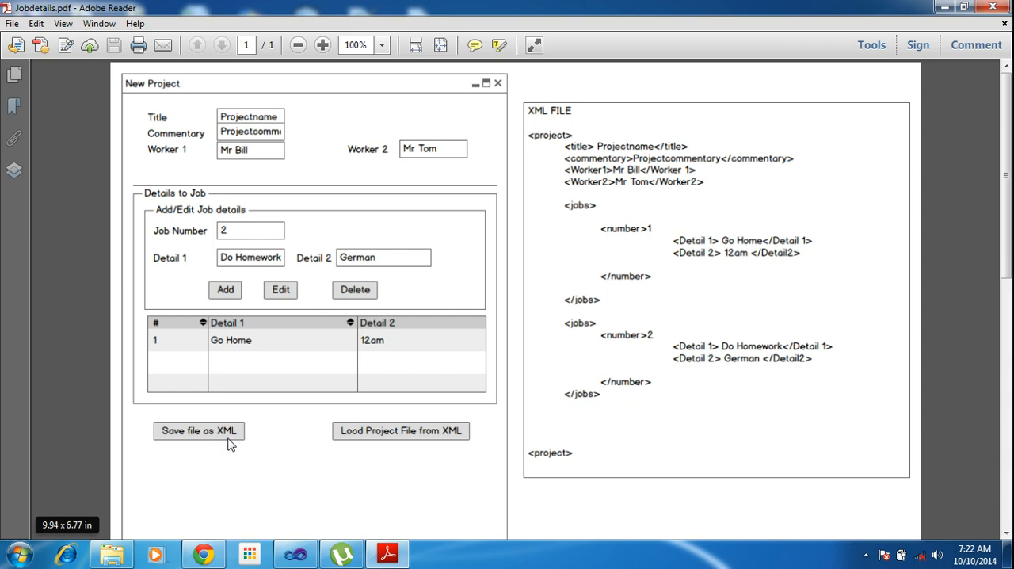
mouse_move(545, 148)
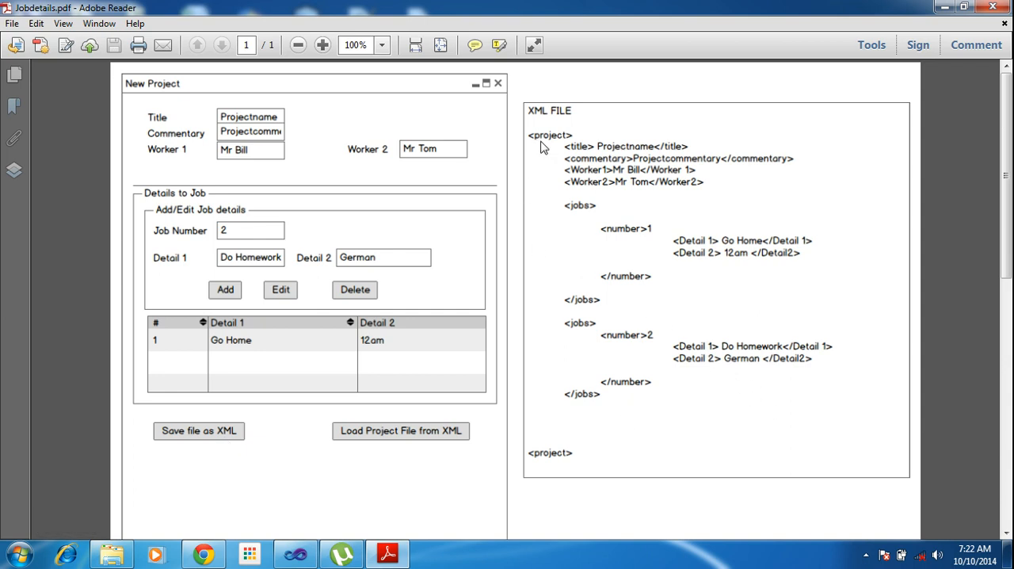
mouse_move(634, 160)
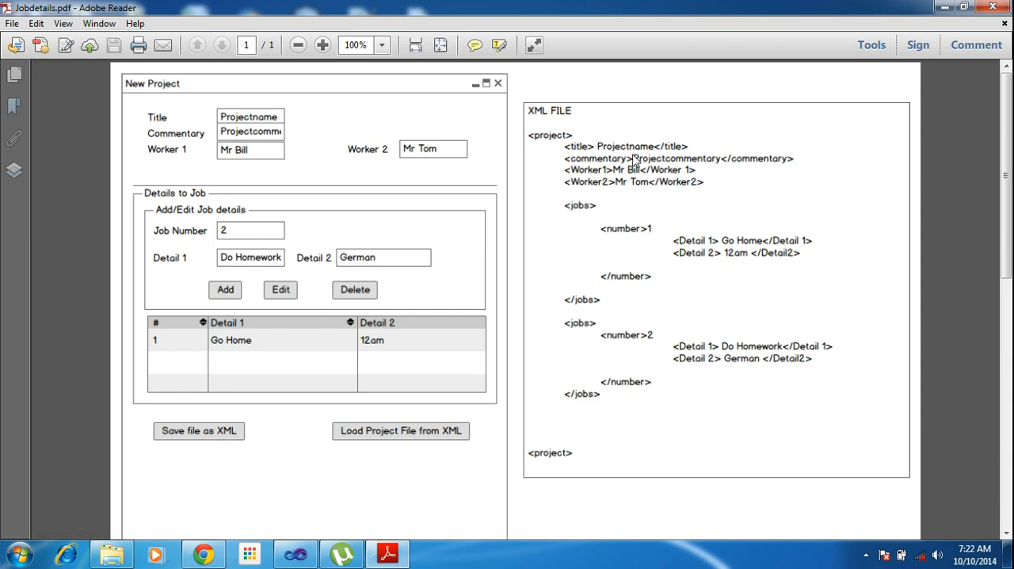
mouse_move(640, 238)
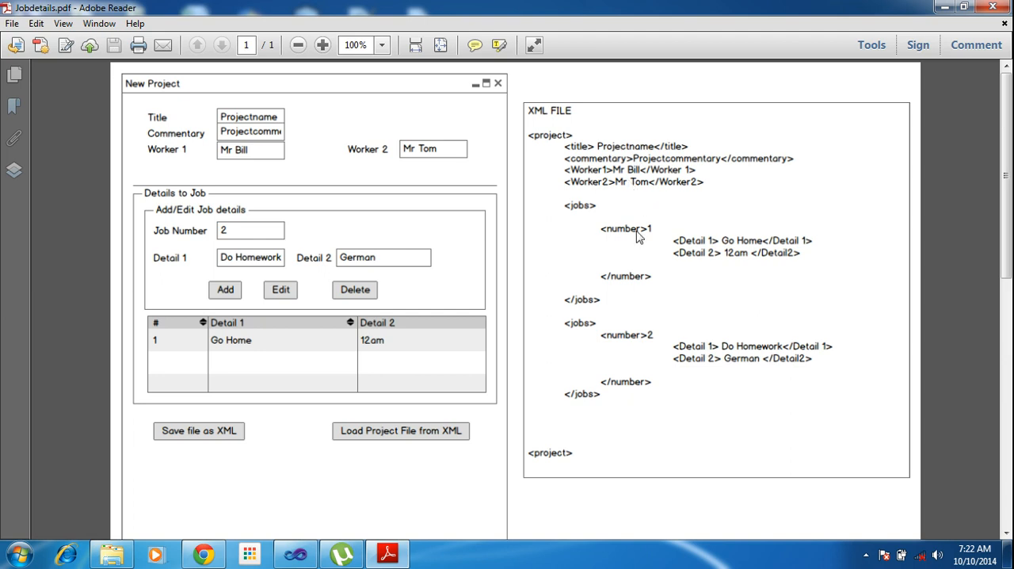
mouse_move(574, 271)
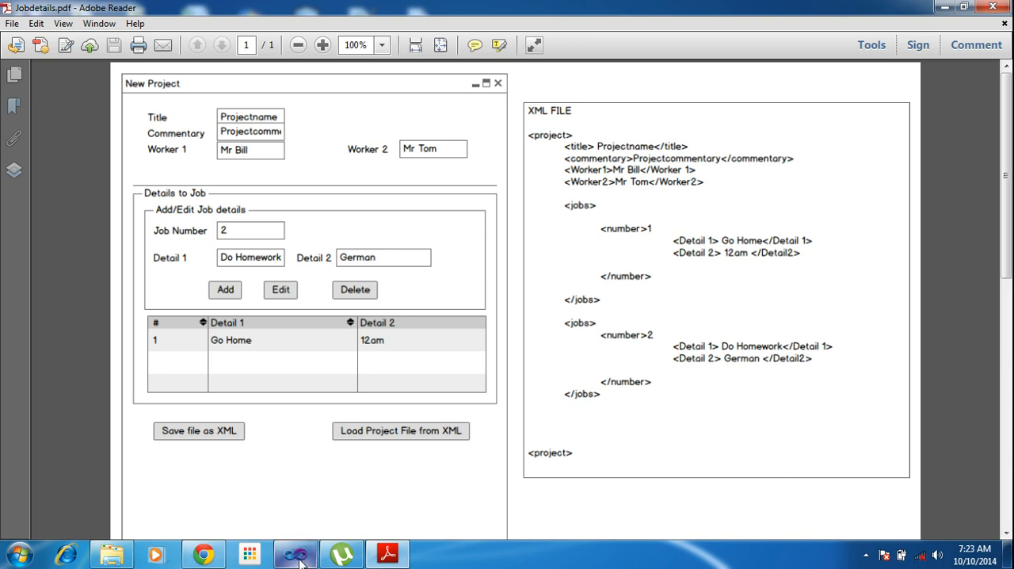
Step: Show the SaveToXML form in the designer and drag its edges out to 709 by 545
left_click(294, 553)
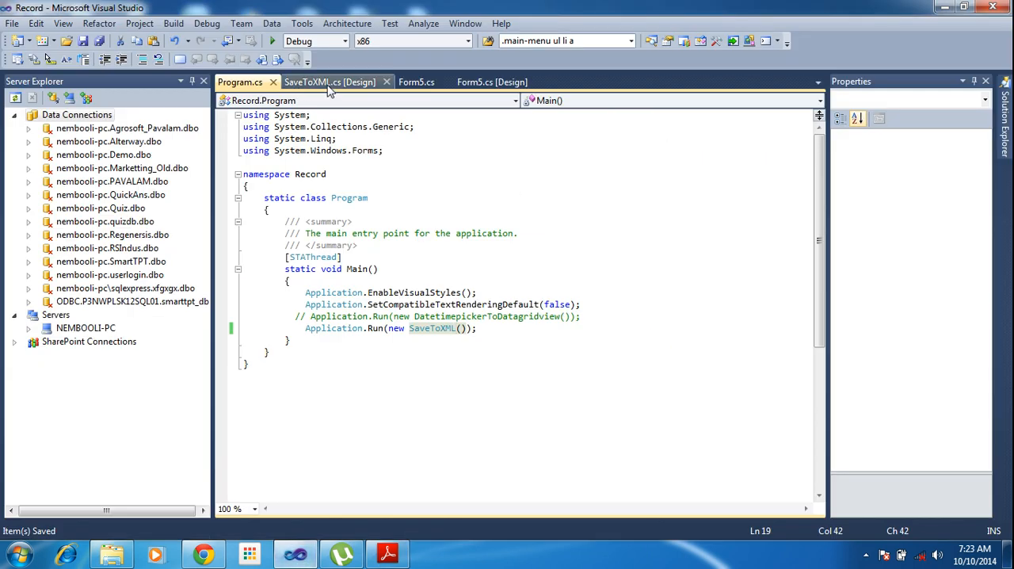
left_click(331, 82)
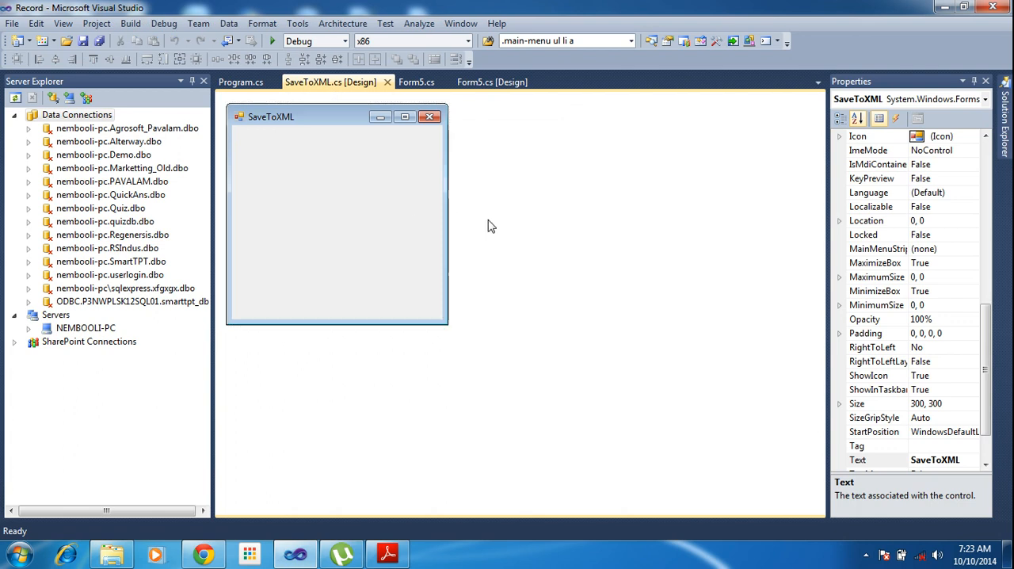
left_click_drag(447, 214, 753, 214)
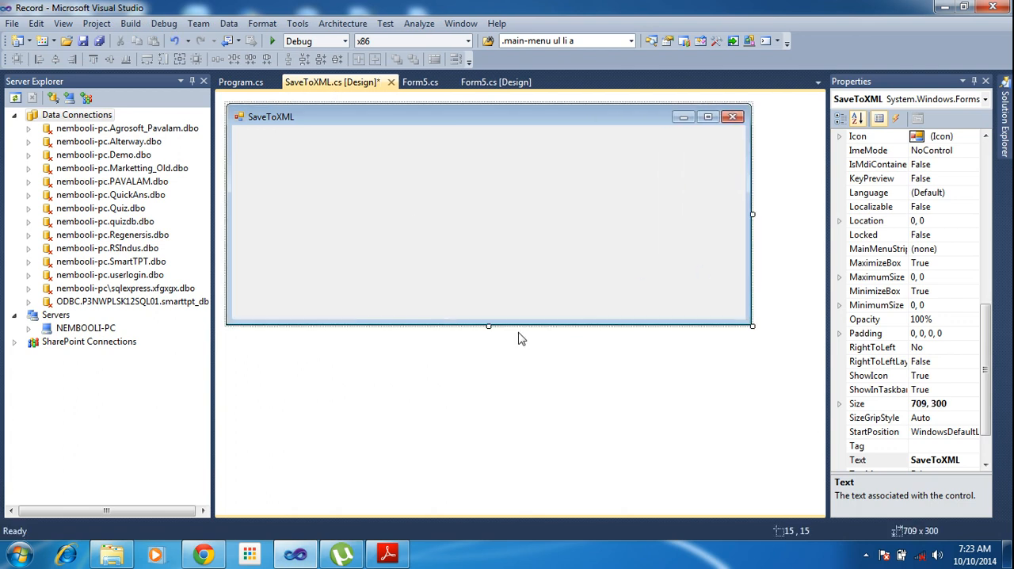
left_click_drag(488, 326, 470, 514)
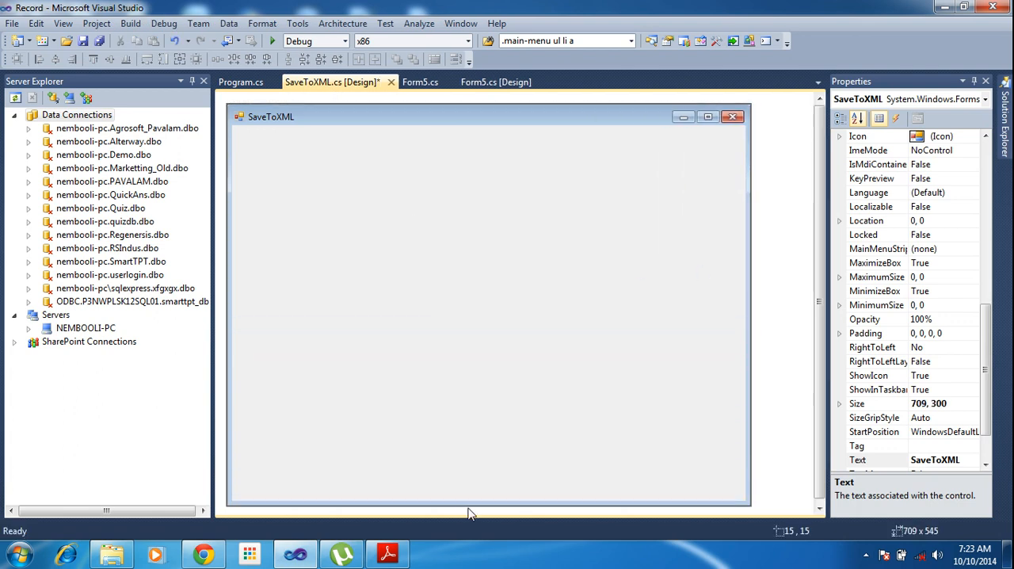
left_click(387, 552)
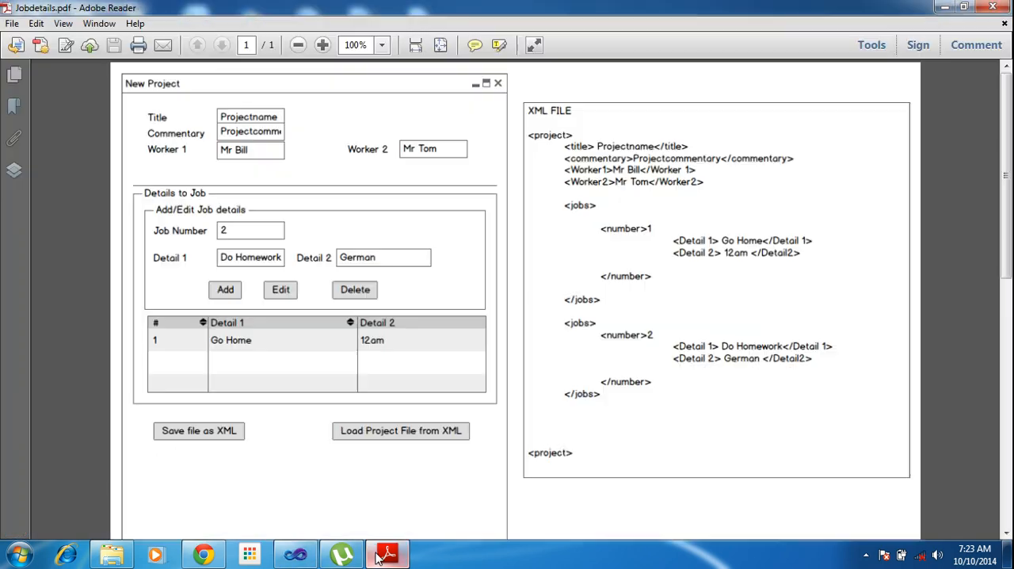
mouse_move(203, 151)
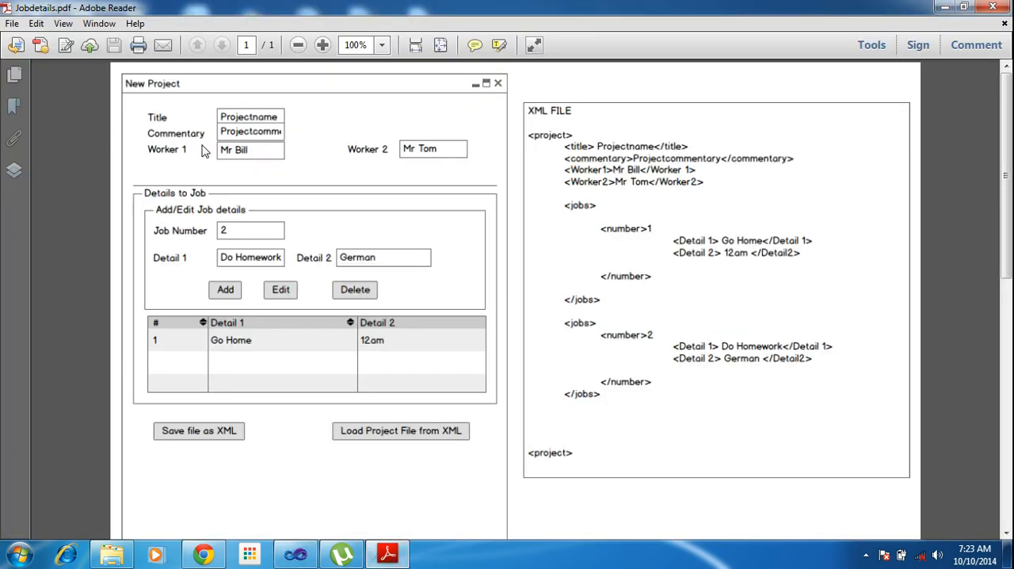
mouse_move(196, 155)
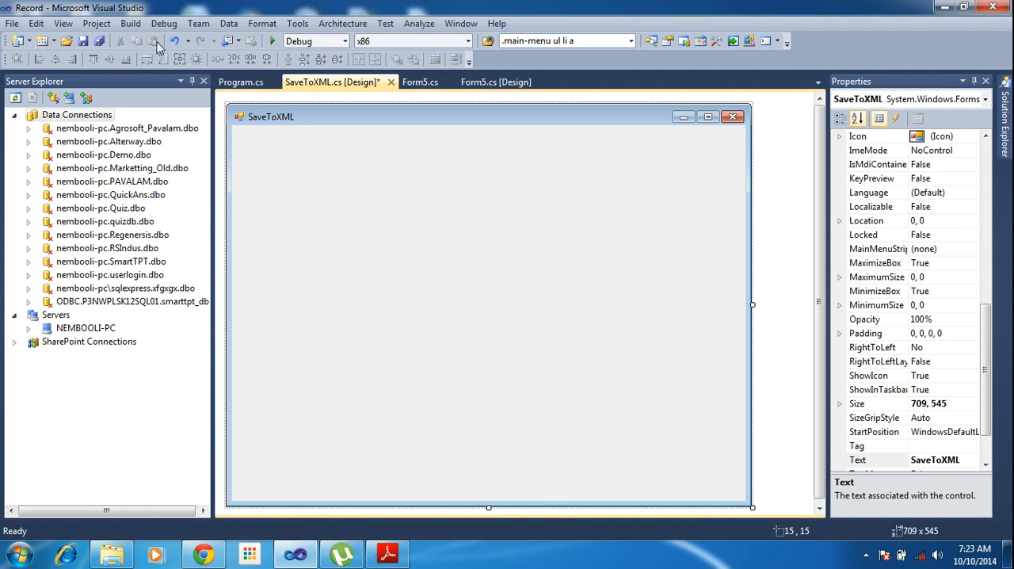
Step: Dock the Toolbox, draw a group of TextBoxes near the form's upper left, and move them lower
left_click(62, 23)
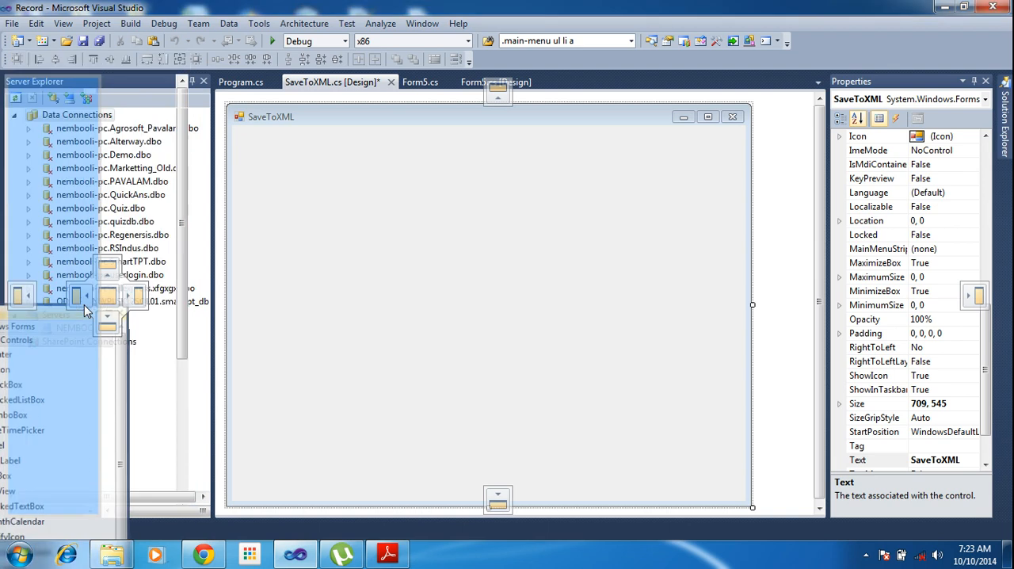
left_click(34, 81)
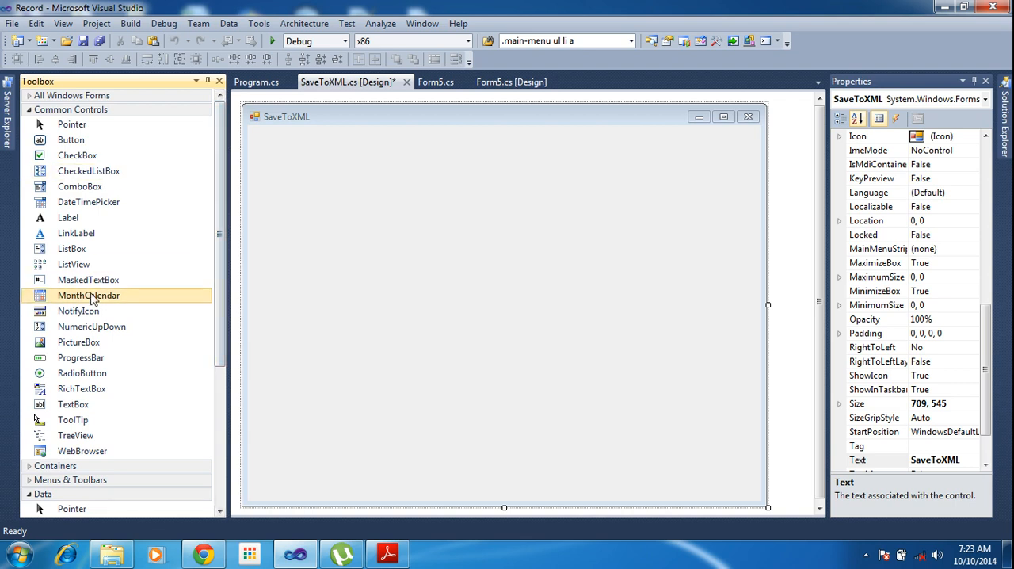
scroll("down", 3)
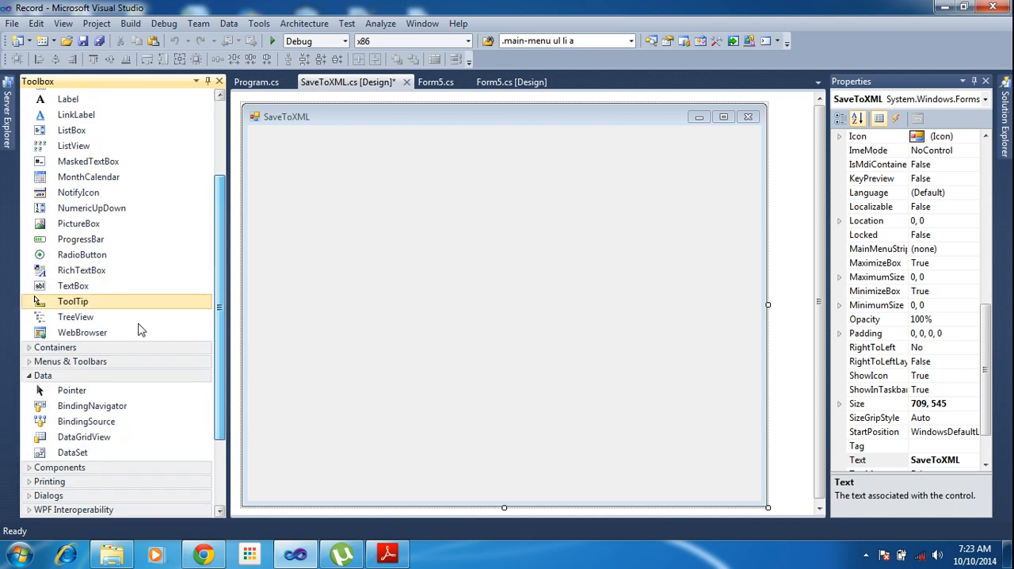
left_click(388, 553)
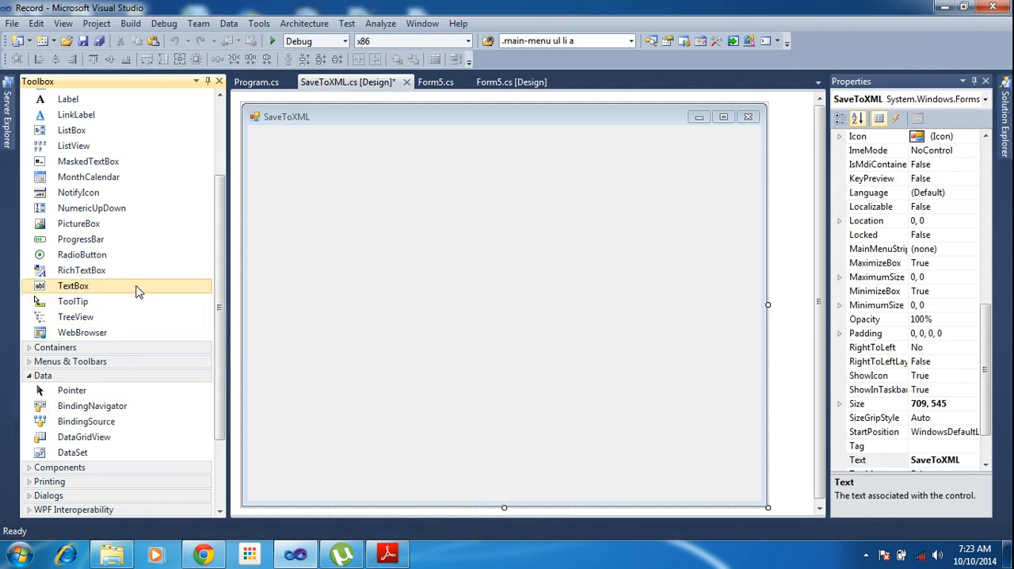
left_click_drag(73, 285, 296, 139)
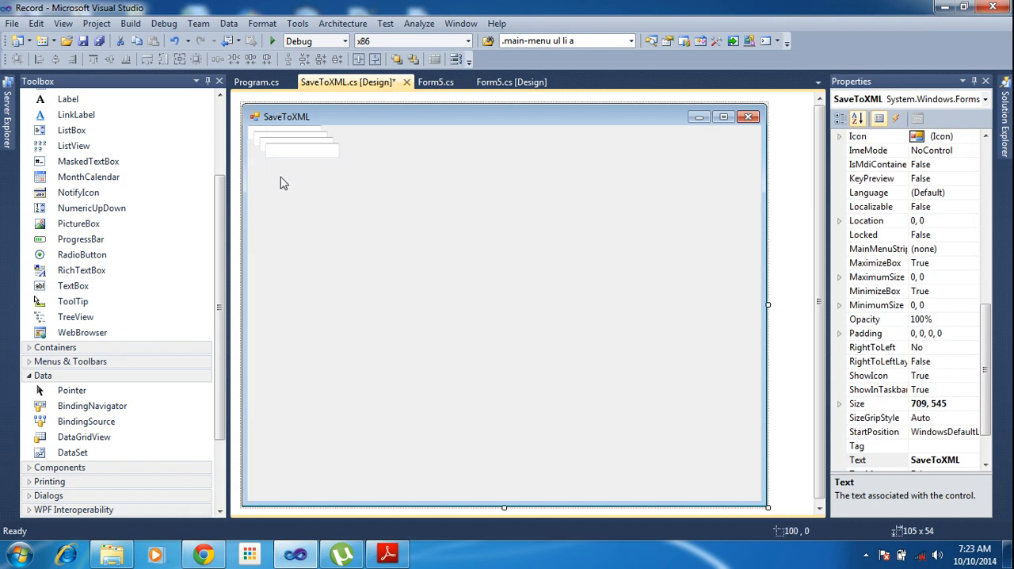
left_click(293, 143)
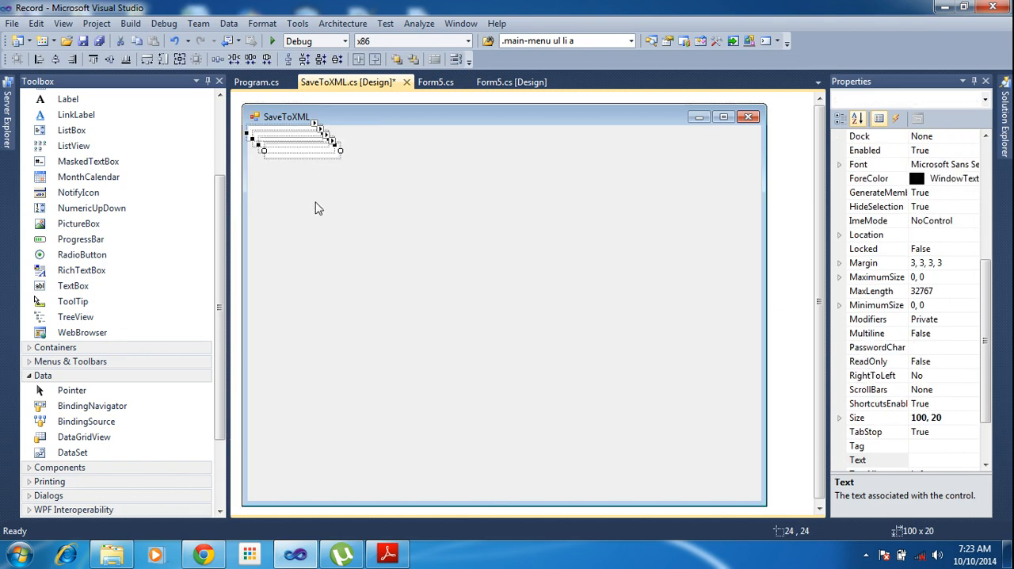
mouse_move(339, 185)
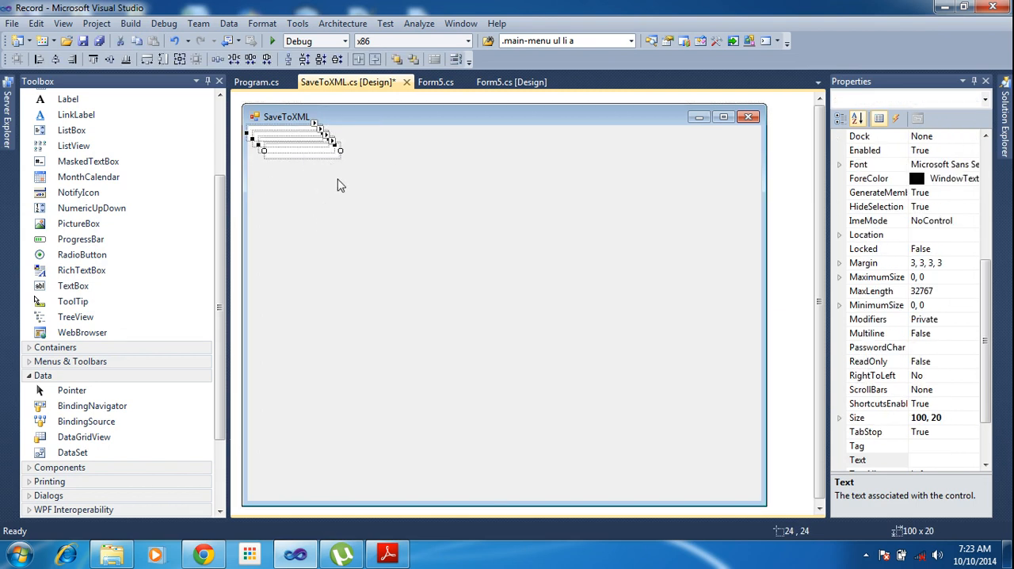
left_click_drag(297, 138, 317, 186)
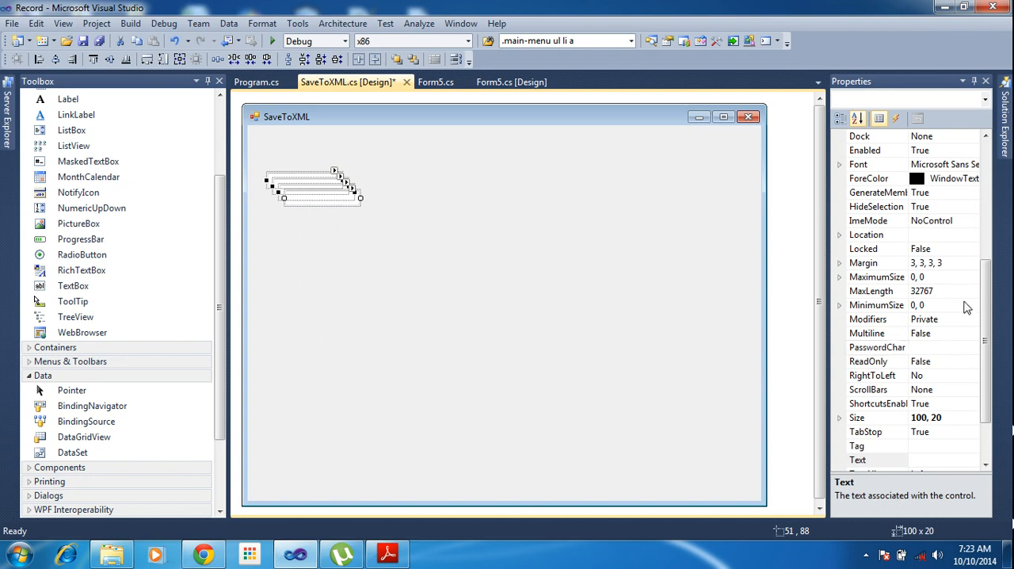
scroll("up", 3)
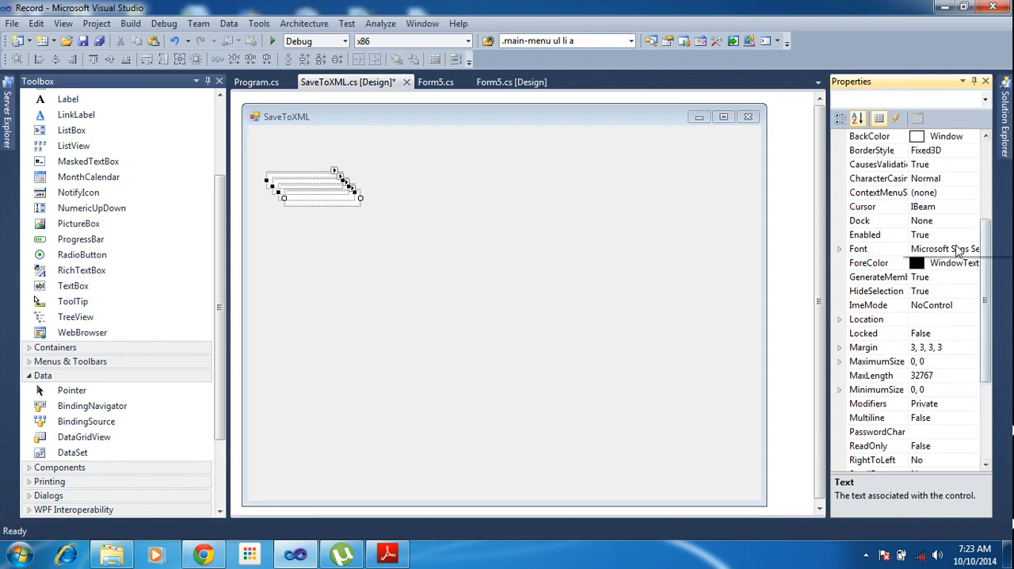
Step: Set the selected text boxes' font to Segoe UI, size 14
left_click(858, 249)
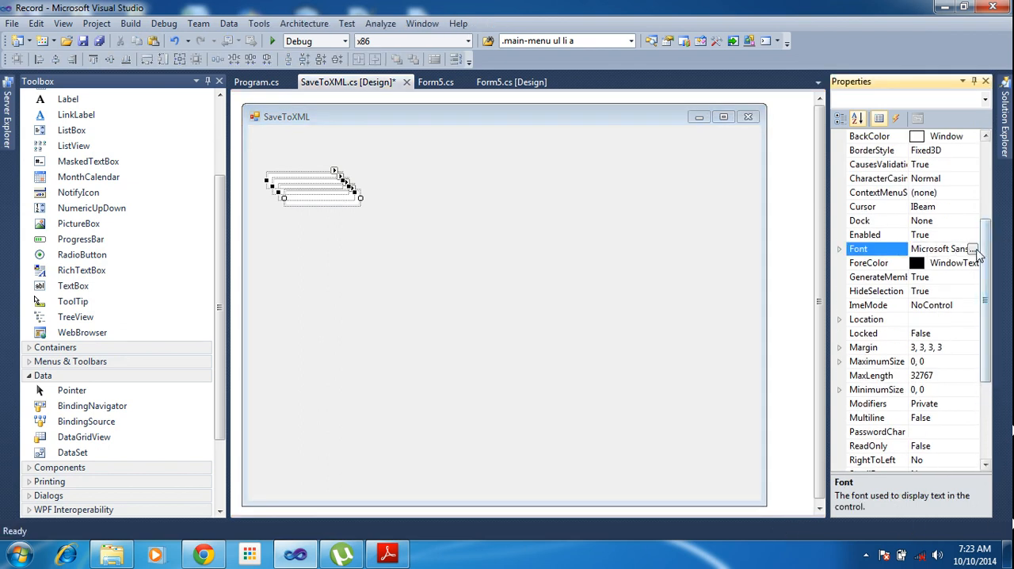
left_click(974, 249)
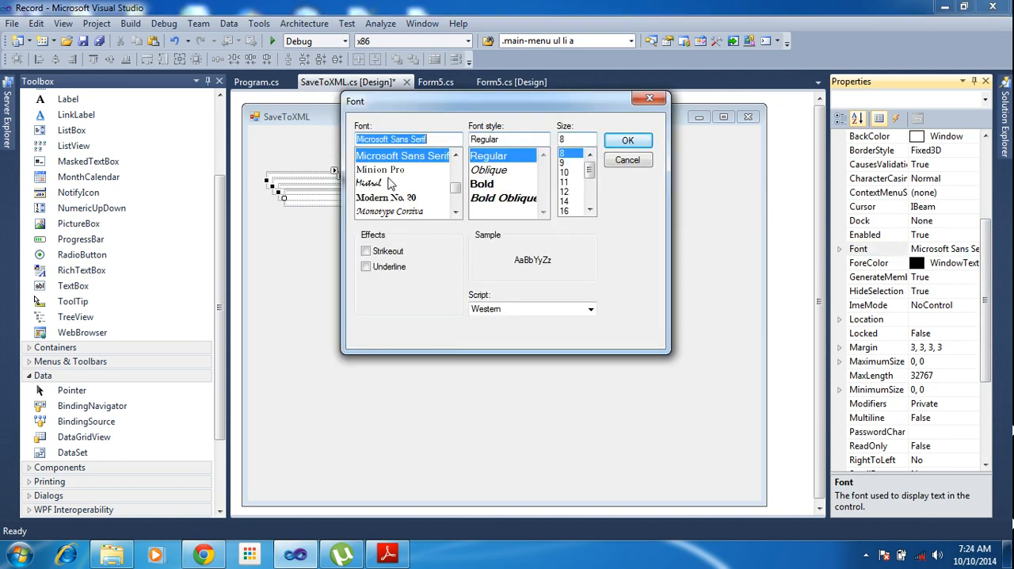
type("se")
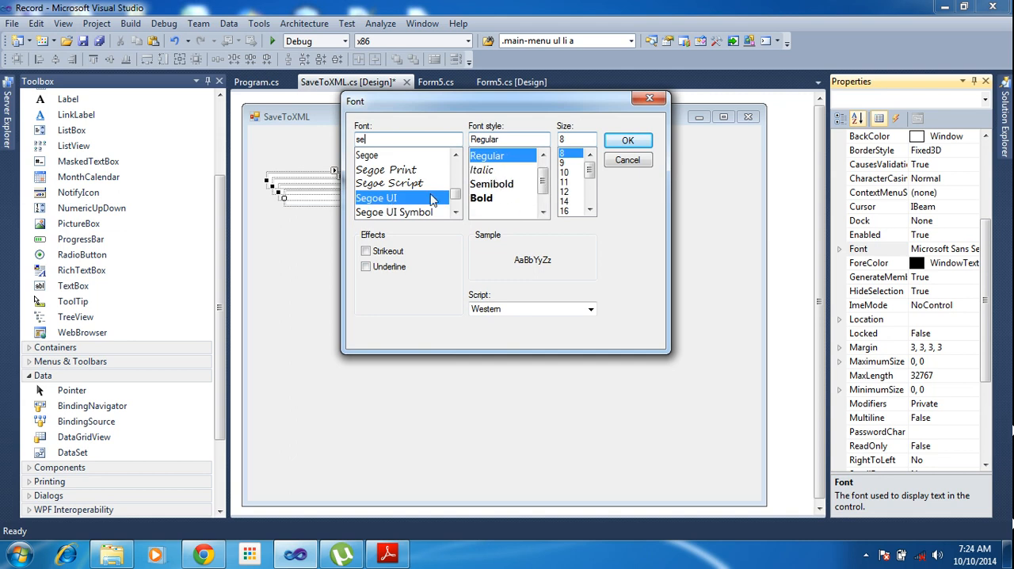
left_click(565, 200)
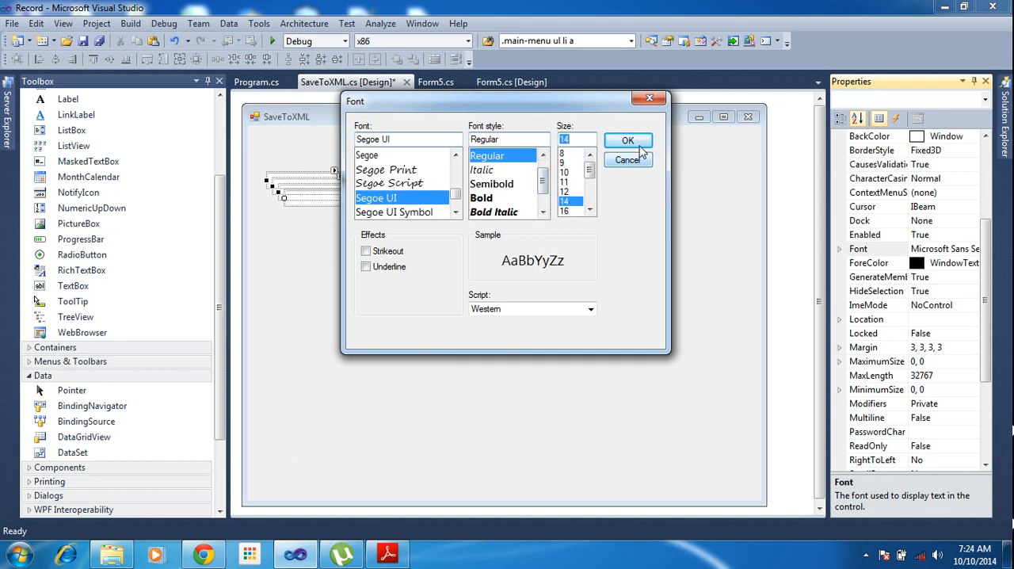
left_click(627, 141)
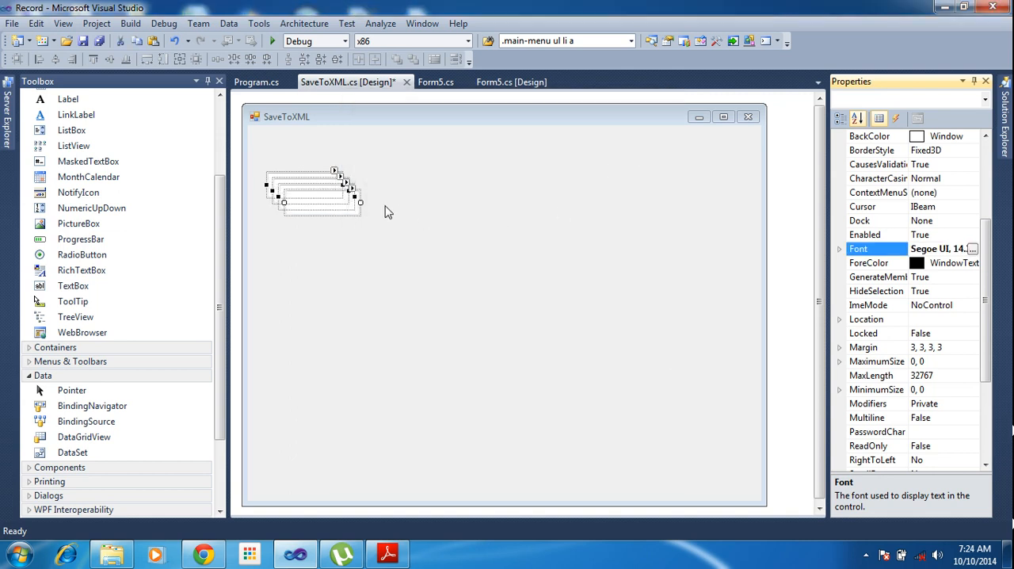
Step: Spread the boxes apart, narrow the right box, widen the form, and align three boxes left
left_click_drag(356, 190, 475, 203)
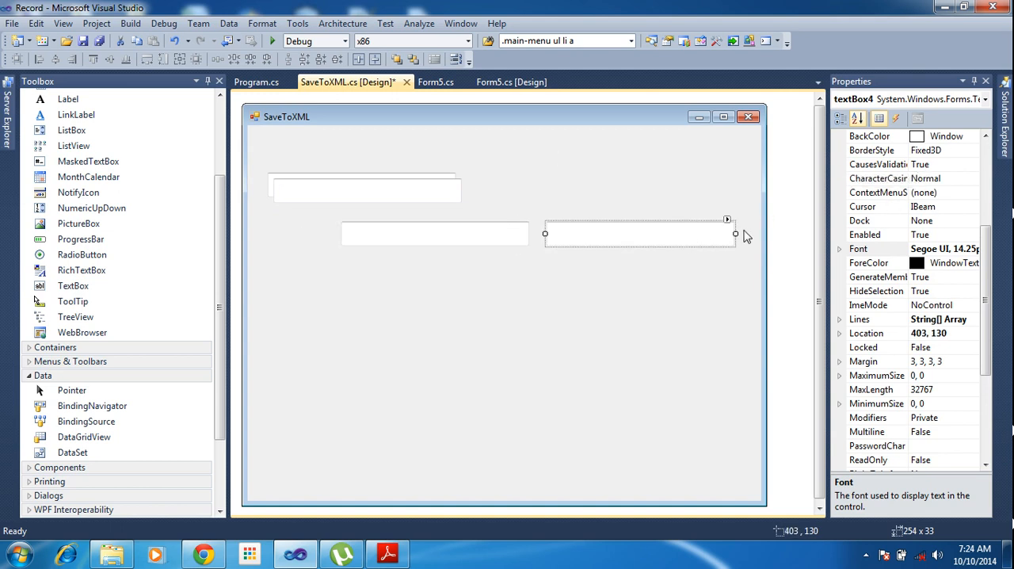
left_click_drag(735, 233, 701, 233)
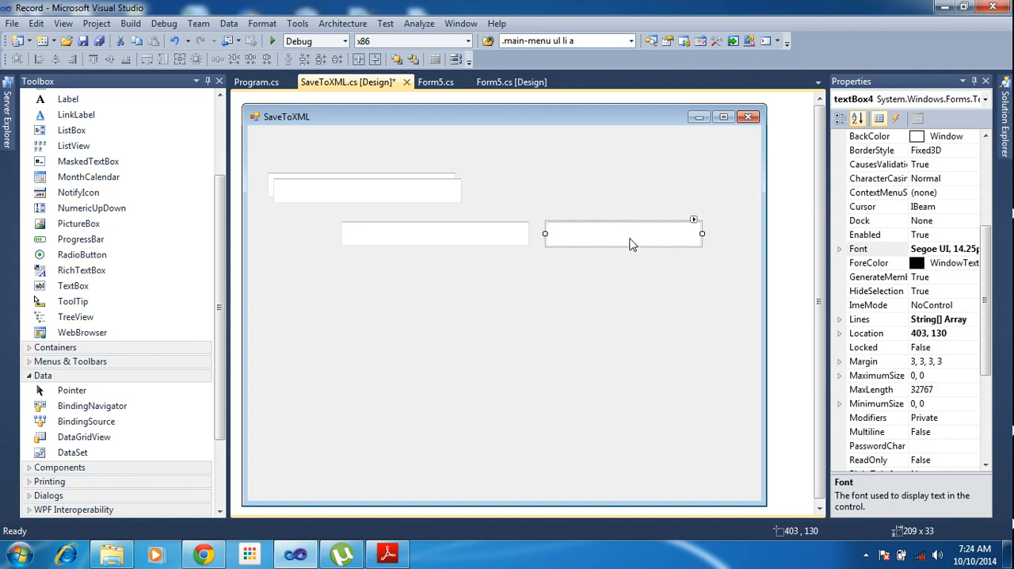
left_click(504, 357)
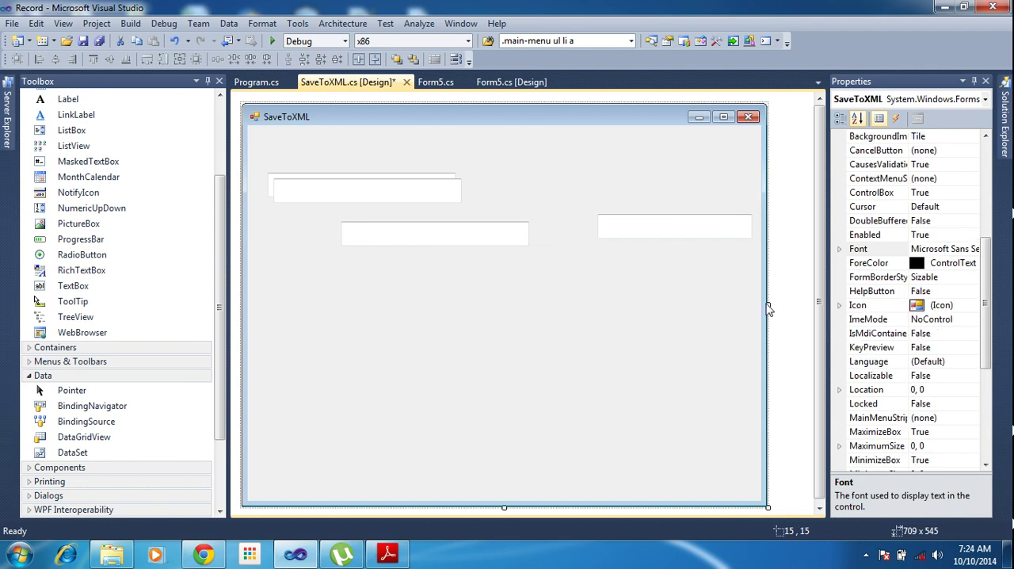
left_click_drag(768, 309, 816, 309)
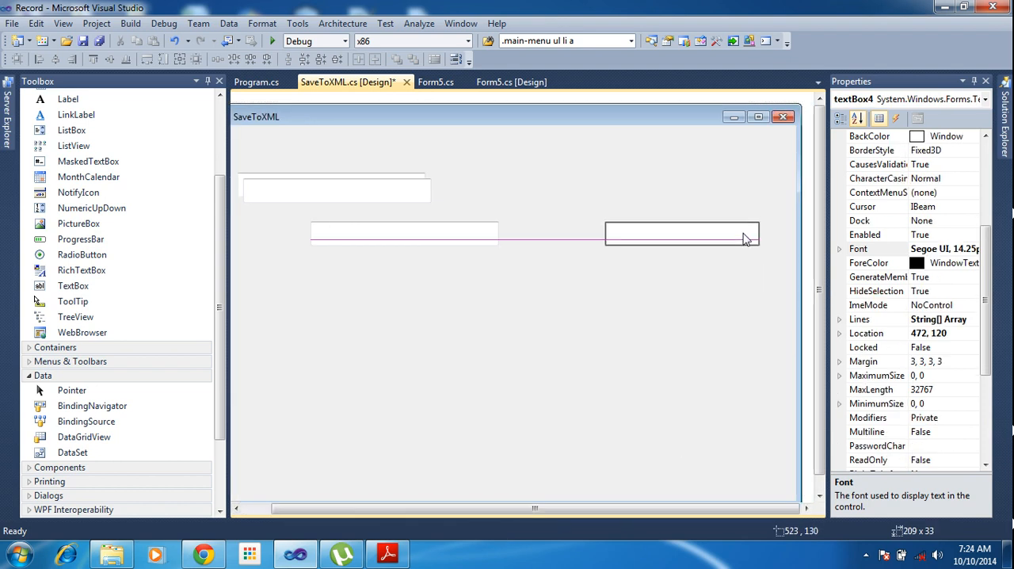
left_click(404, 232)
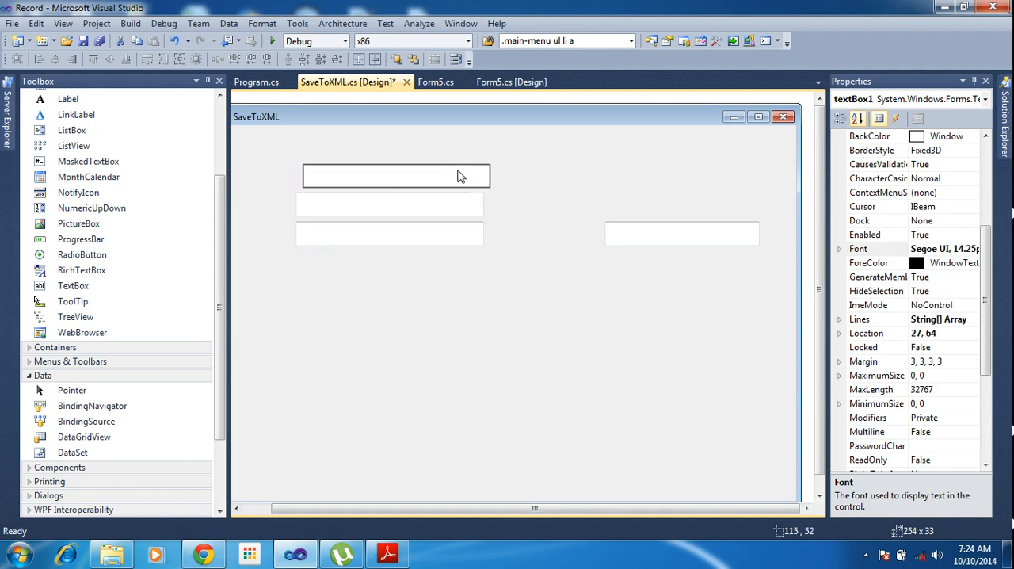
left_click(523, 356)
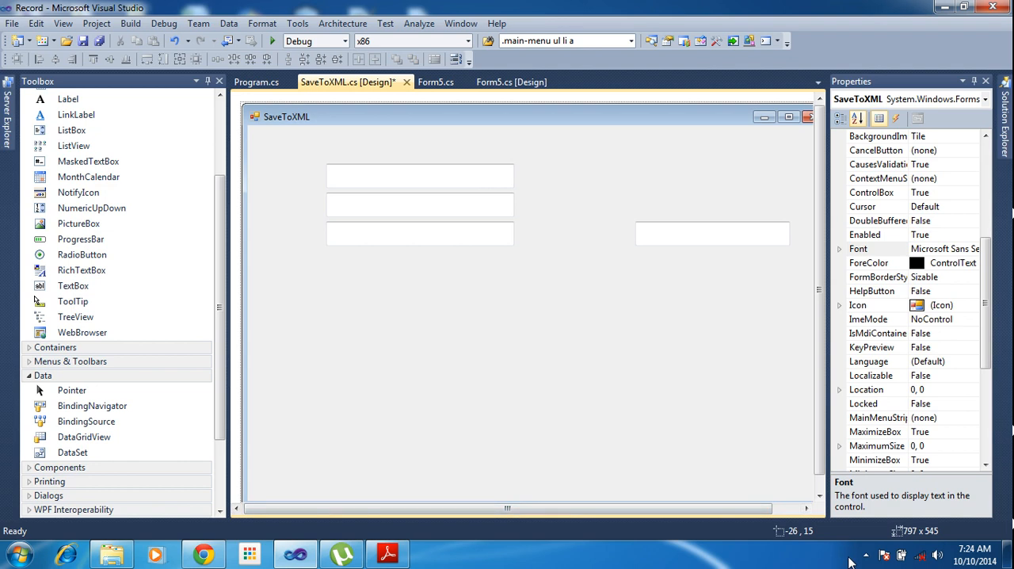
mouse_move(865, 554)
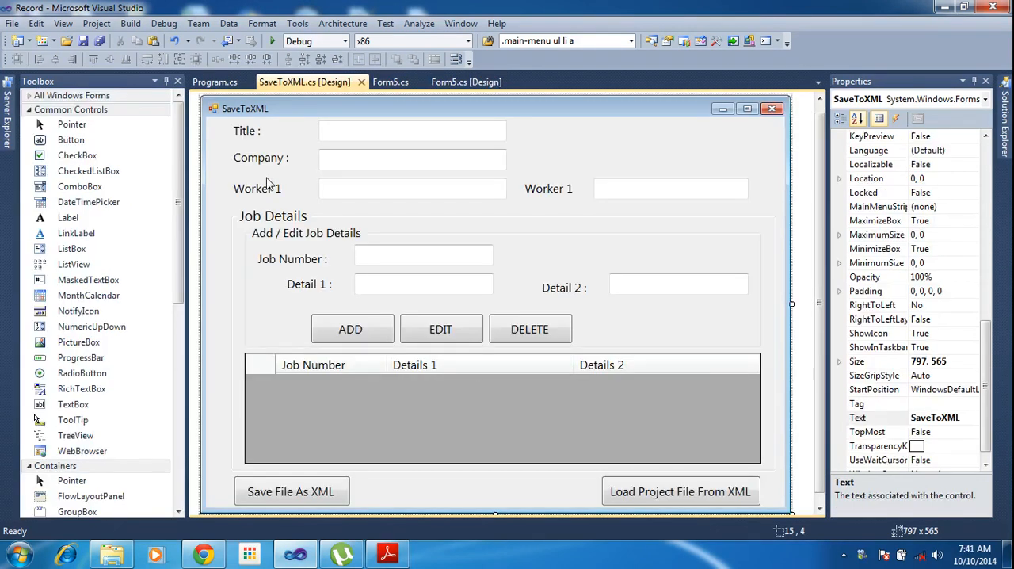
left_click(411, 131)
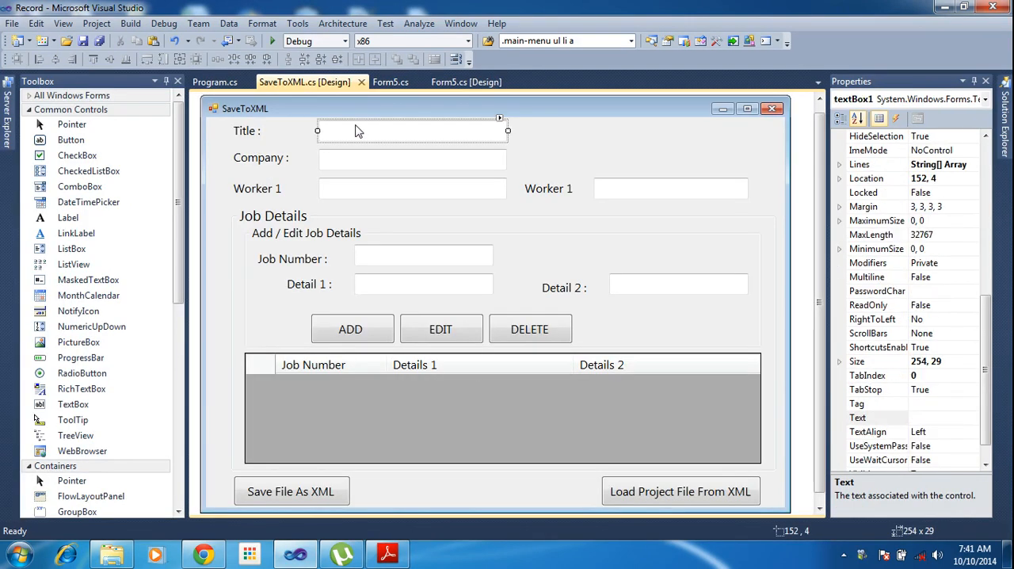
left_click(412, 159)
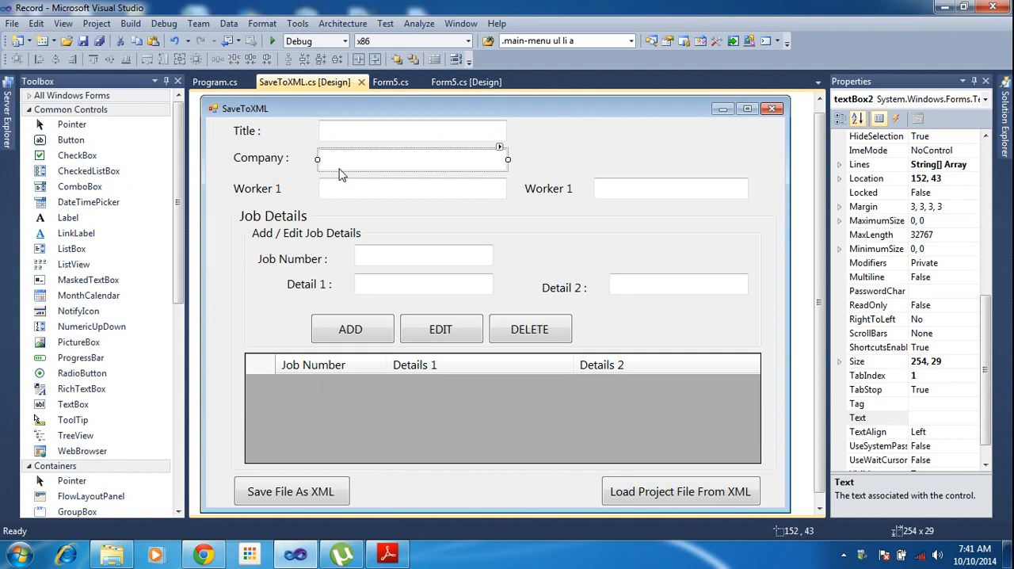
left_click(669, 188)
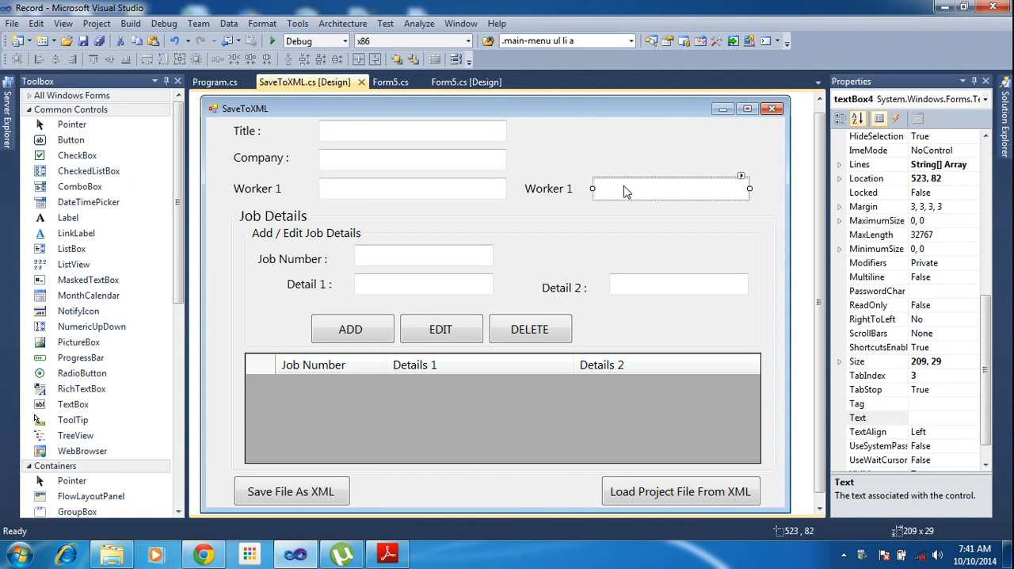
left_click(423, 255)
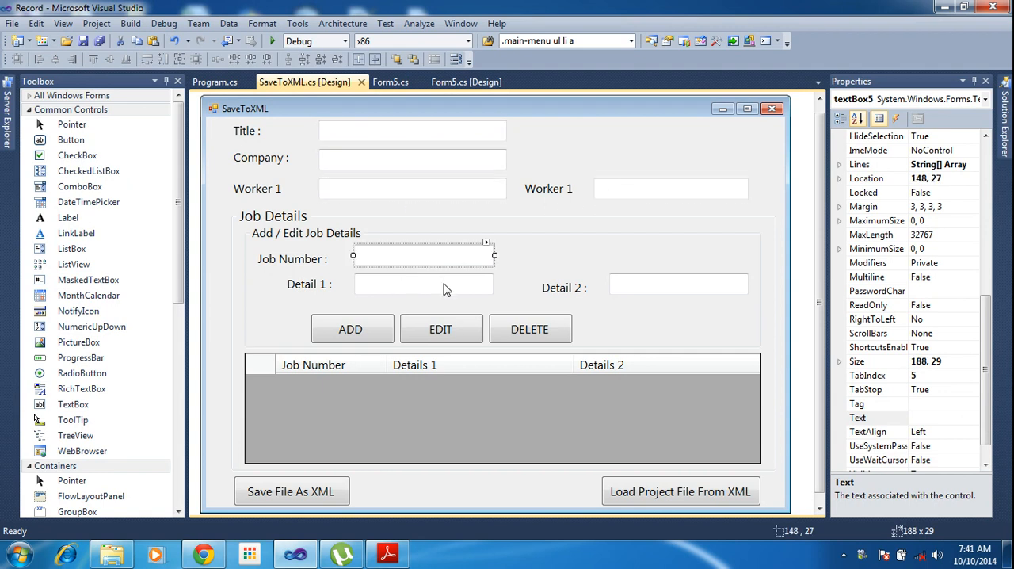
left_click(678, 284)
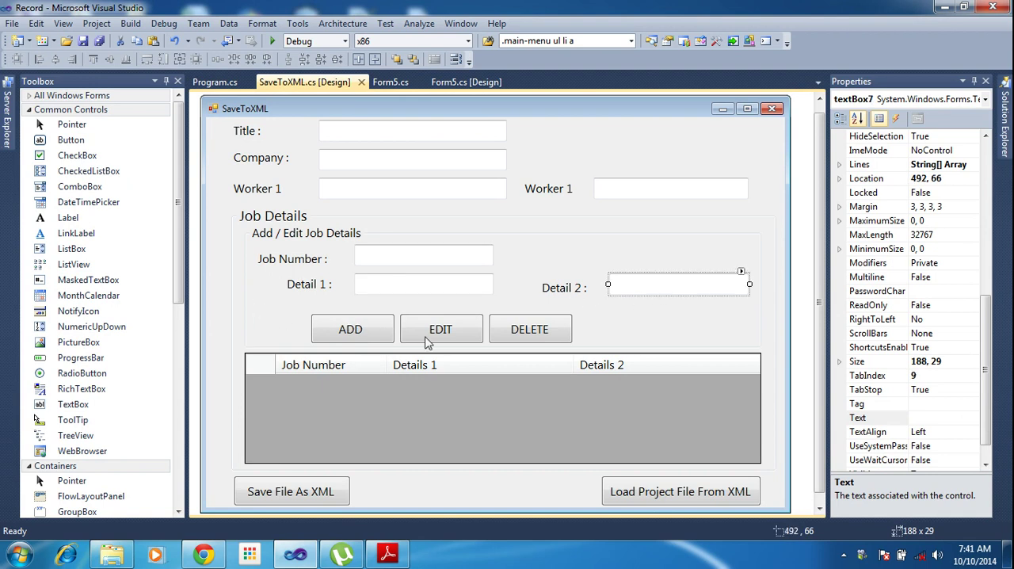
left_click(440, 329)
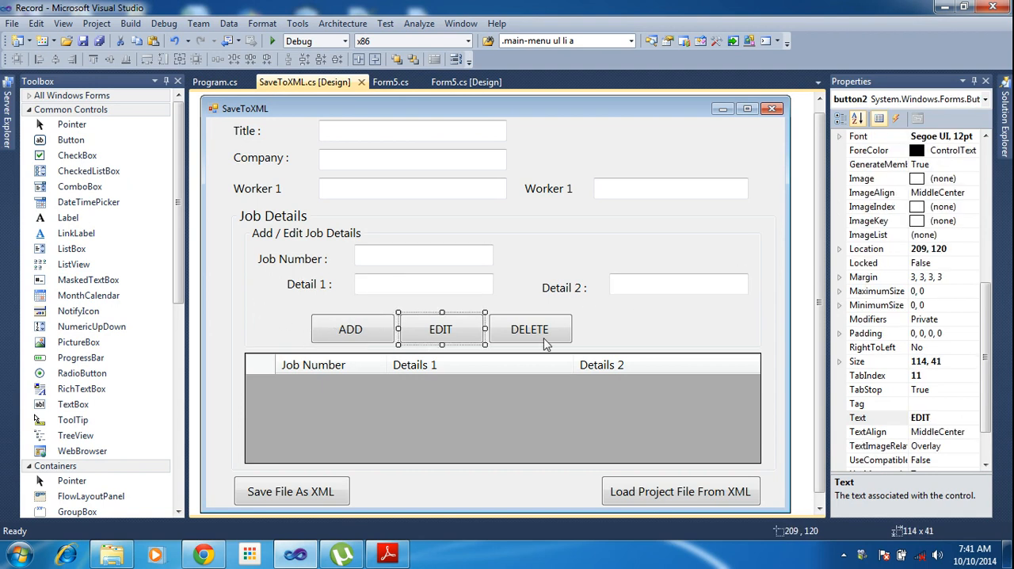
left_click(502, 412)
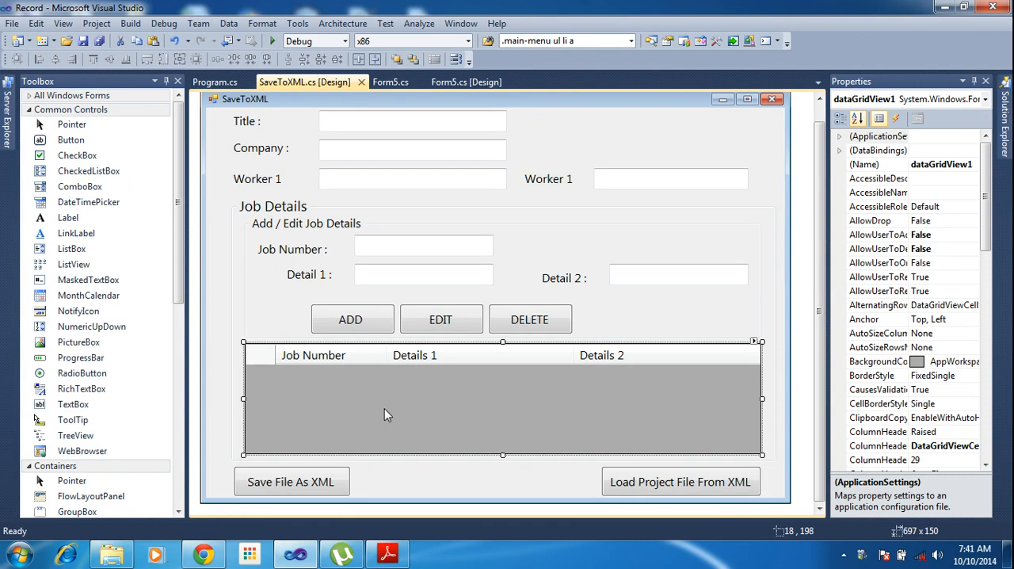
mouse_move(336, 368)
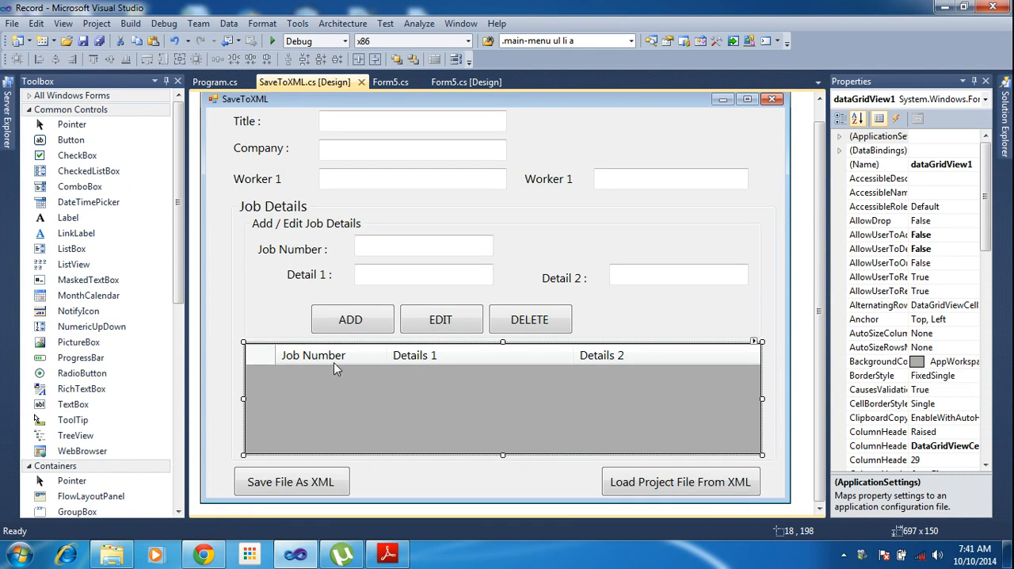
mouse_move(662, 376)
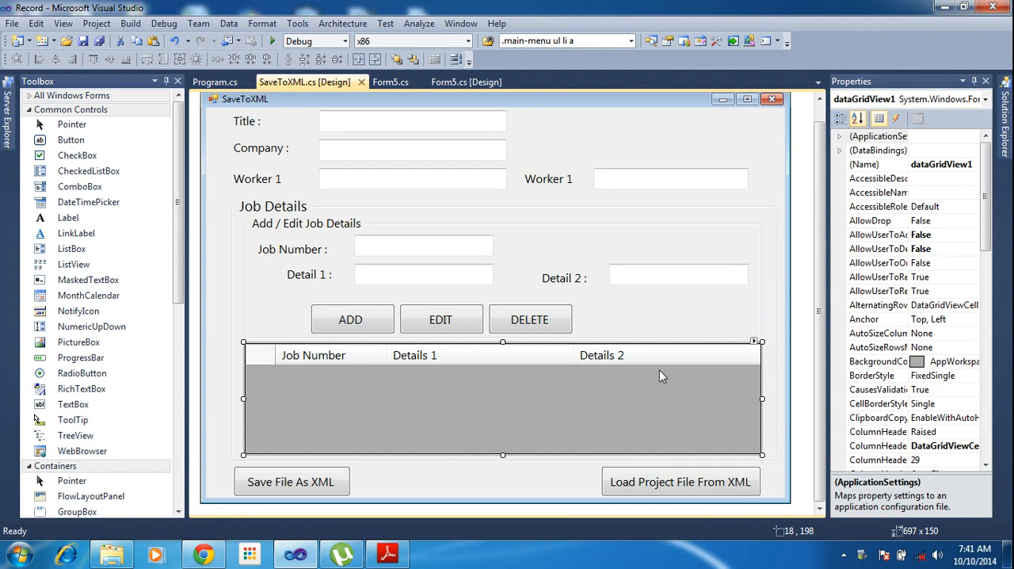
left_click(291, 481)
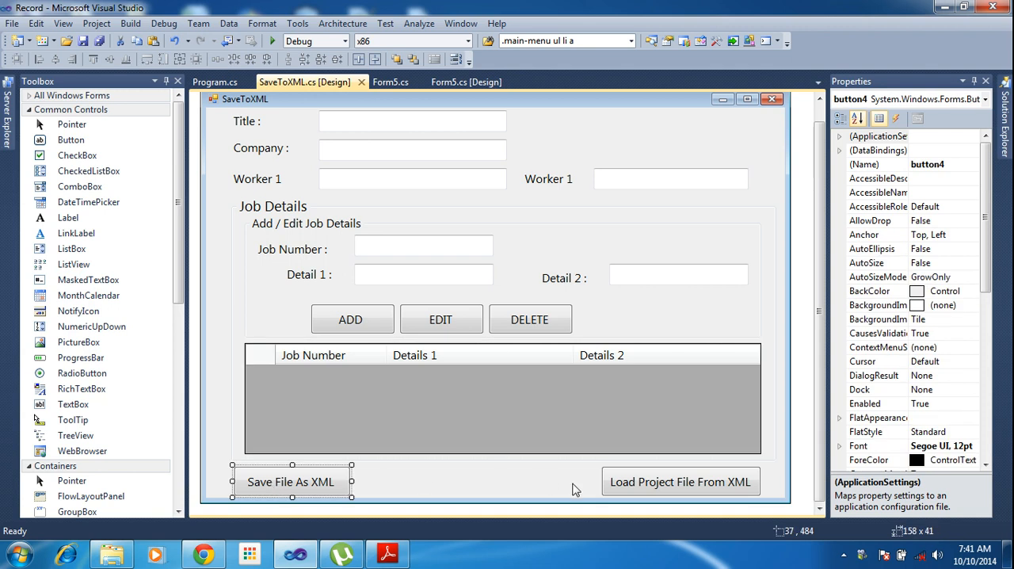
mouse_move(665, 494)
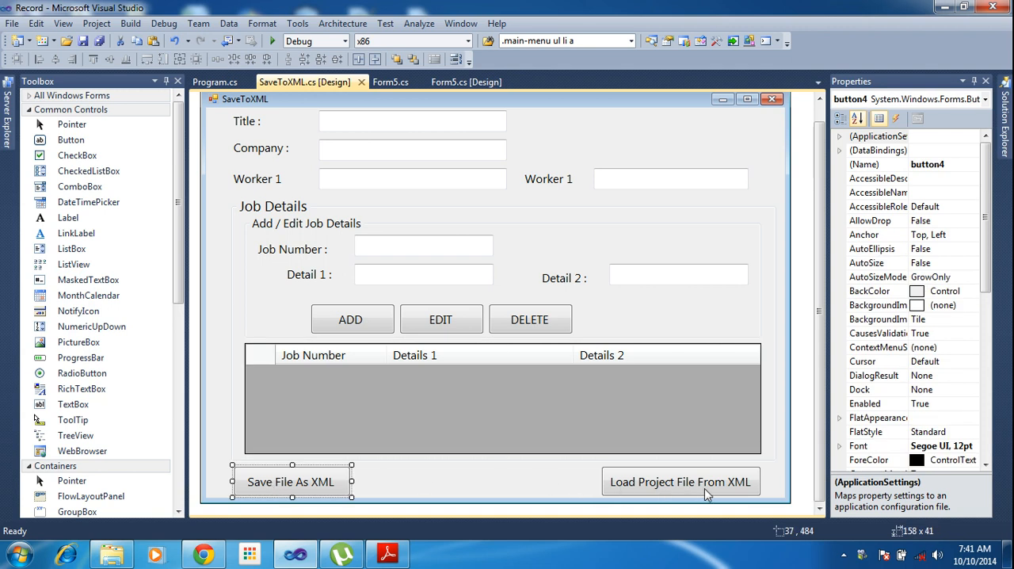
left_click(679, 481)
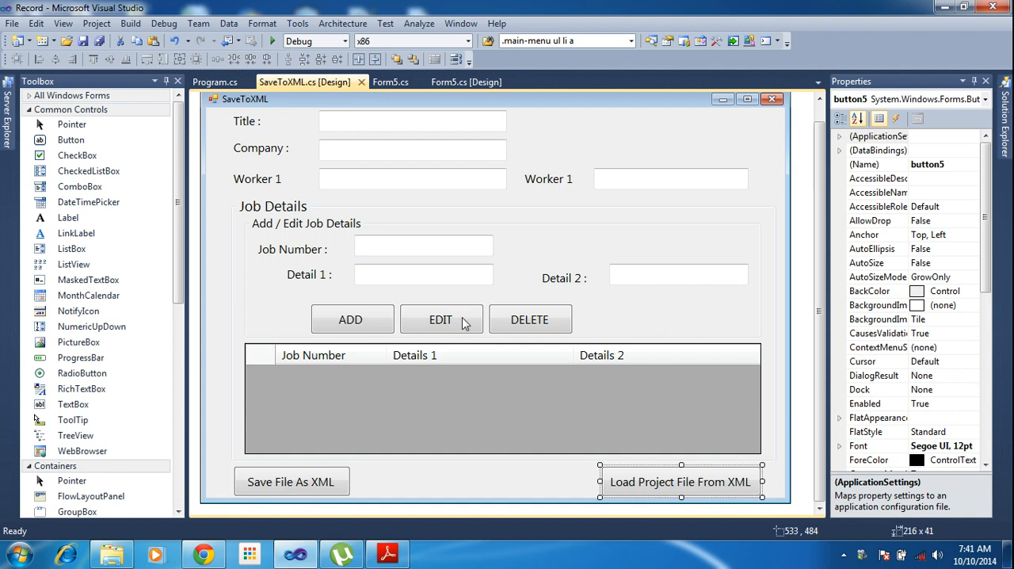
mouse_move(388, 285)
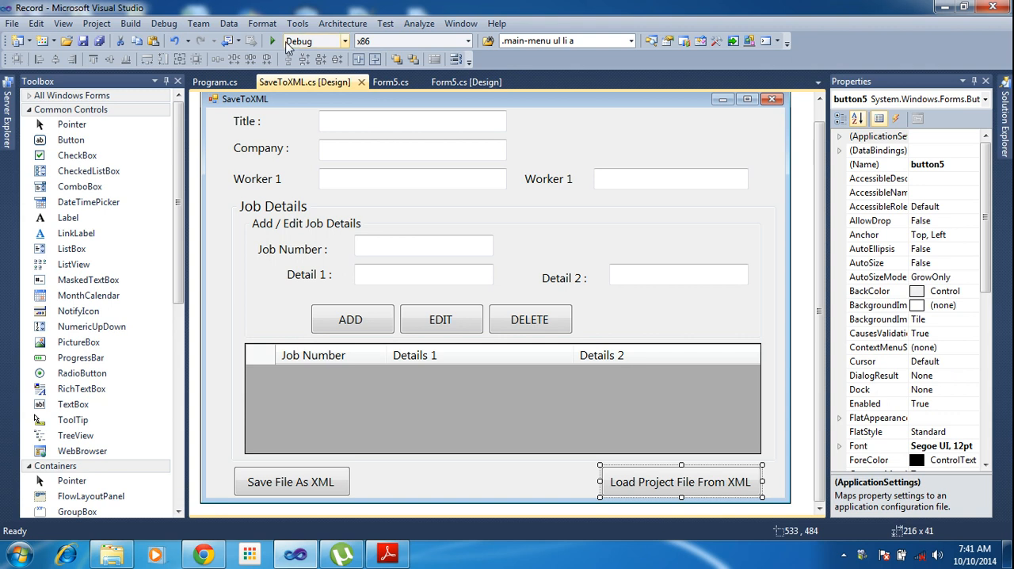
left_click(272, 40)
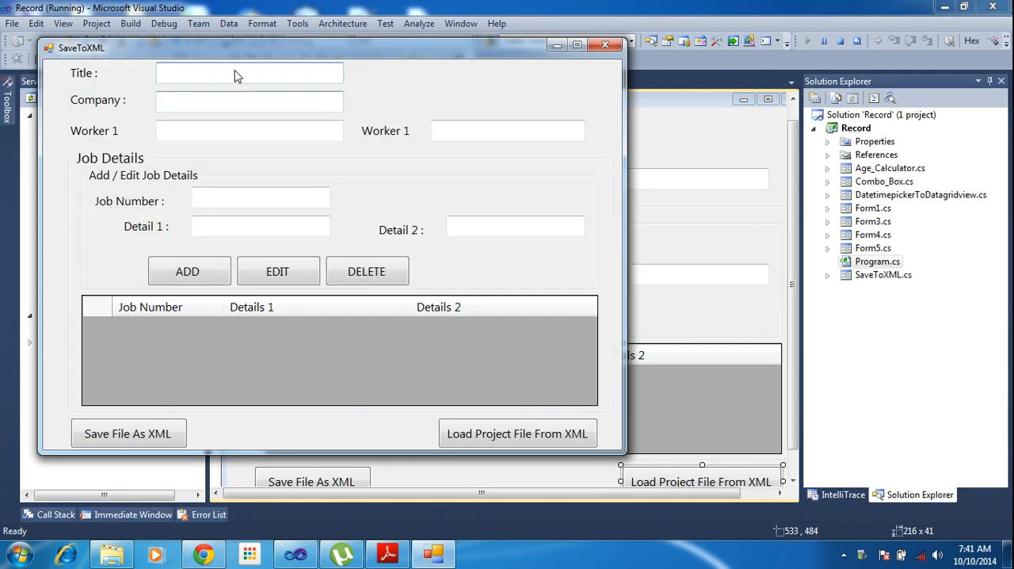
left_click(248, 131)
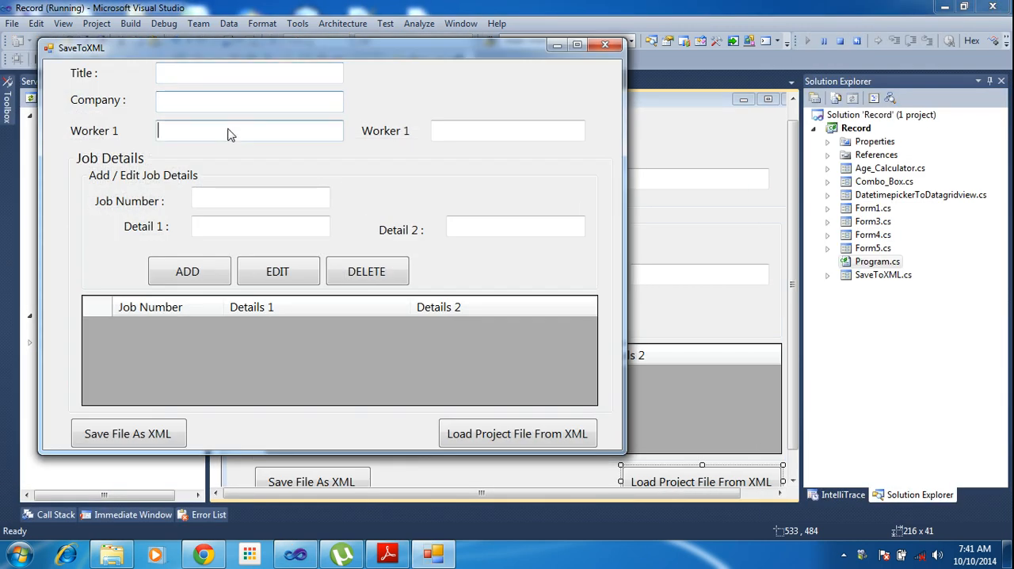
left_click(261, 198)
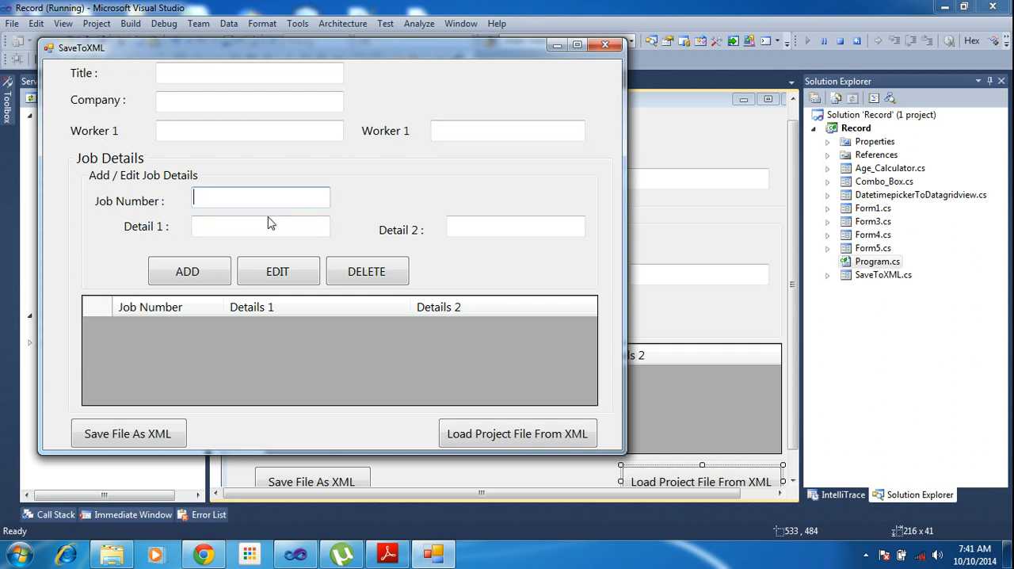
mouse_move(257, 205)
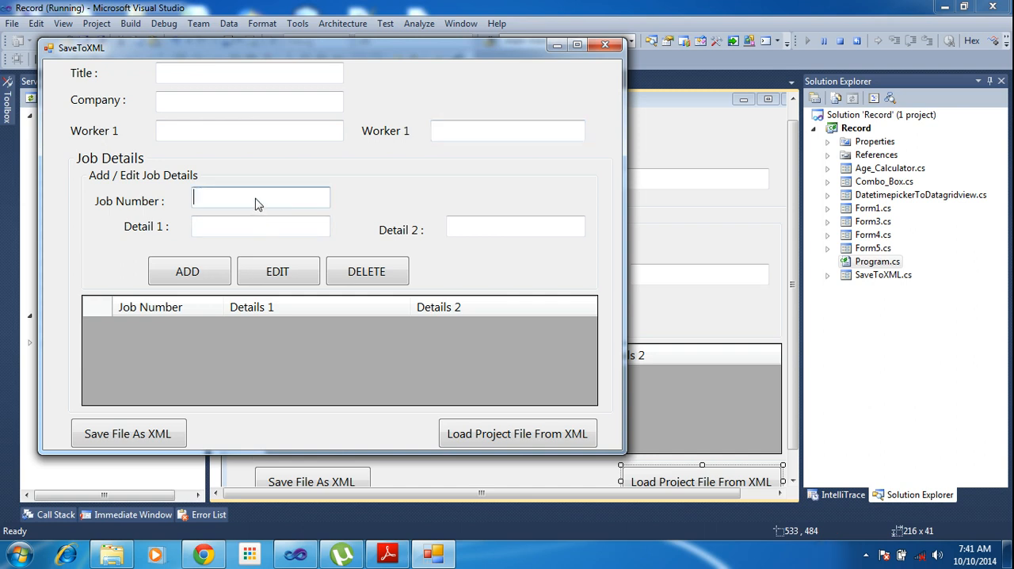
type("1")
left_click(261, 226)
type("wewrwer")
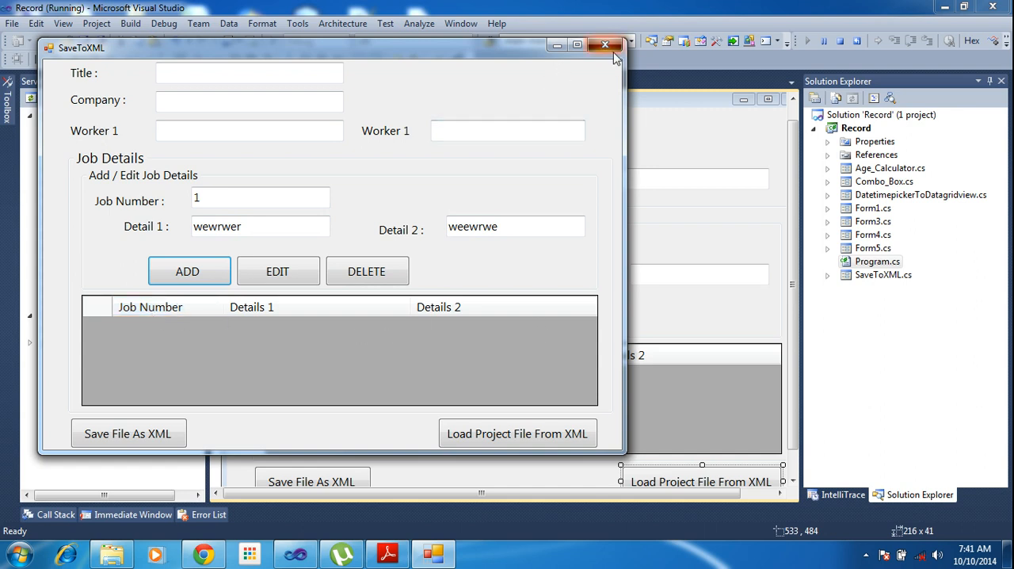
left_click(604, 44)
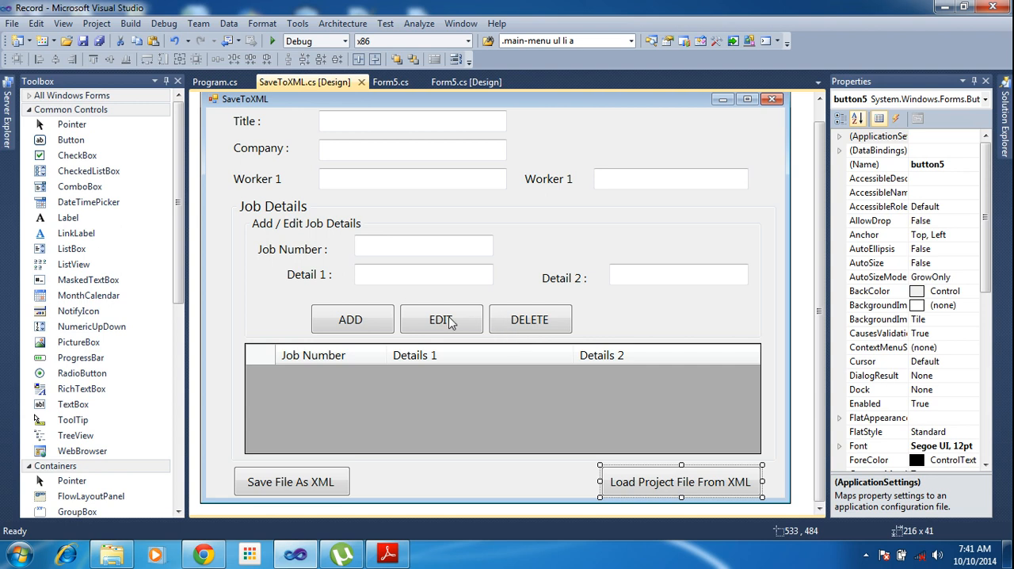
mouse_move(346, 319)
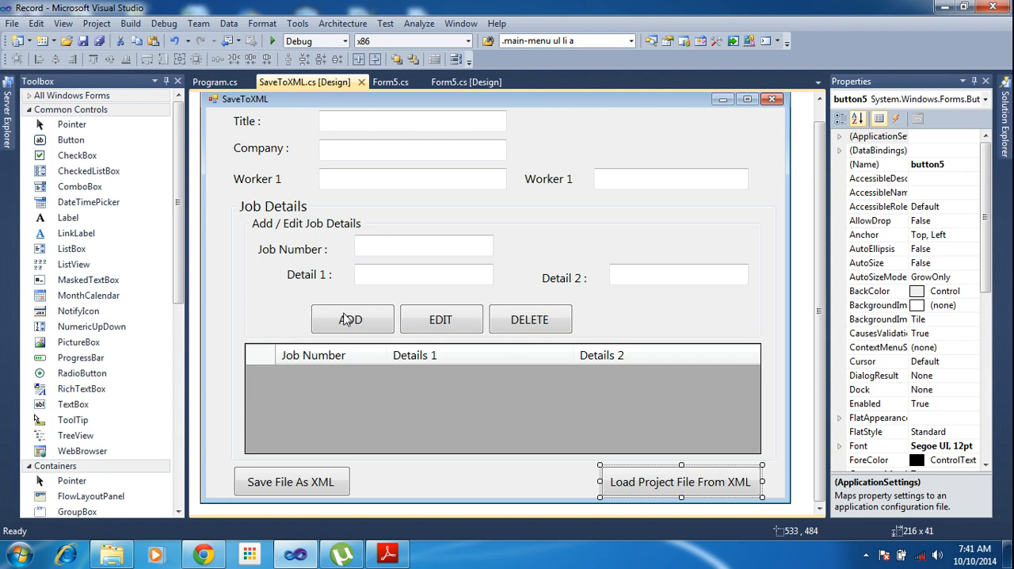
Step: Double-click the ADD button to generate an empty button1_Click handler
double_click(352, 319)
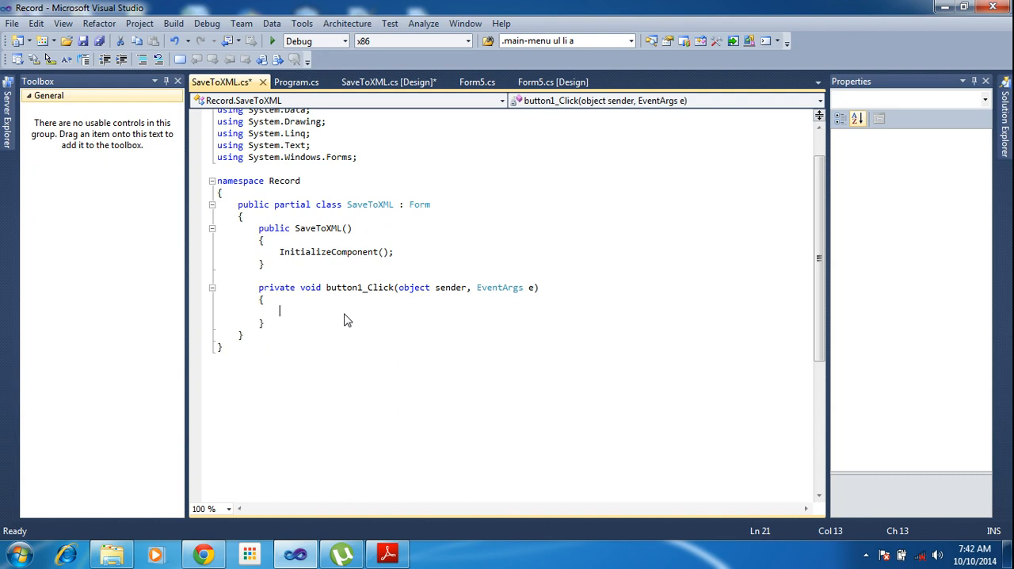
Step: Type int n = dataGridView1.Rows.Add(); and begin the Cells[0].Value = t… assignment
type("dataGridView1.")
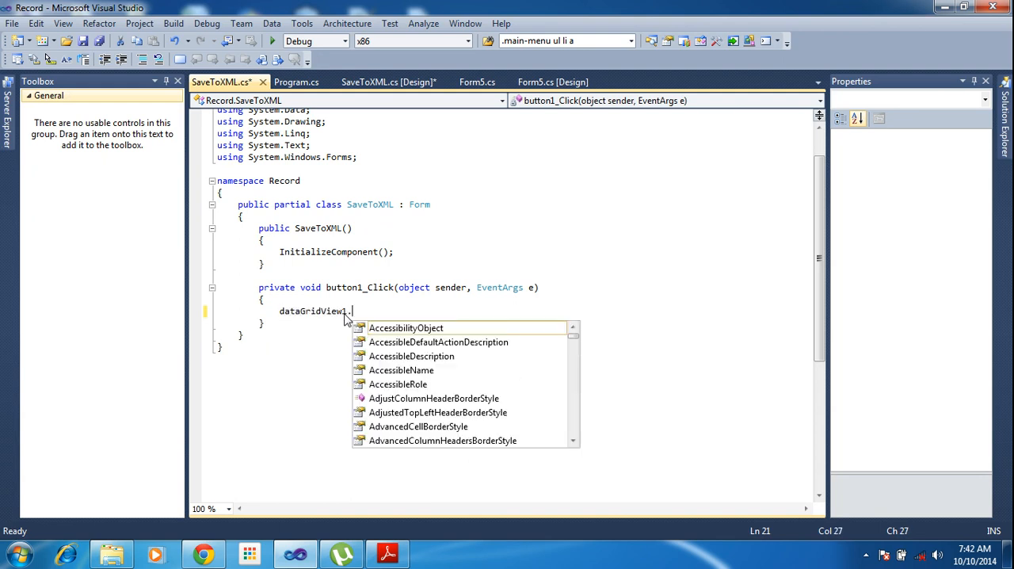
type("row")
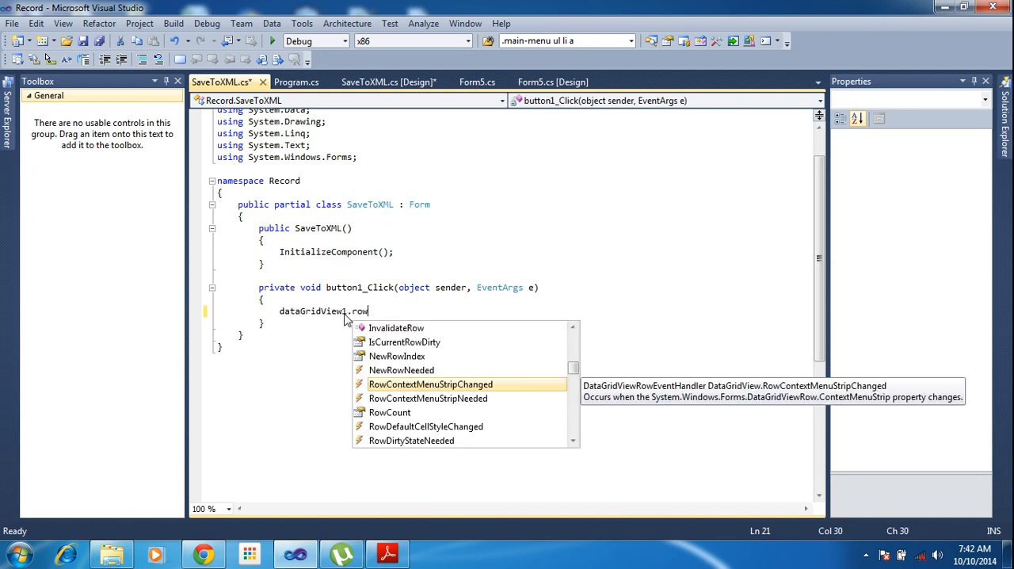
type("Rows.a")
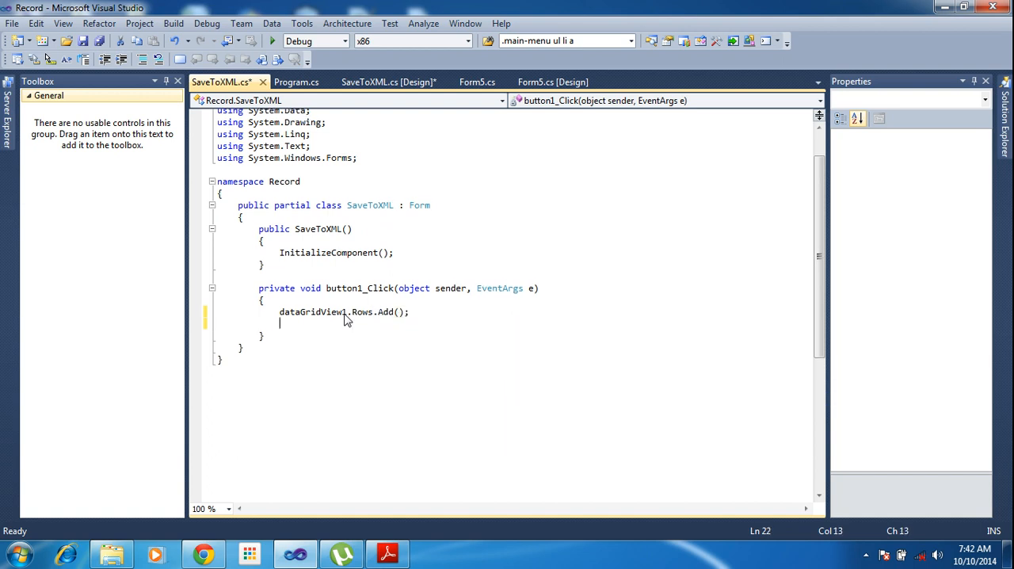
type("dataGridView1")
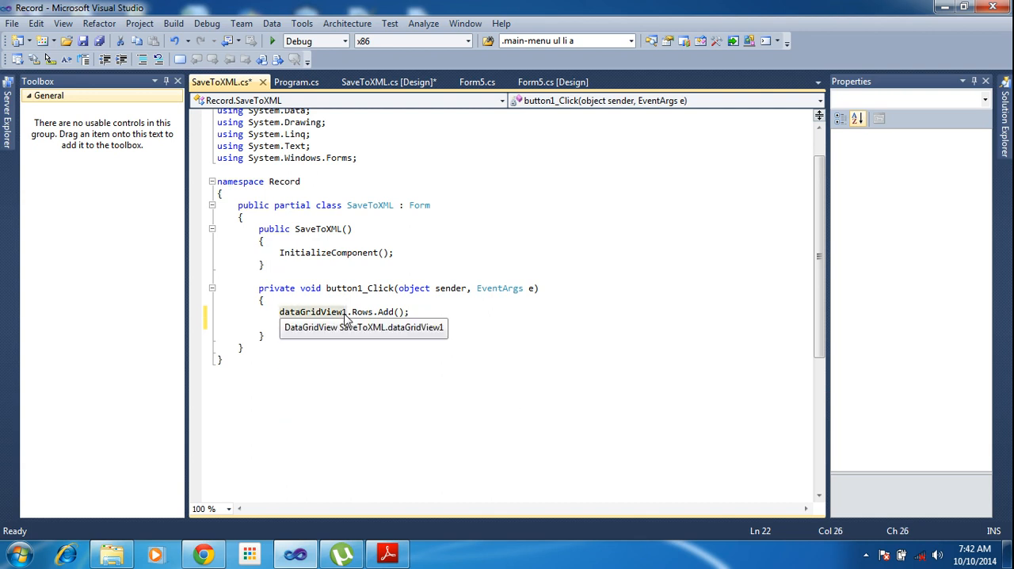
type("dataGridView1")
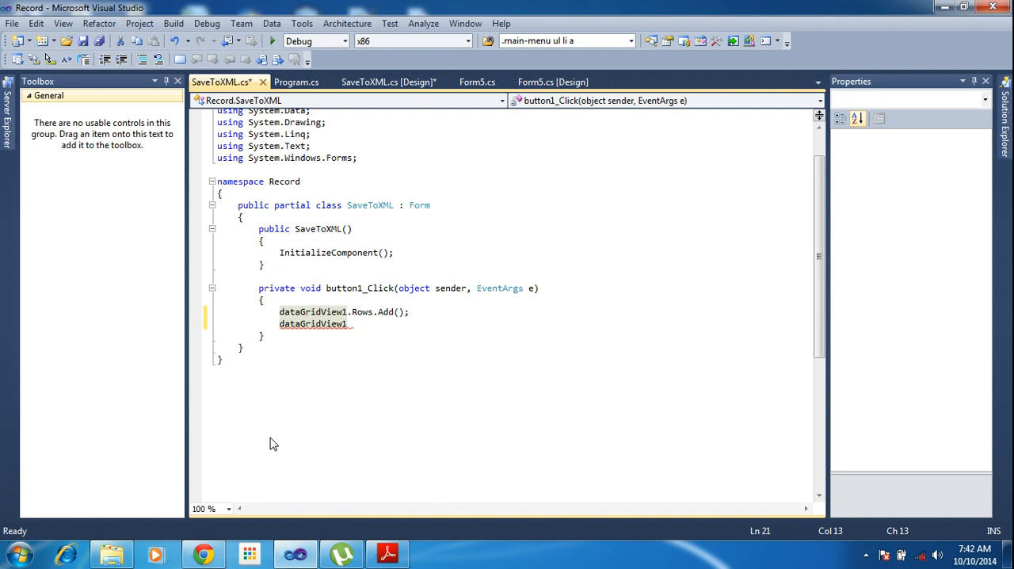
type("int n =")
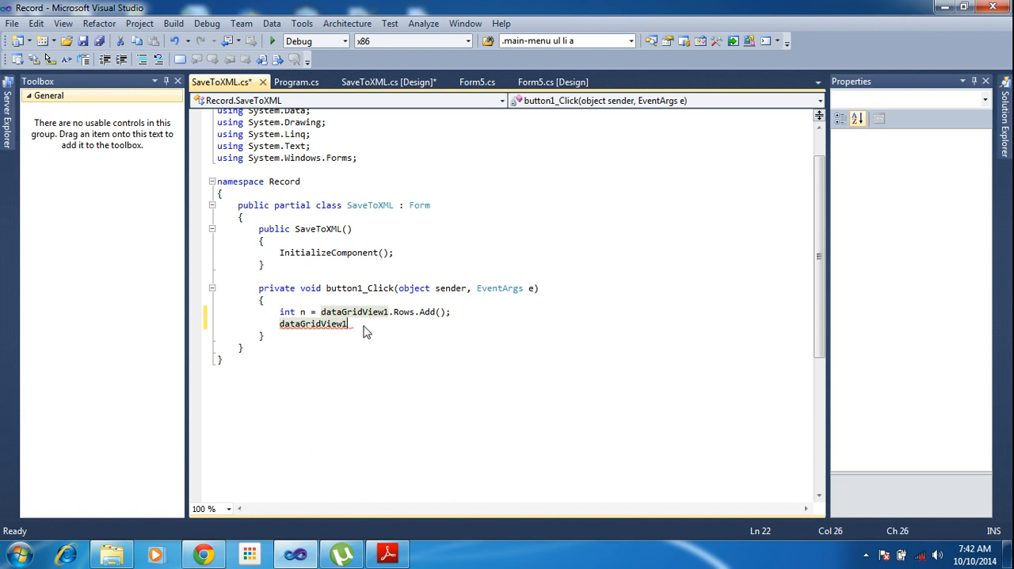
type(".Rows[n")
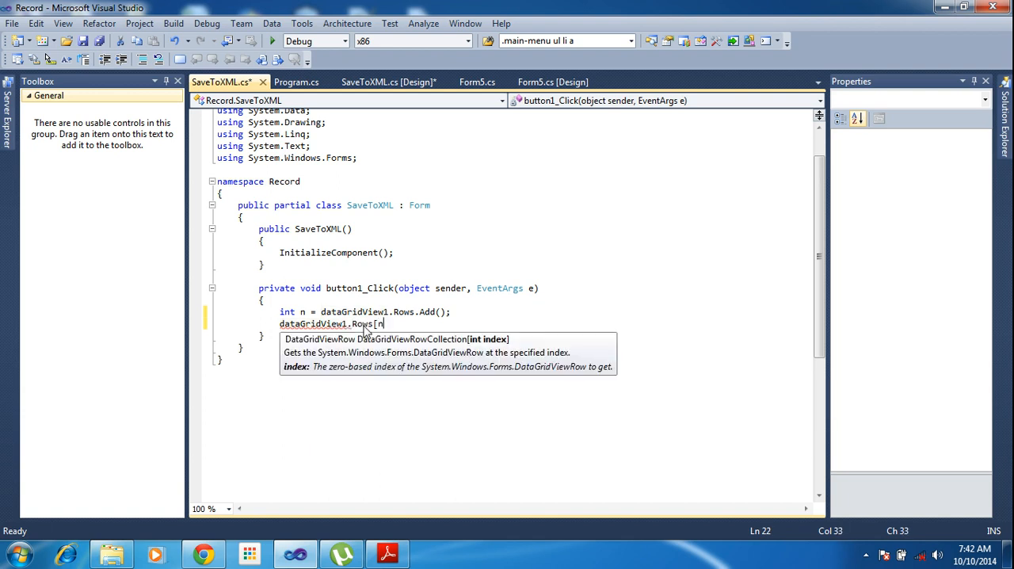
type("].Cells")
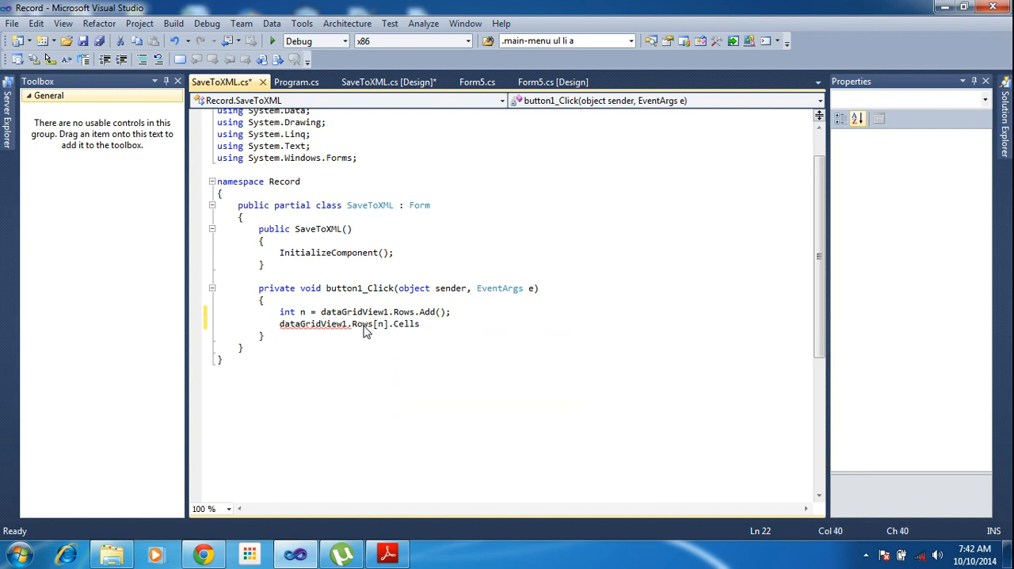
type("[0]")
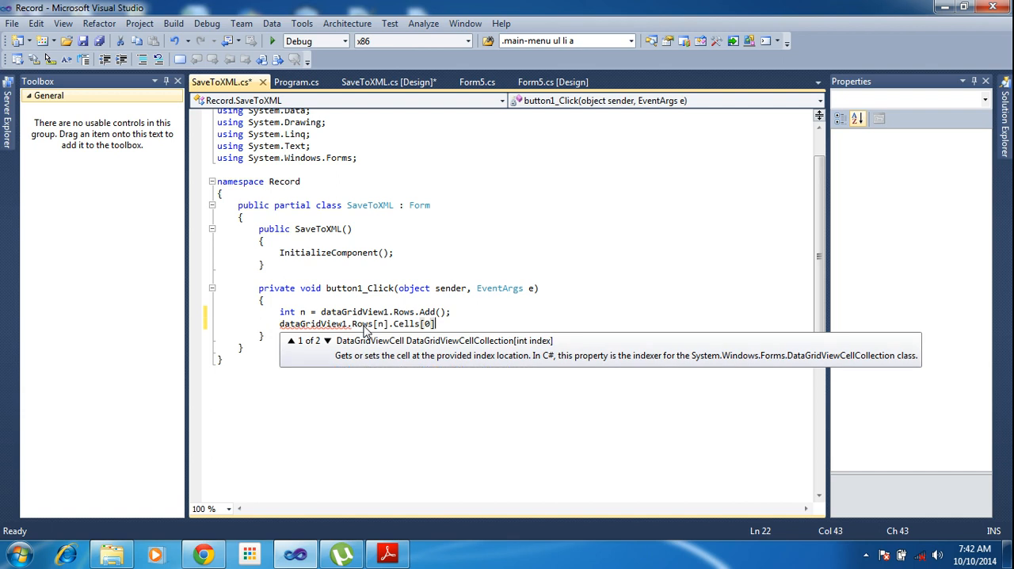
type(".Value")
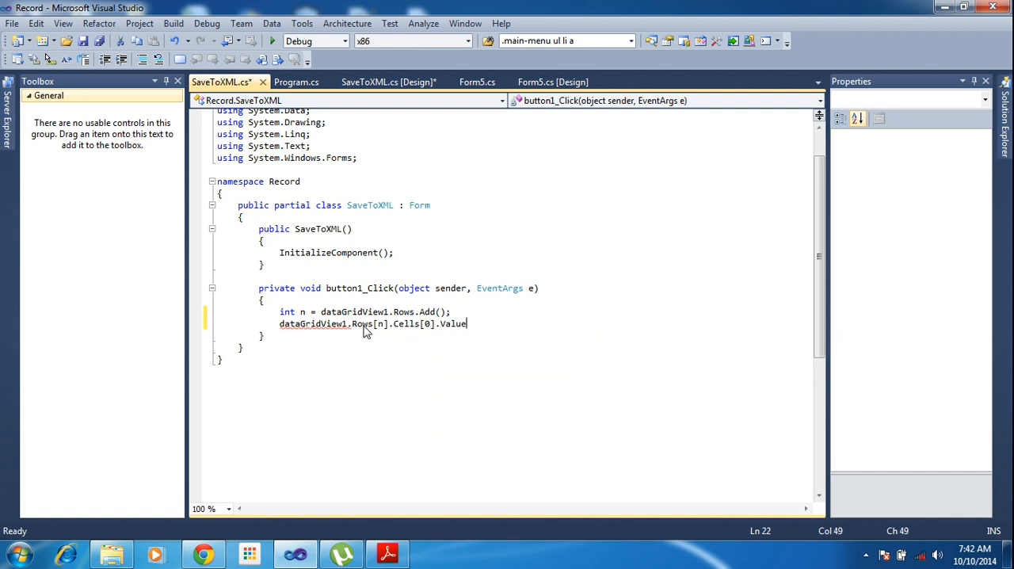
type("= t")
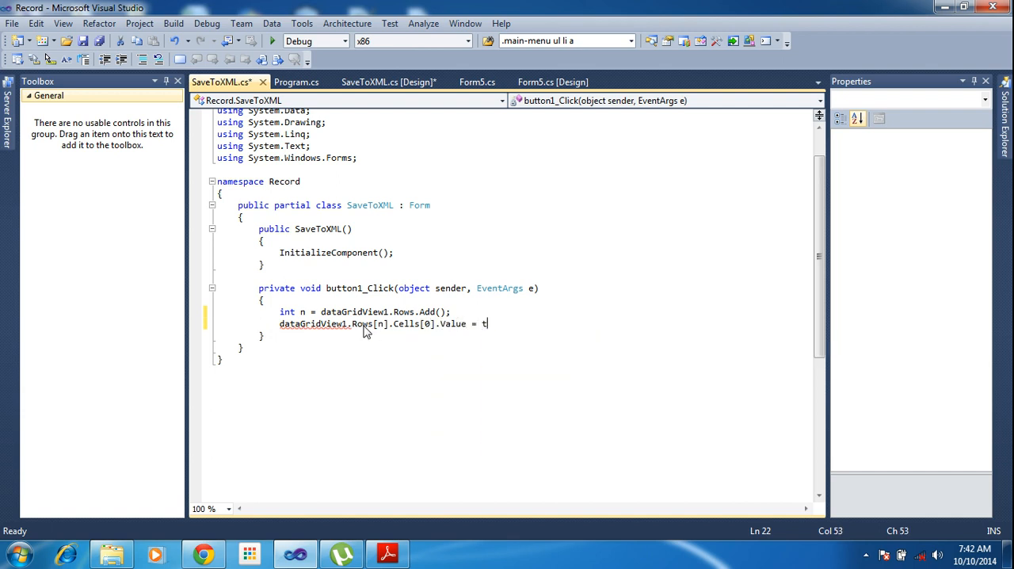
type("t")
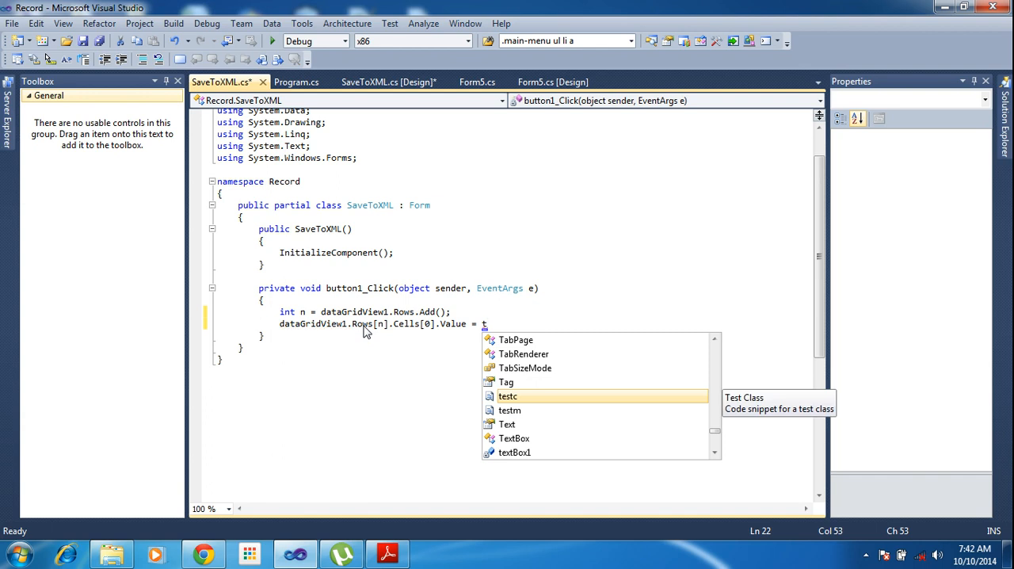
Step: Check the Job Number and Detail 1 text box names in the designer, then return to code
left_click(388, 81)
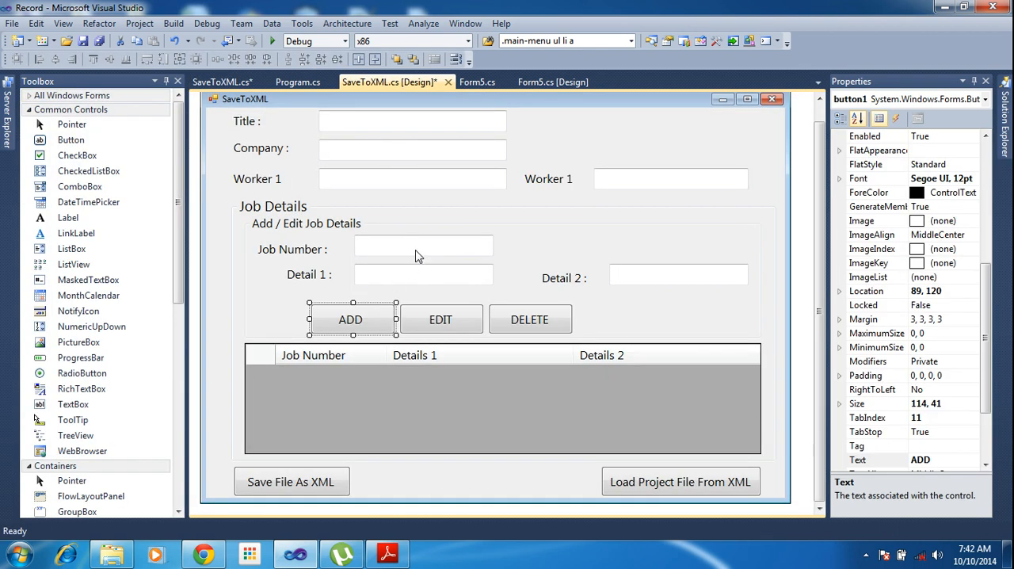
left_click(423, 246)
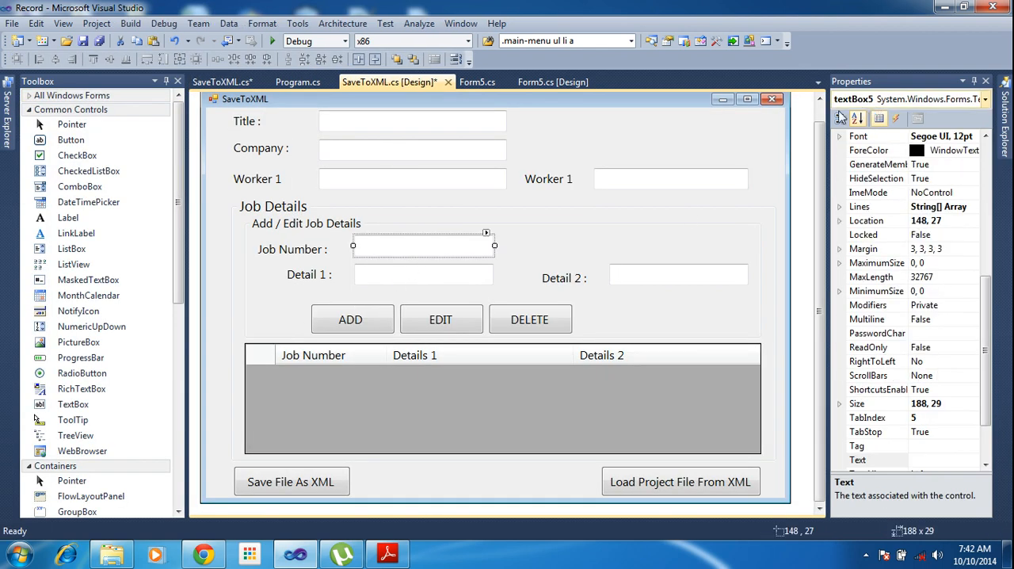
left_click(423, 275)
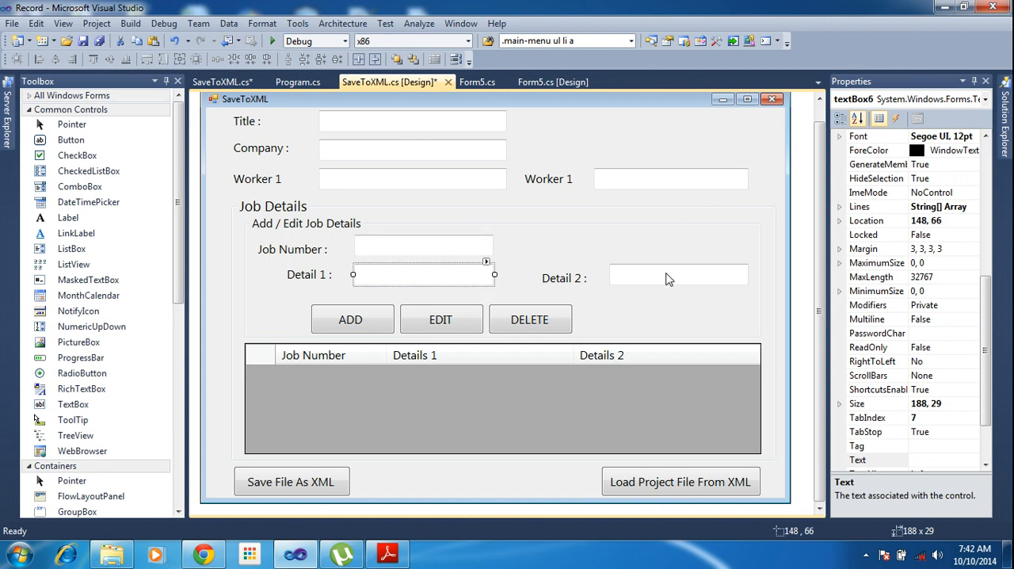
right_click(669, 277)
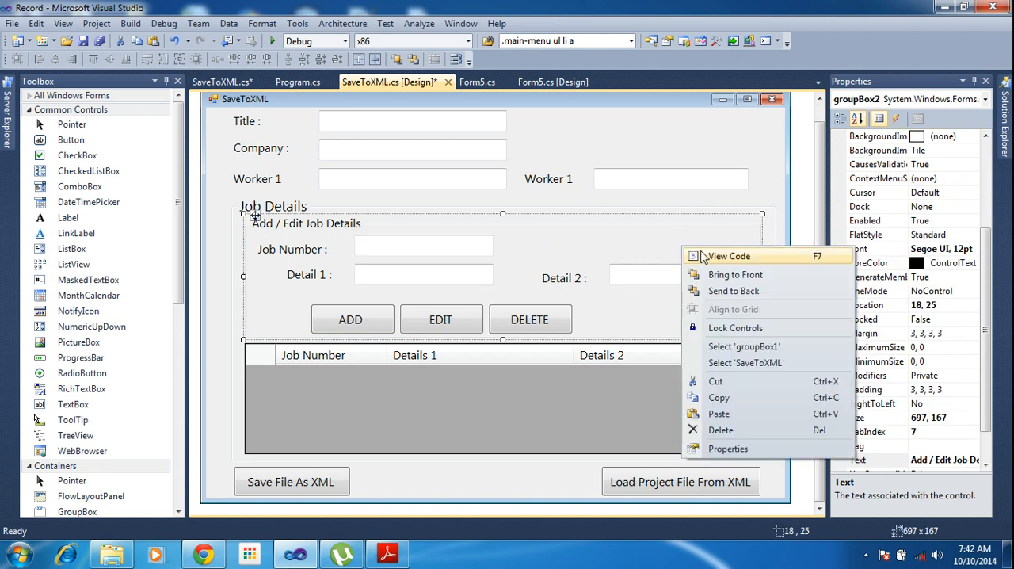
left_click(727, 256)
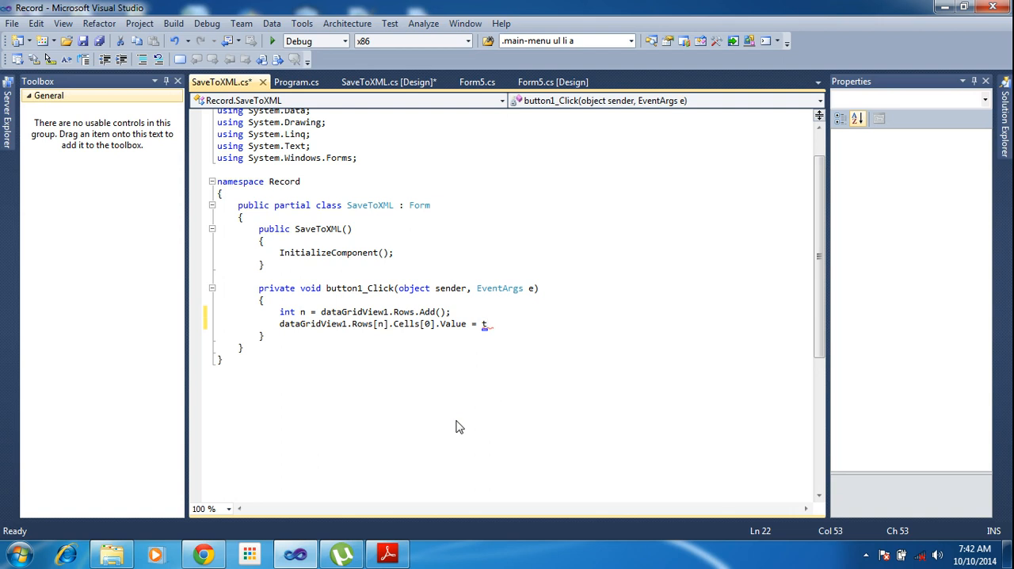
Step: Finish the first cell assignment with textBox6.Text;
type("ext")
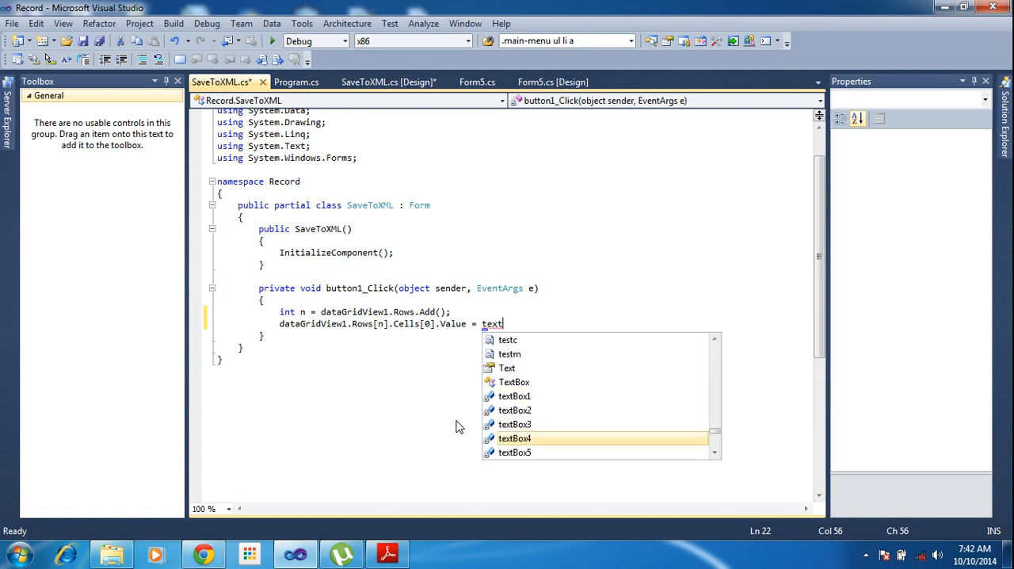
type("Box6.")
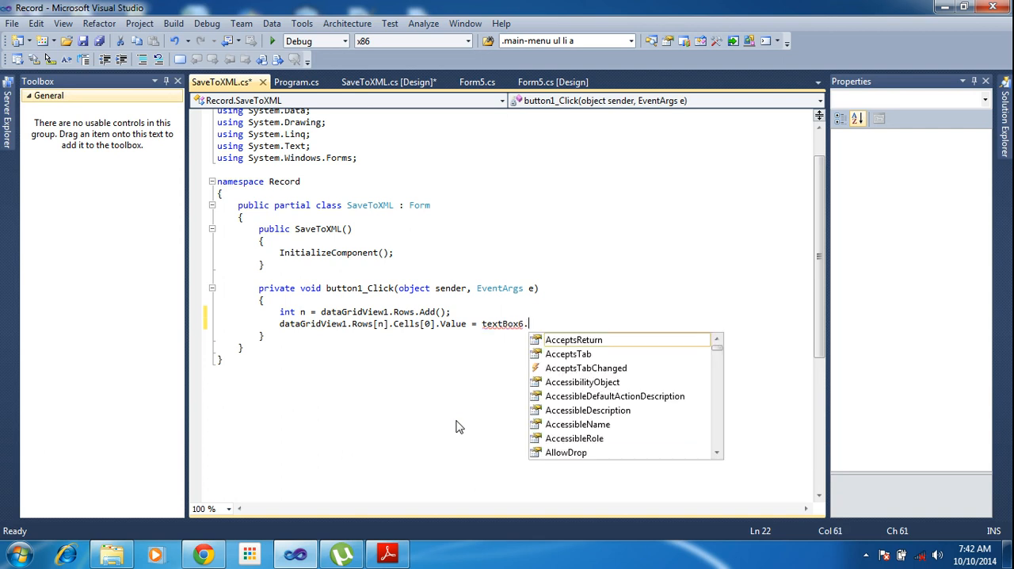
type("Text;")
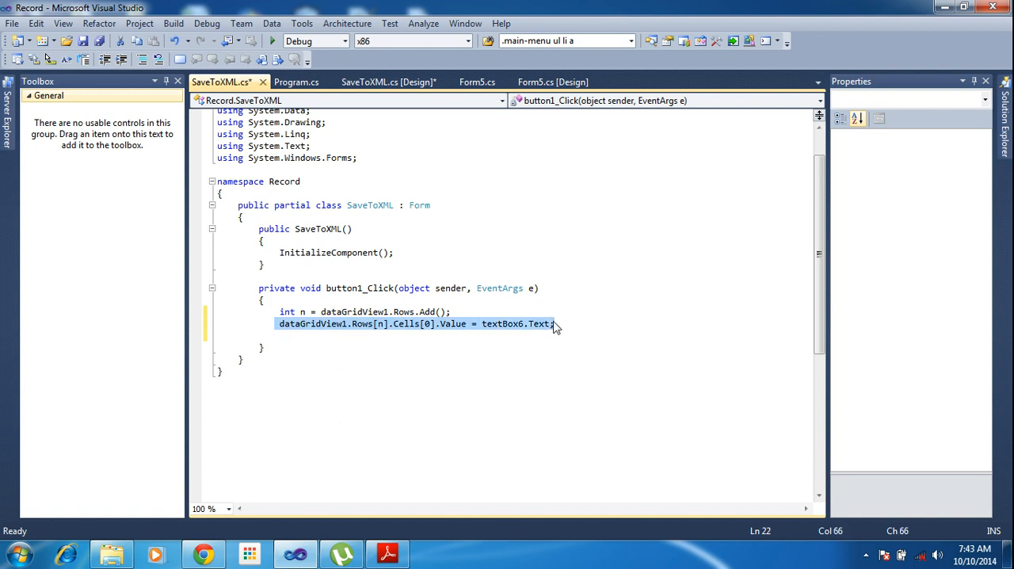
Step: Duplicate the line for cells 1 and 2 reading textBox7 and textBox8, then save
left_click(555, 323)
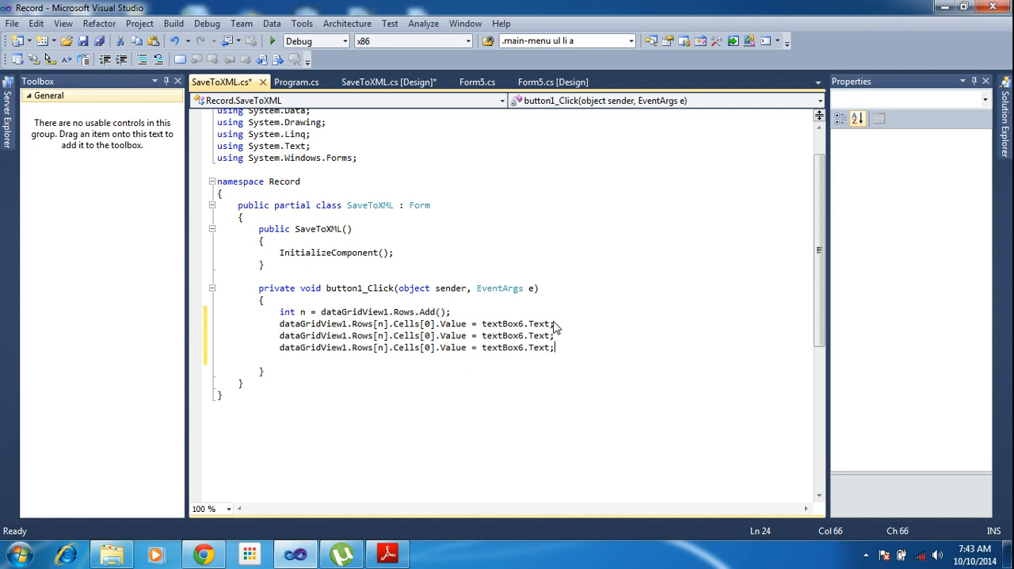
mouse_move(462, 335)
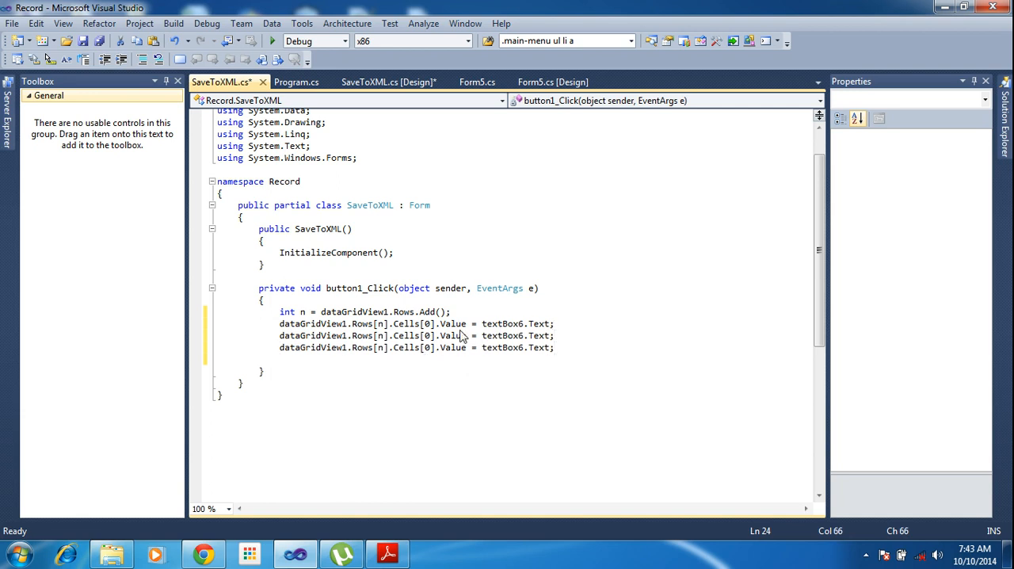
left_click(426, 335)
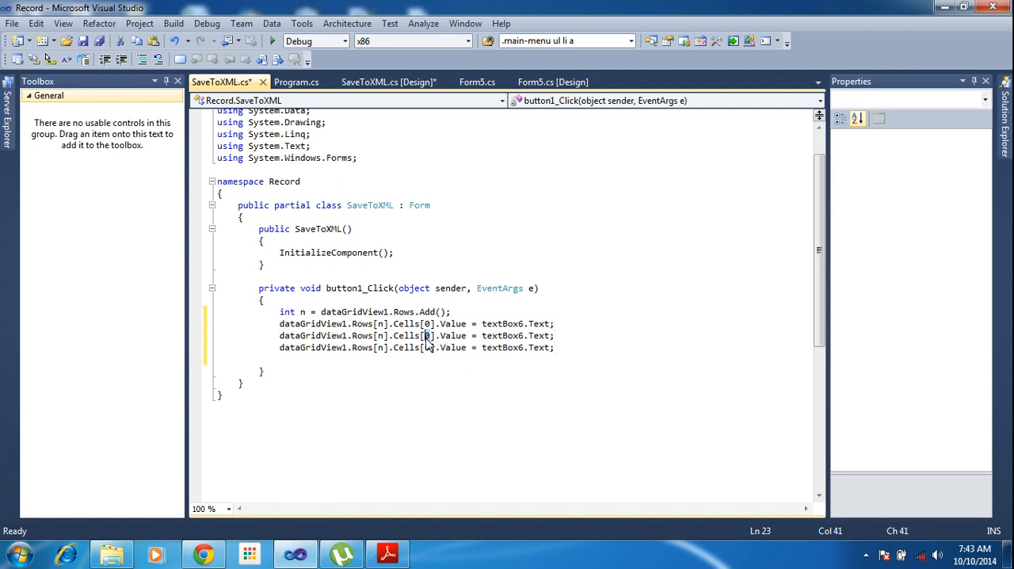
left_click(427, 347)
type("2")
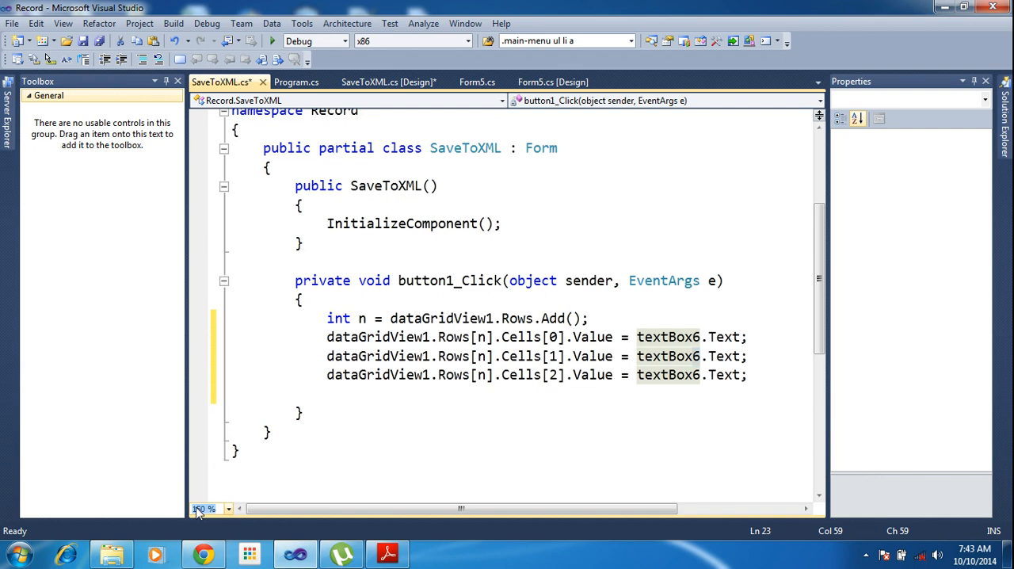
left_click(206, 508)
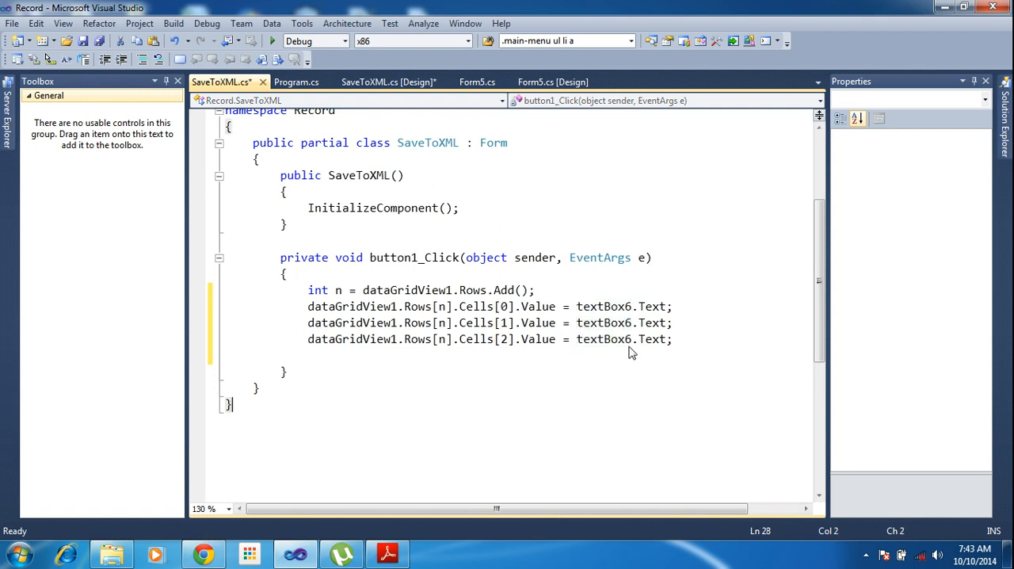
left_click(626, 322)
type("7")
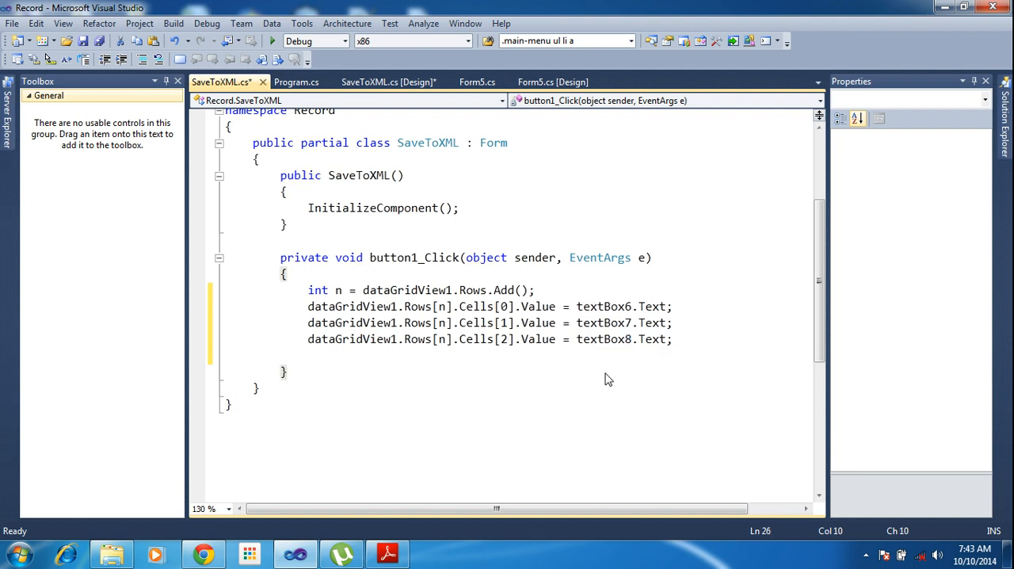
key("ctrl+s")
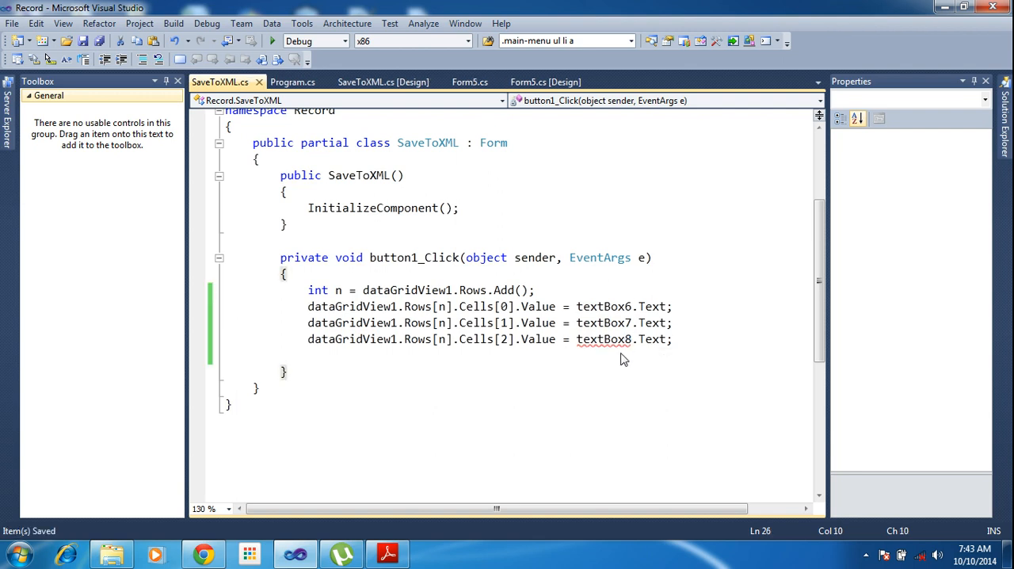
mouse_move(610, 339)
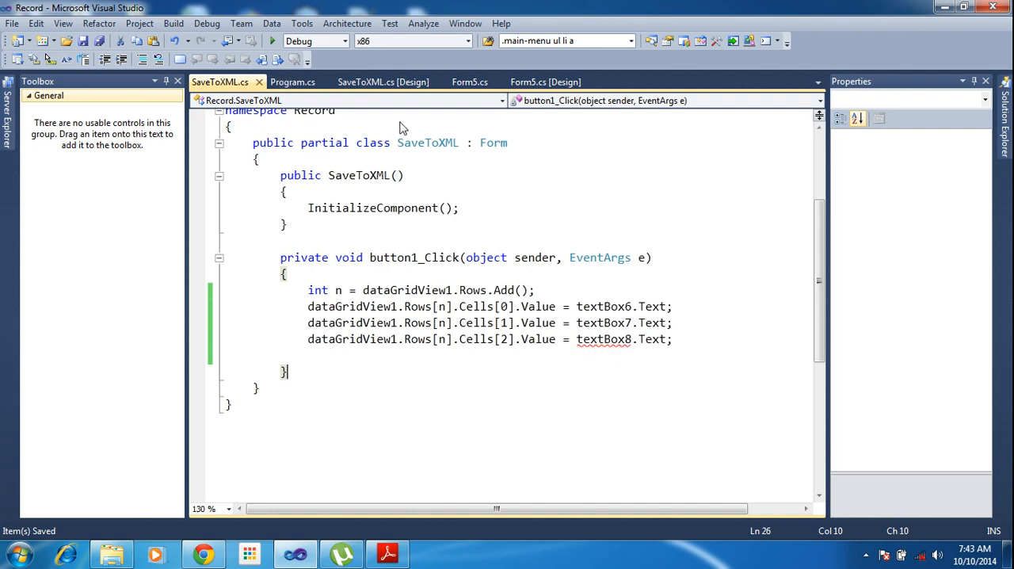
Step: Confirm the Job Number box's name in Design view and save the renumbered textBox5–7 code
left_click(383, 81)
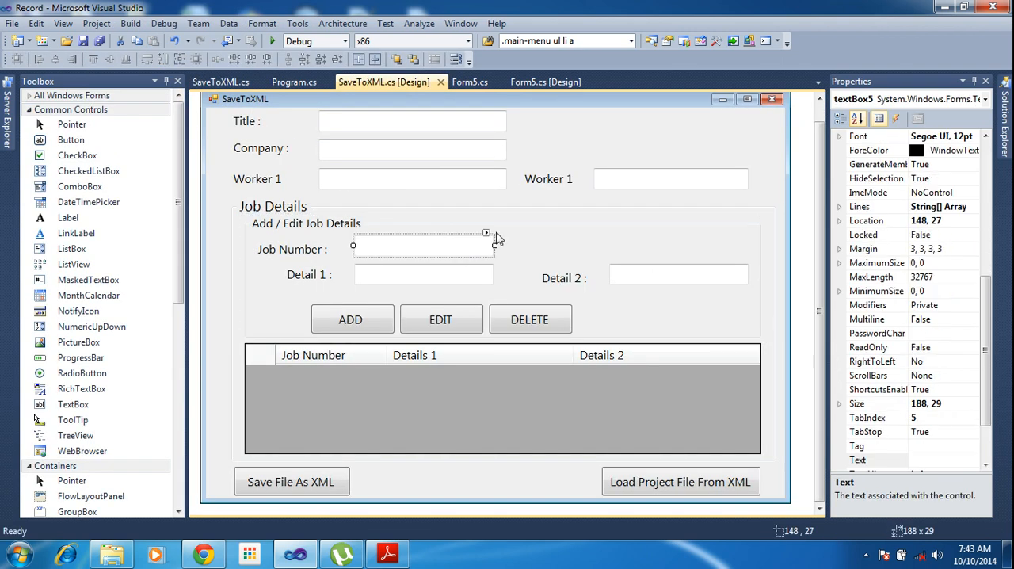
left_click(220, 81)
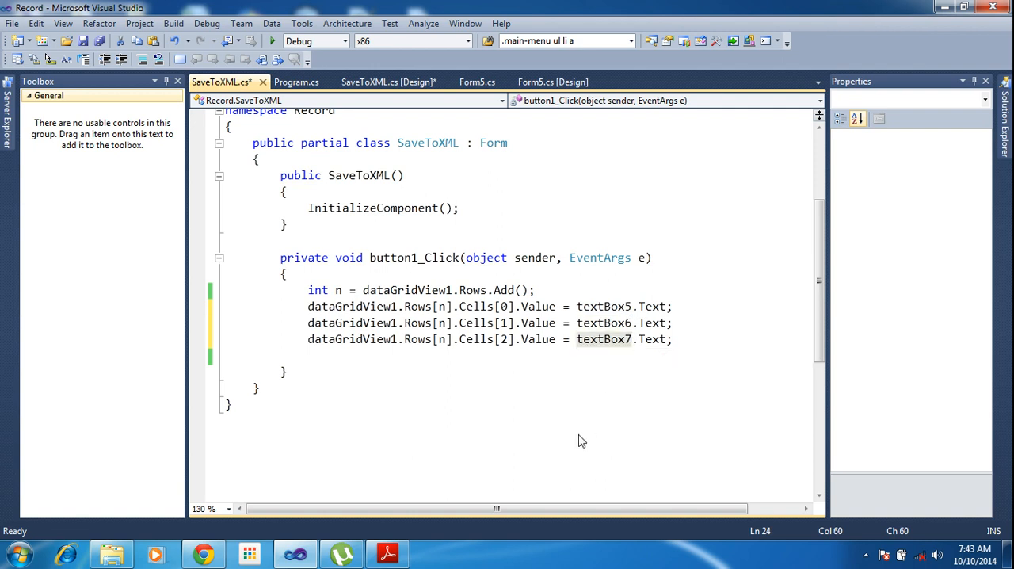
key("ctrl+s")
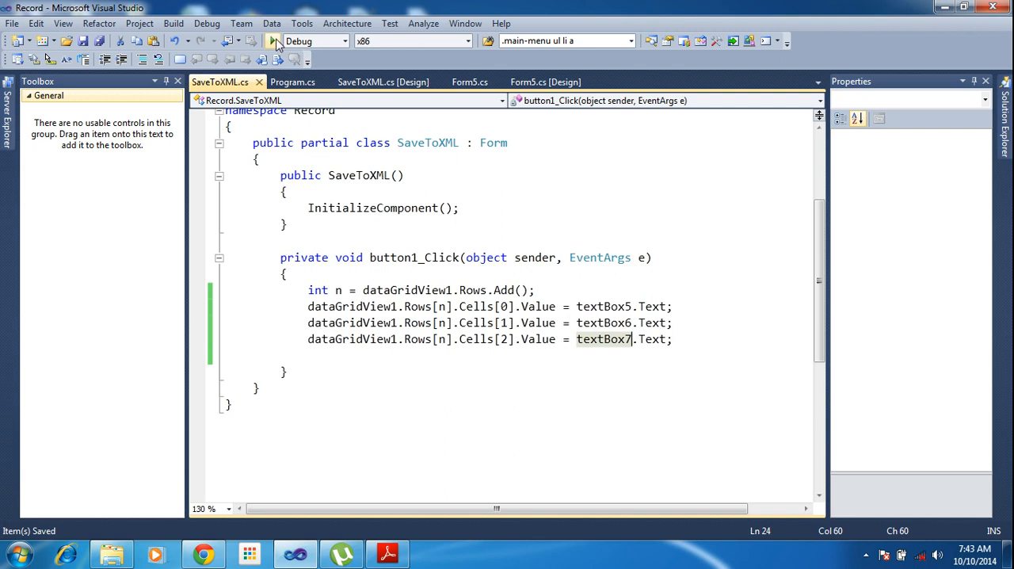
Step: Run the form, enter job 1 with details Vetrivel and anesh, add two grid rows, then close it
left_click(271, 40)
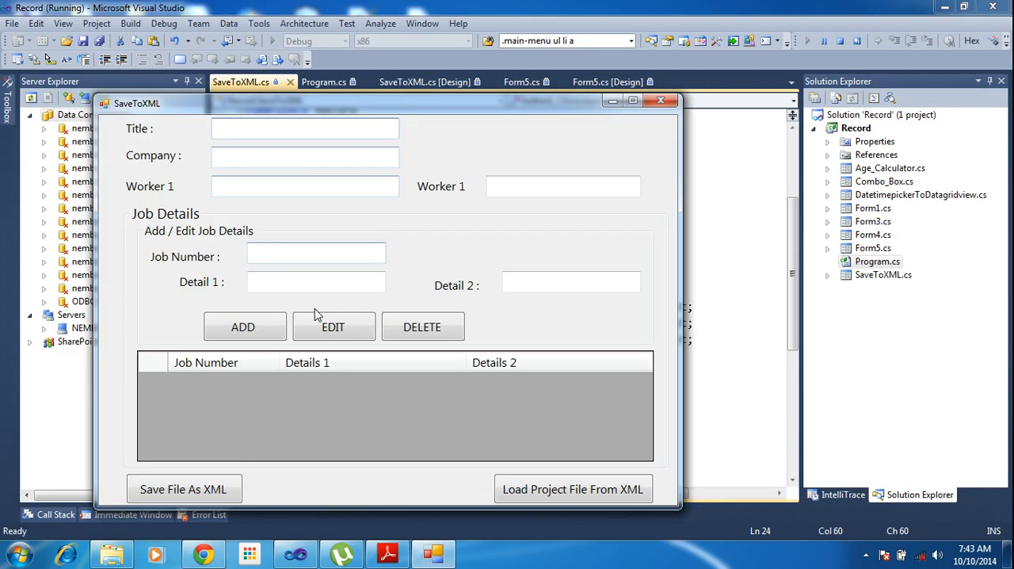
type("1")
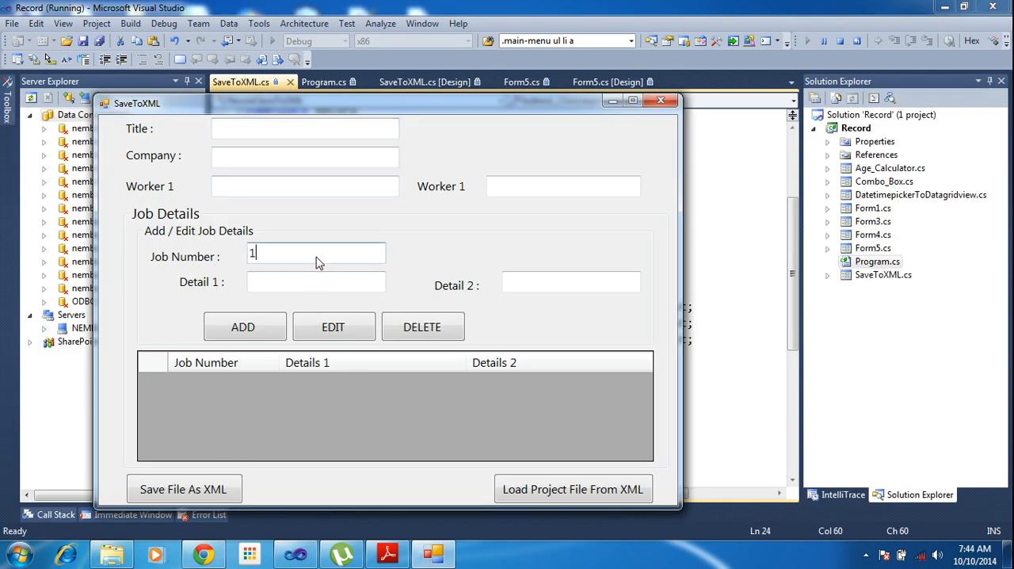
left_click(316, 282)
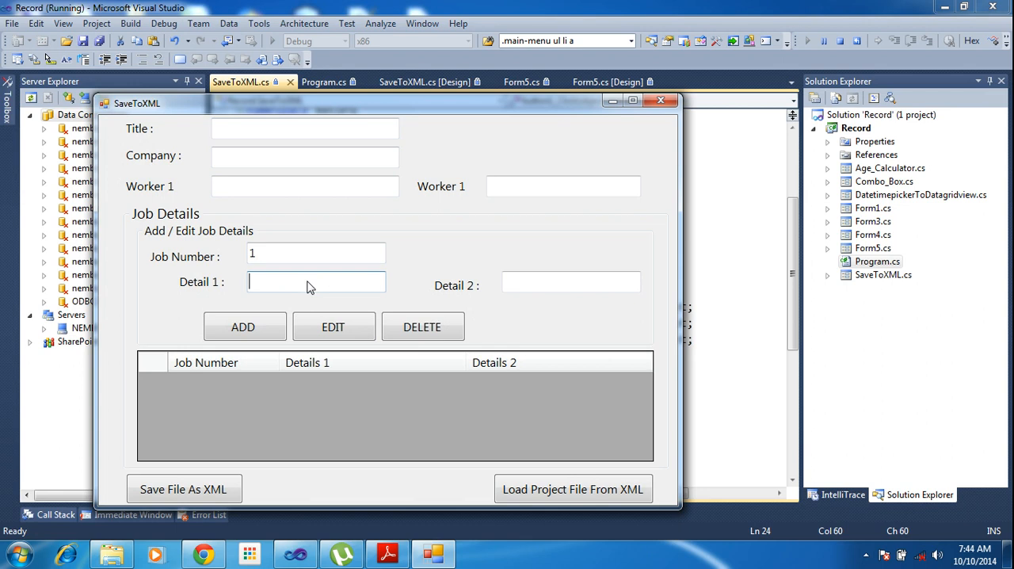
type("Vetrivel")
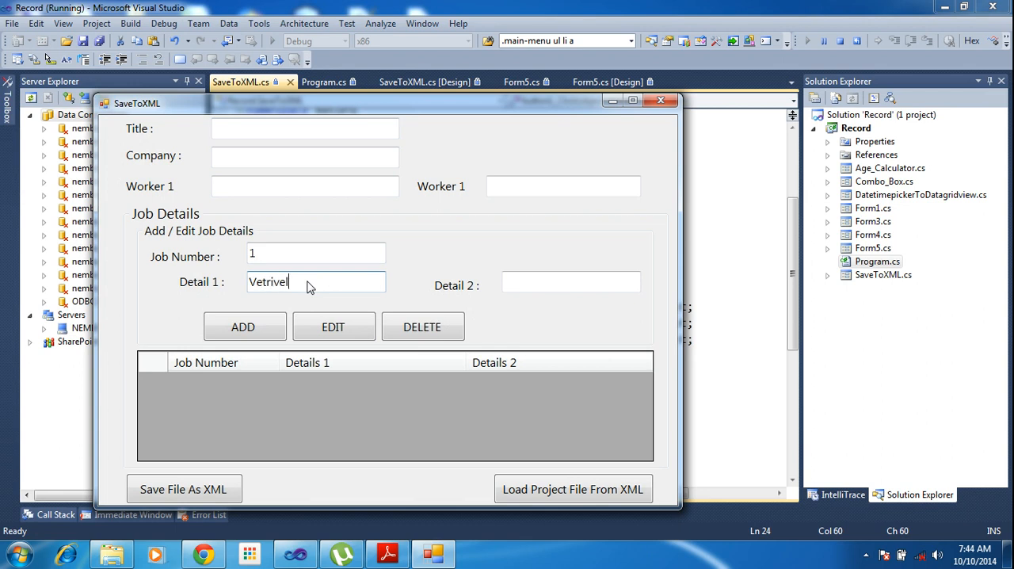
type("fd")
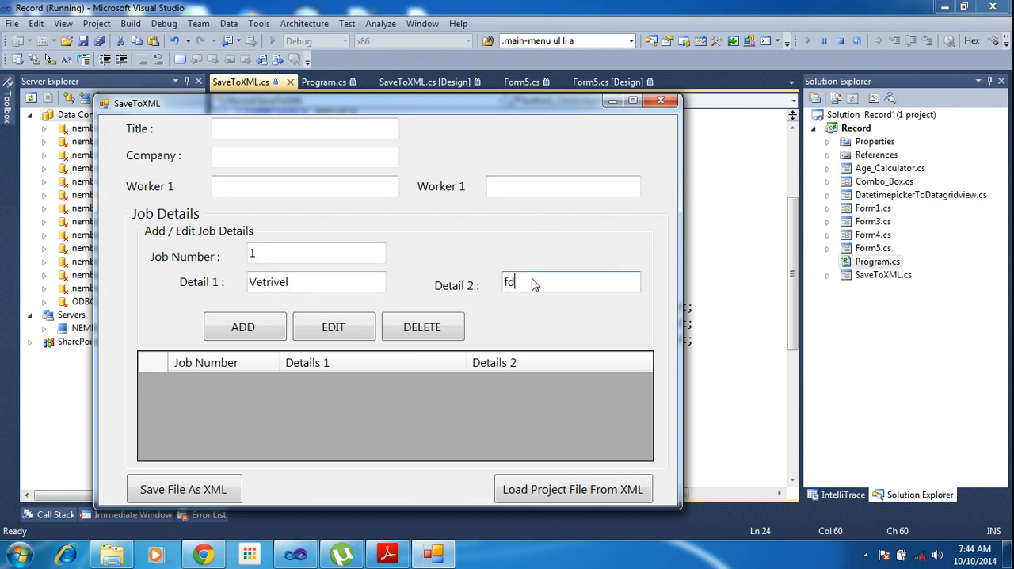
left_click(244, 326)
type("G")
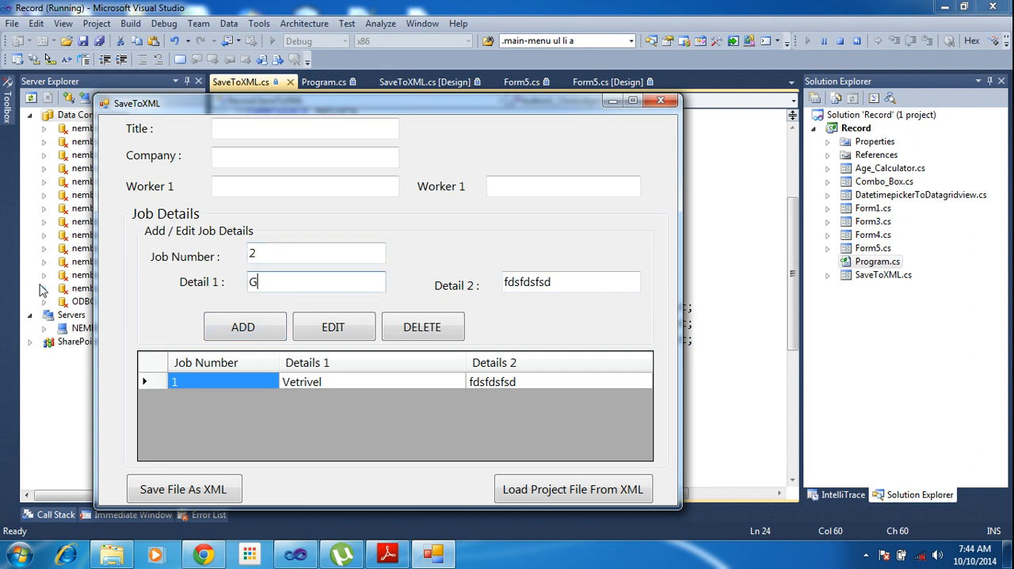
type("anesh")
left_click(571, 282)
type("sdfsdf")
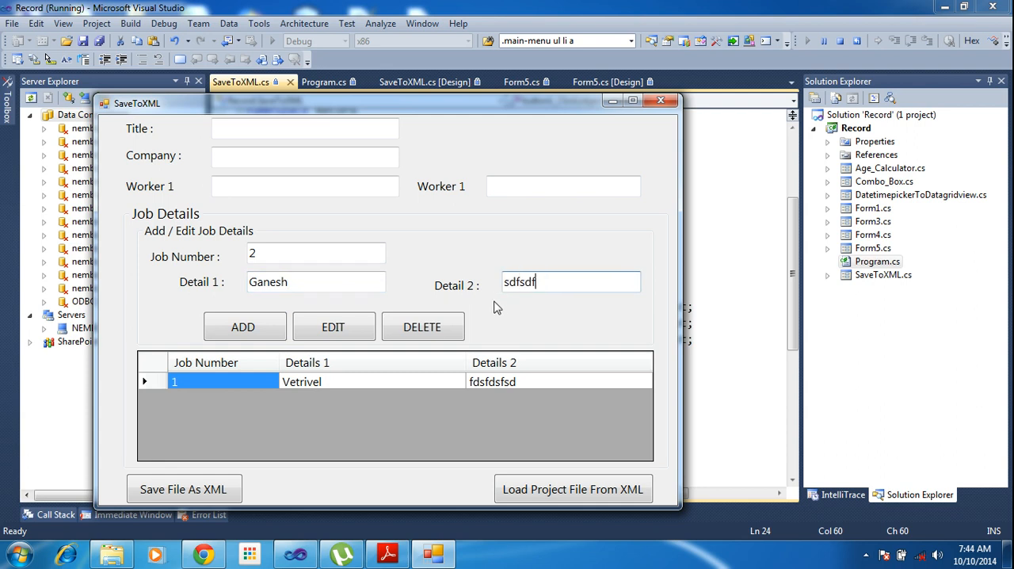
left_click(243, 327)
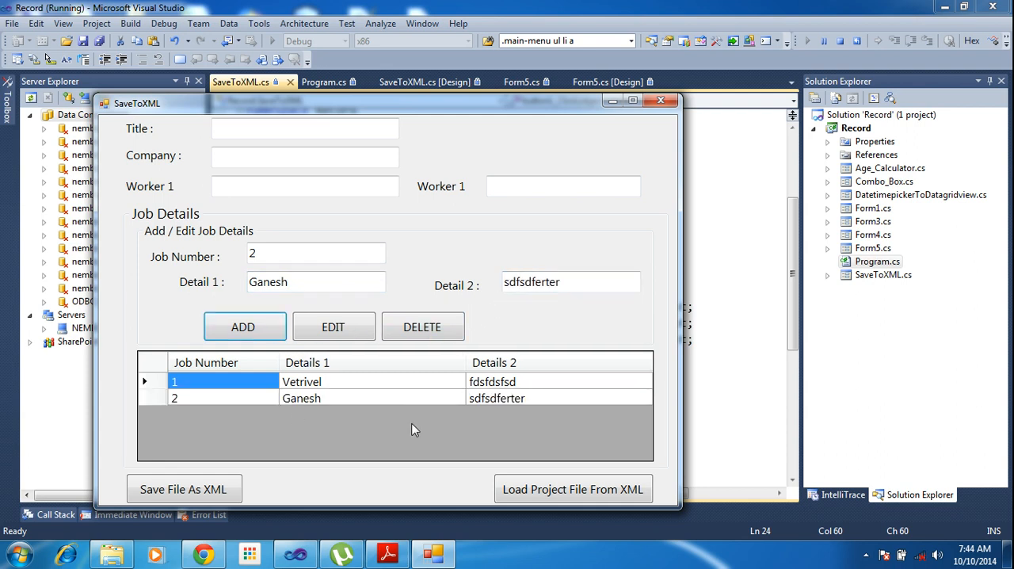
mouse_move(399, 100)
type("sdfd")
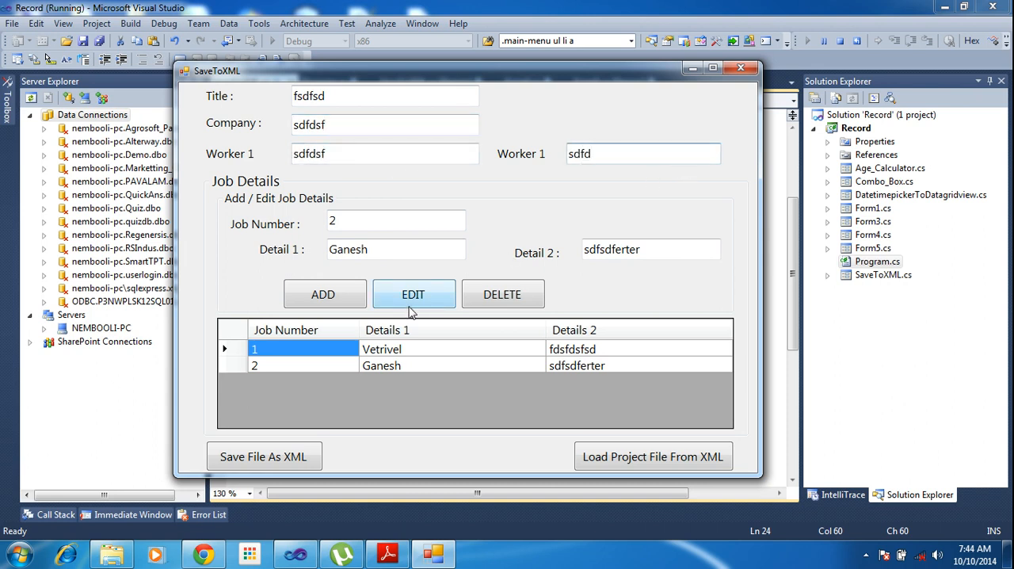
mouse_move(263, 456)
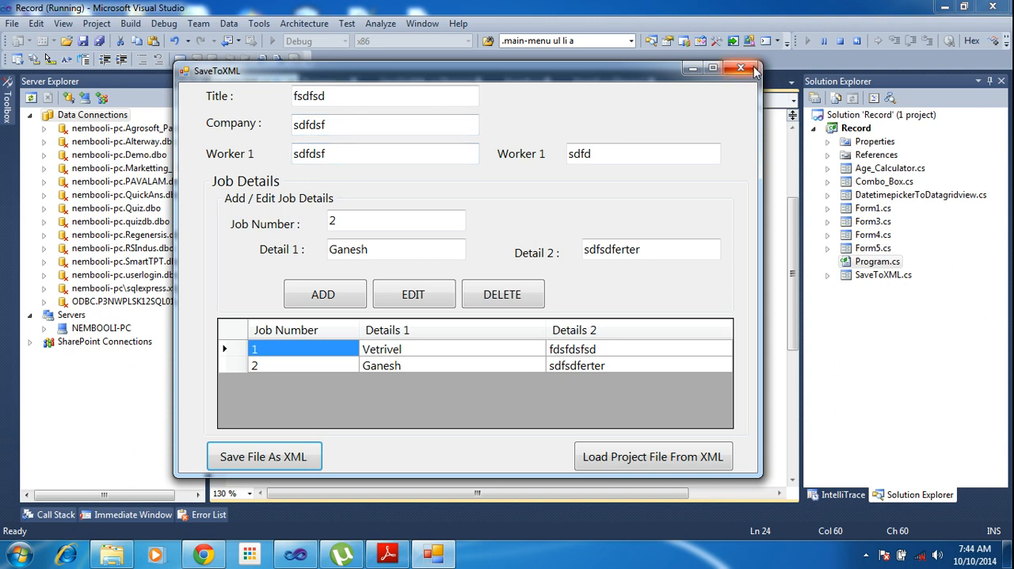
left_click(741, 67)
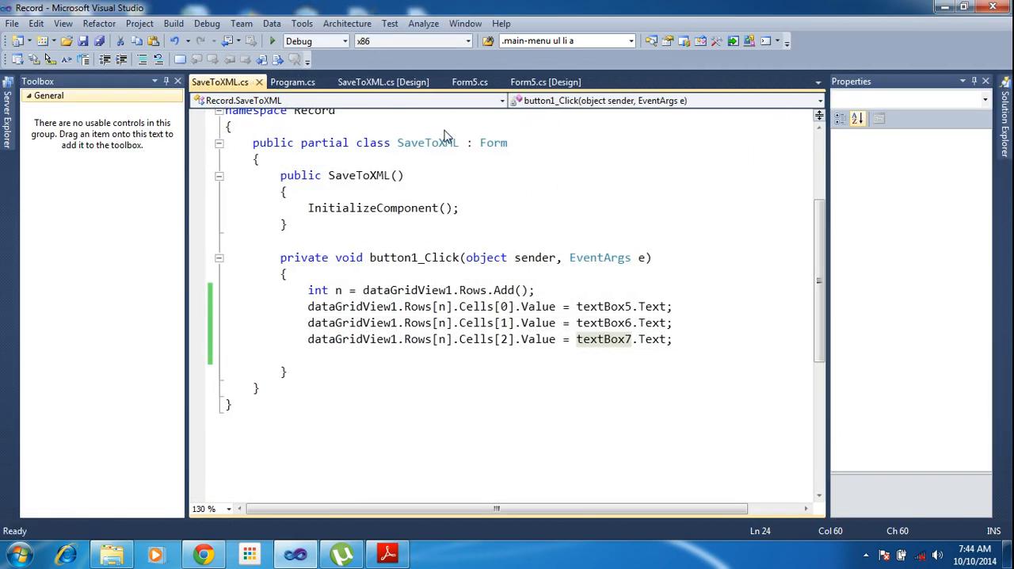
left_click(384, 82)
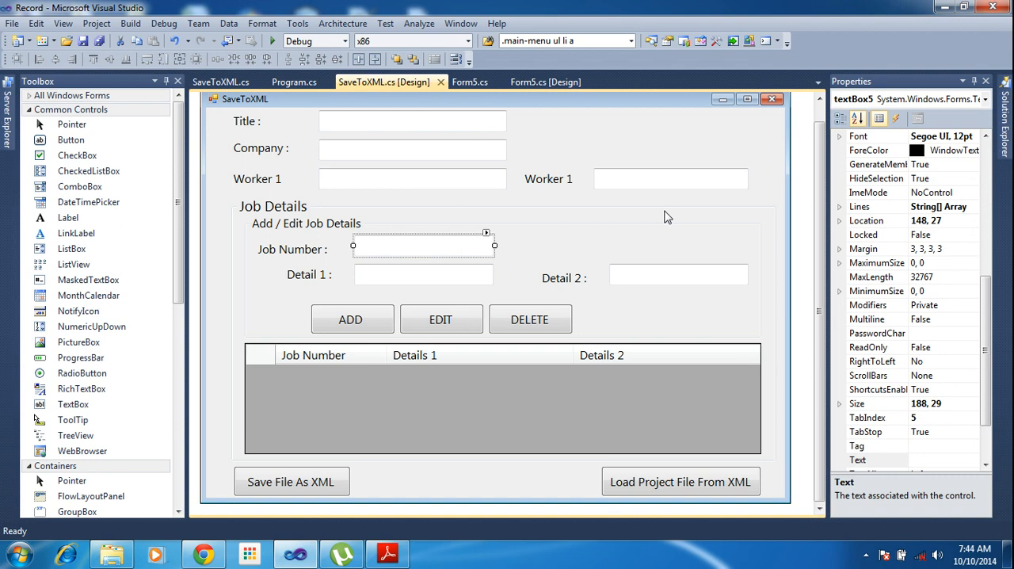
mouse_move(630, 488)
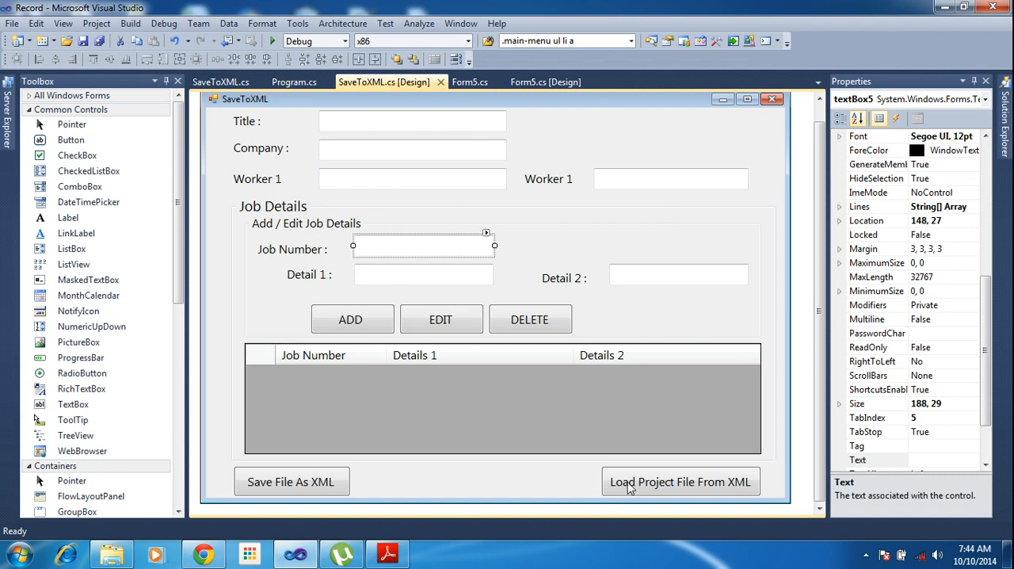
Step: Bring up Jobdetails.pdf in Adobe Reader and highlight the title, commentary and worker XML lines
left_click(387, 553)
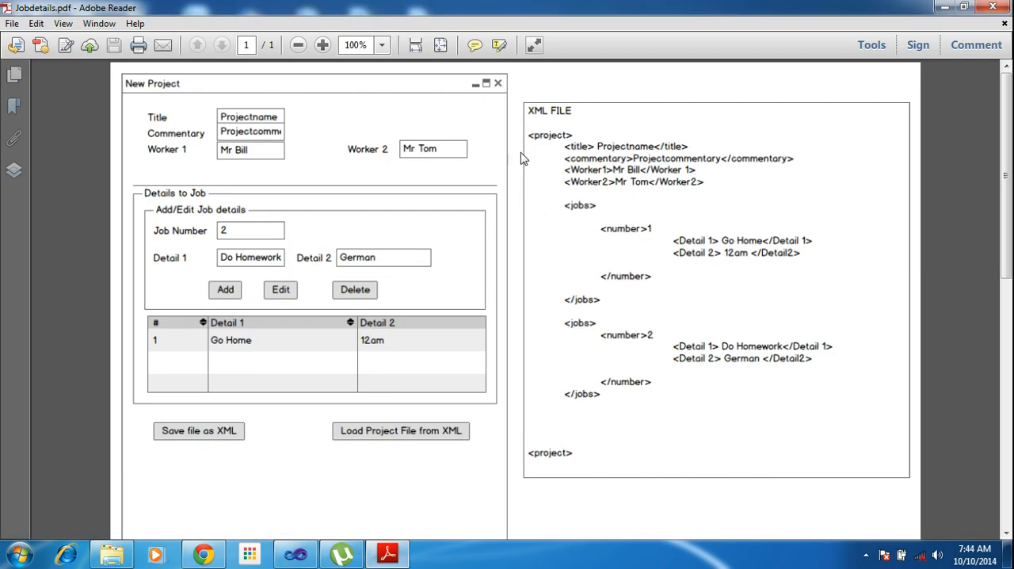
mouse_move(547, 140)
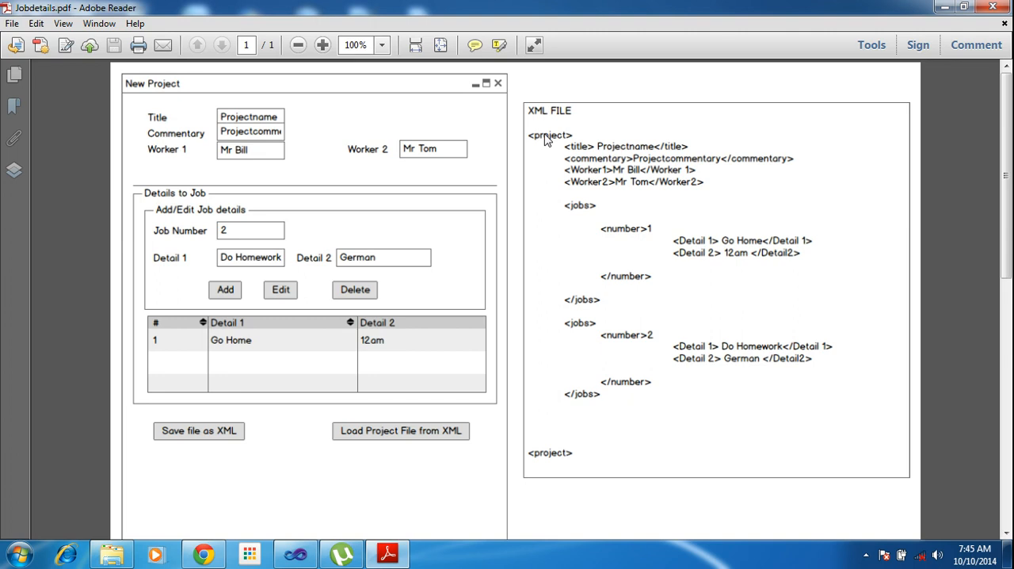
mouse_move(585, 159)
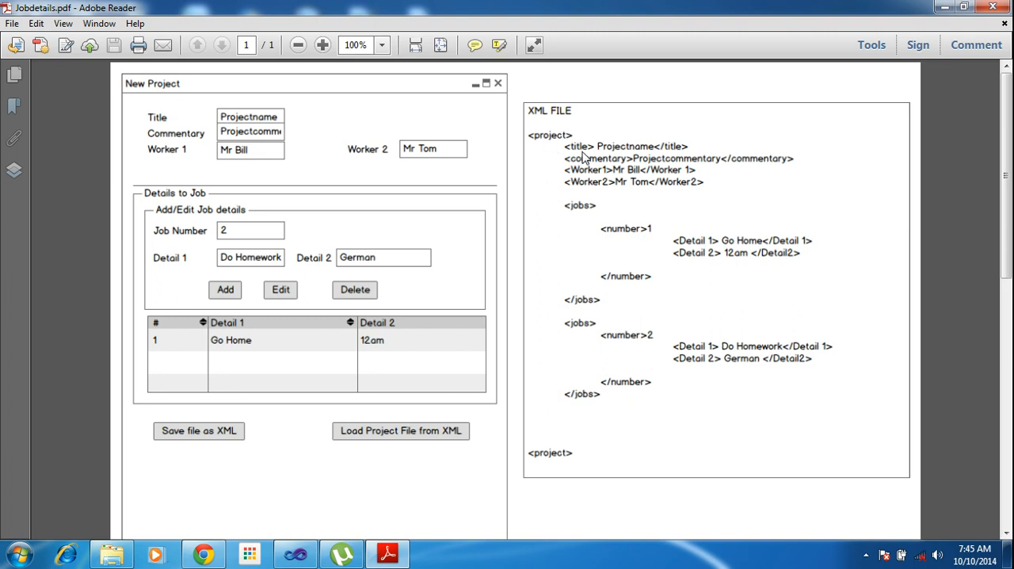
mouse_move(586, 178)
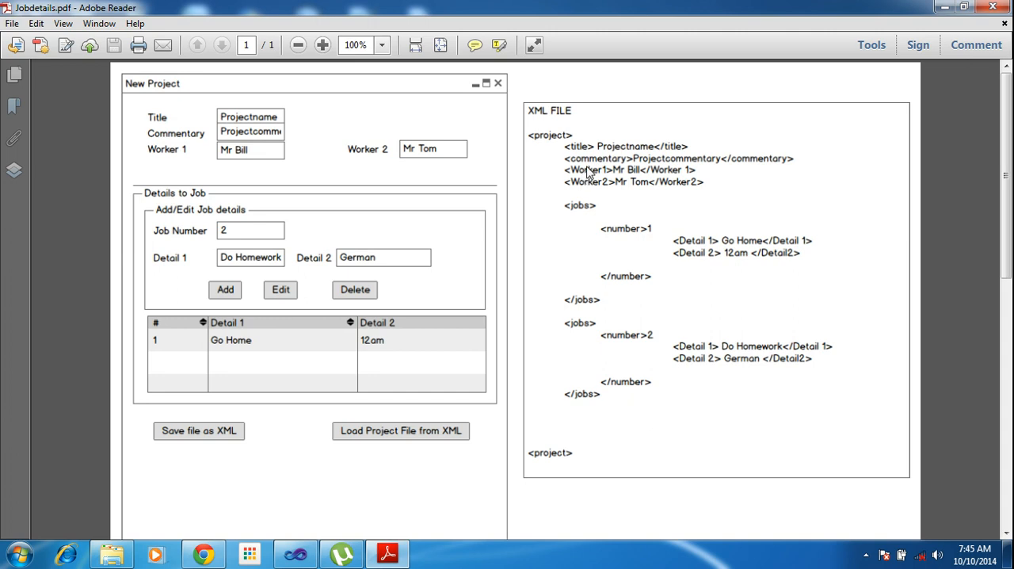
mouse_move(577, 192)
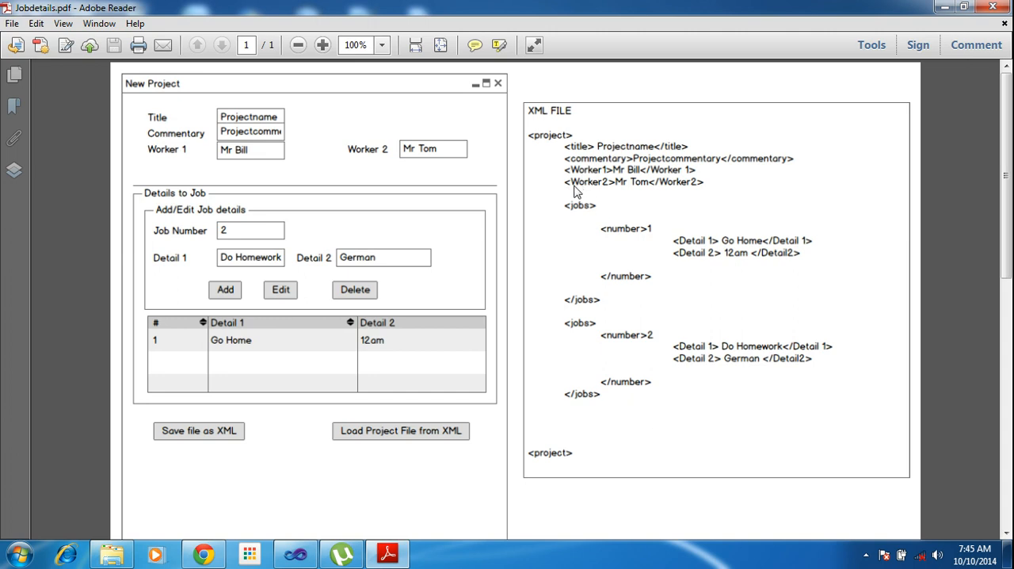
mouse_move(589, 184)
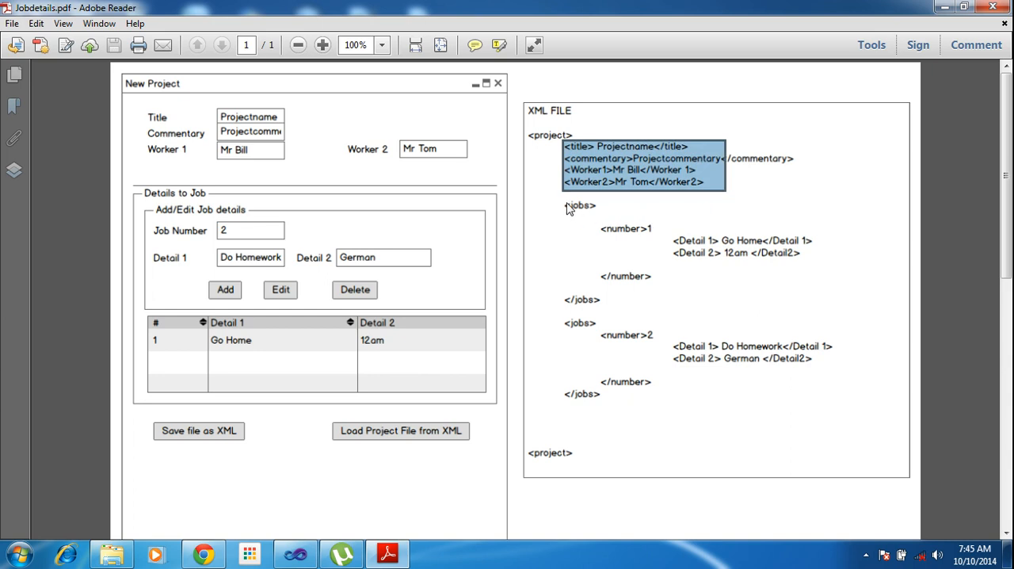
left_click_drag(565, 206, 684, 384)
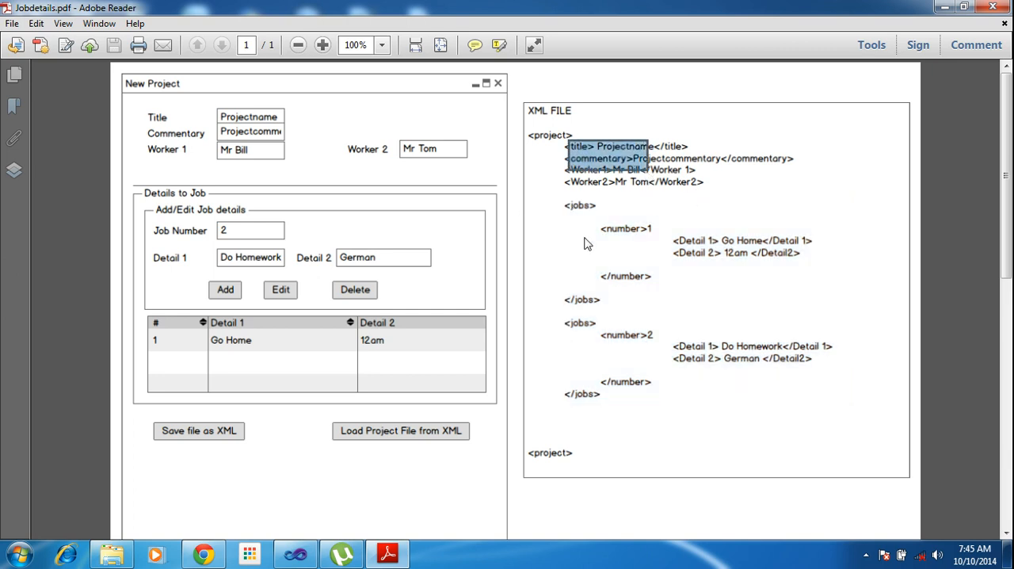
mouse_move(388, 552)
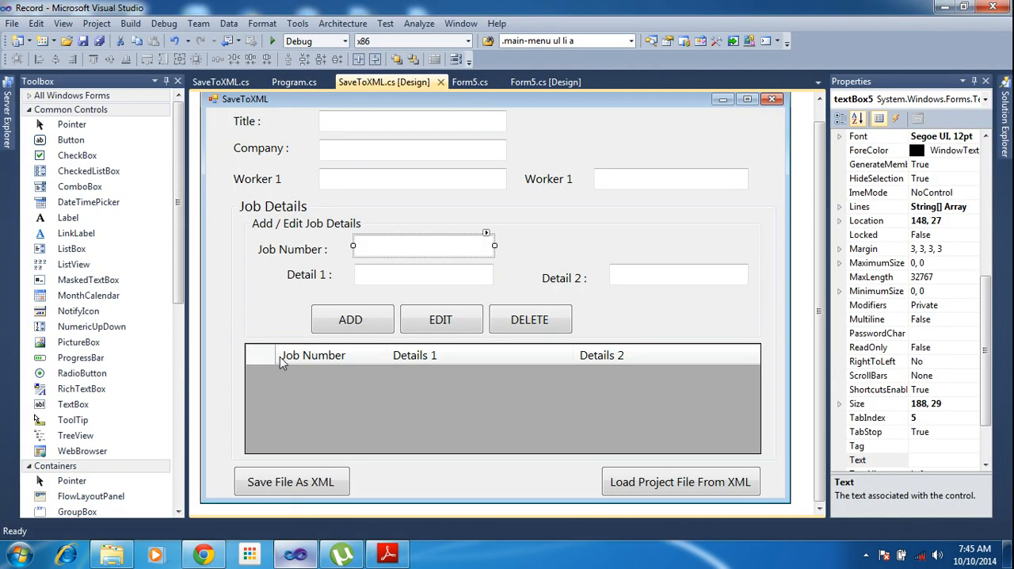
mouse_move(499, 203)
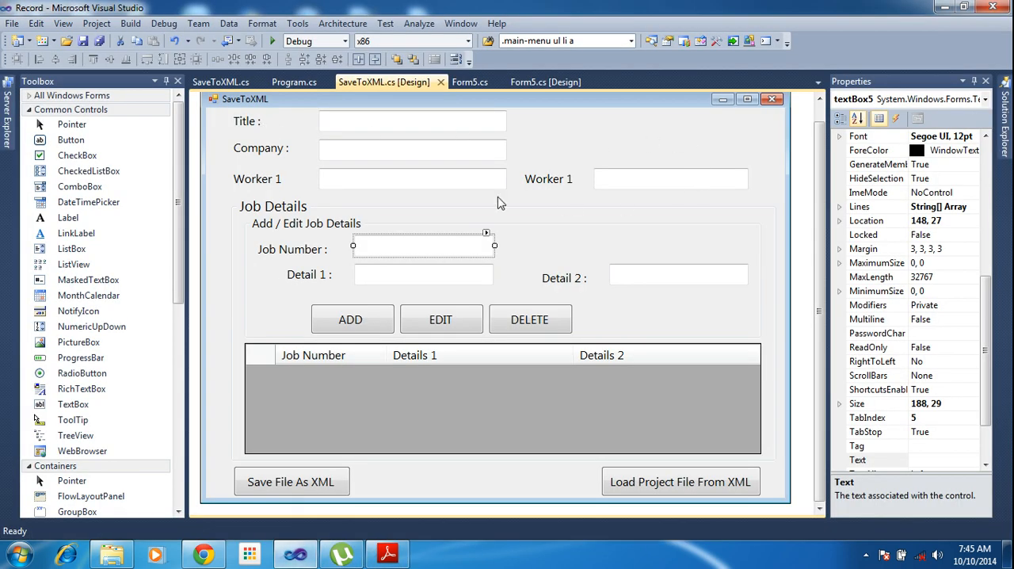
mouse_move(380, 127)
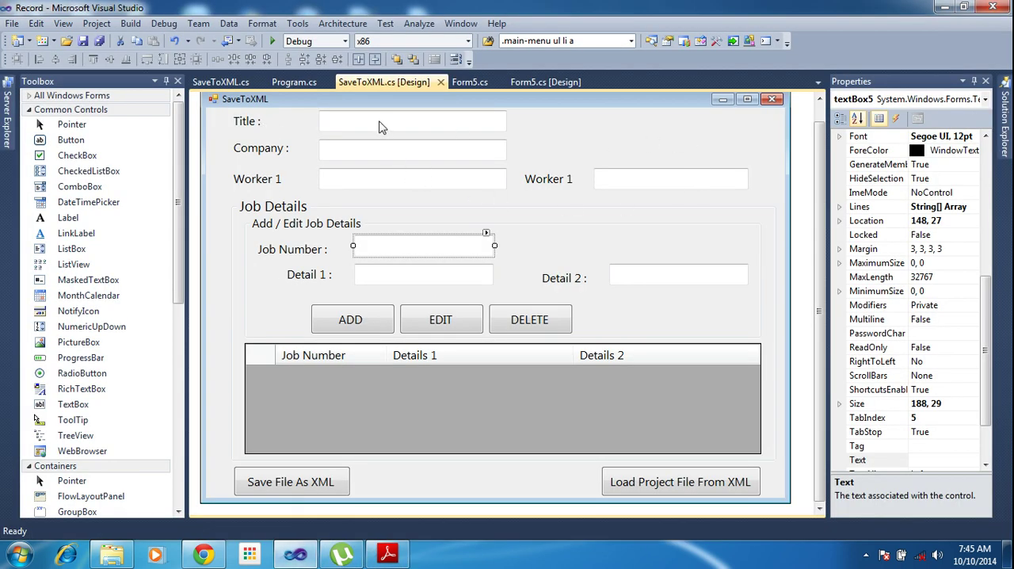
mouse_move(583, 198)
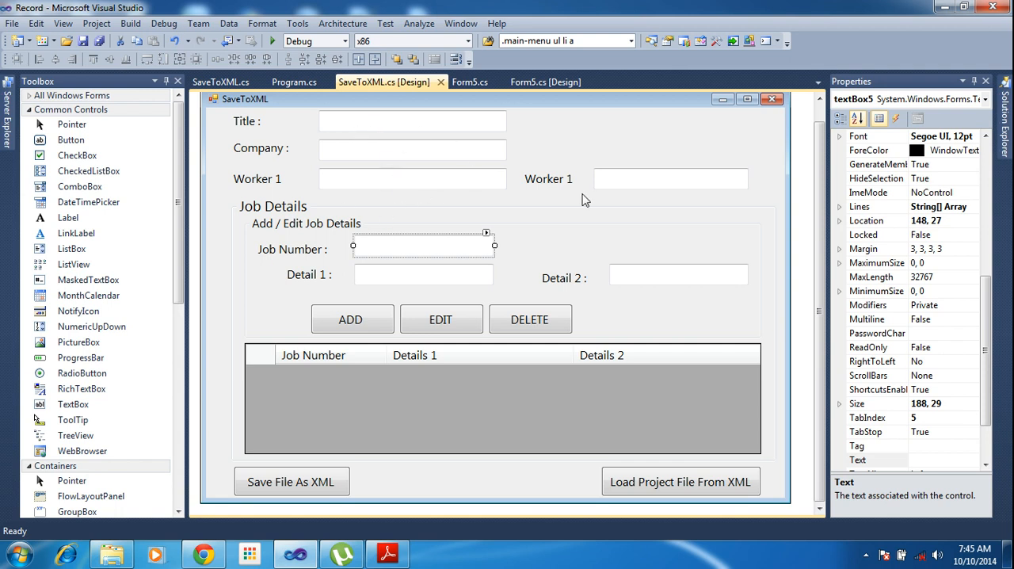
mouse_move(577, 452)
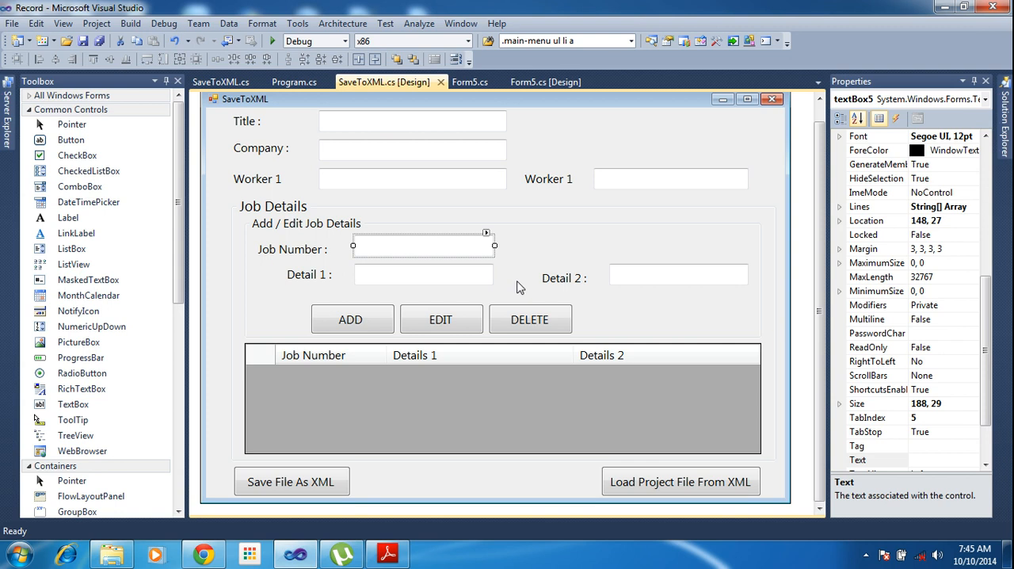
mouse_move(327, 464)
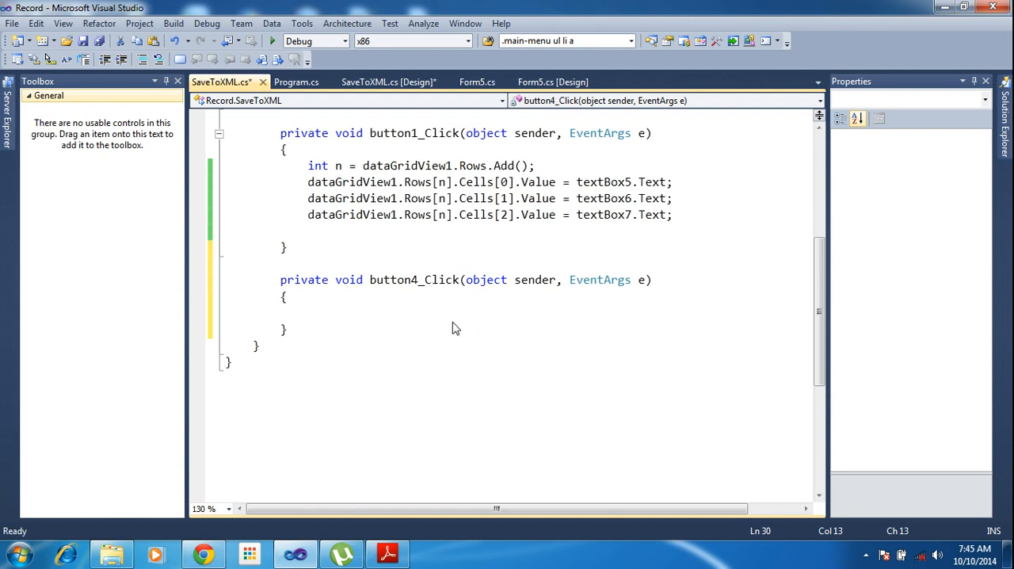
Step: Open the Save File As XML click handler and declare DataSet ds = new DataSet();
left_click(387, 82)
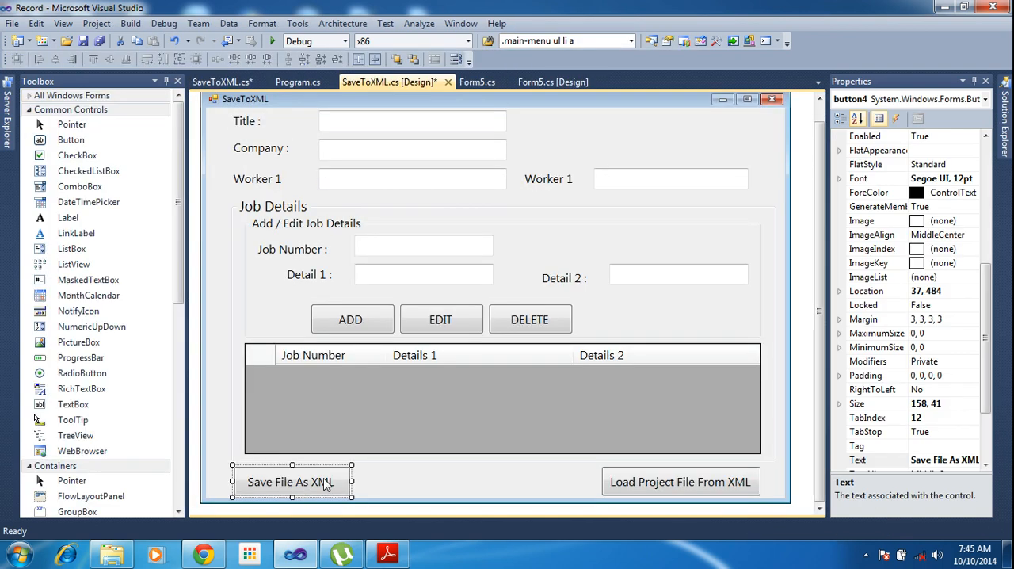
double_click(291, 481)
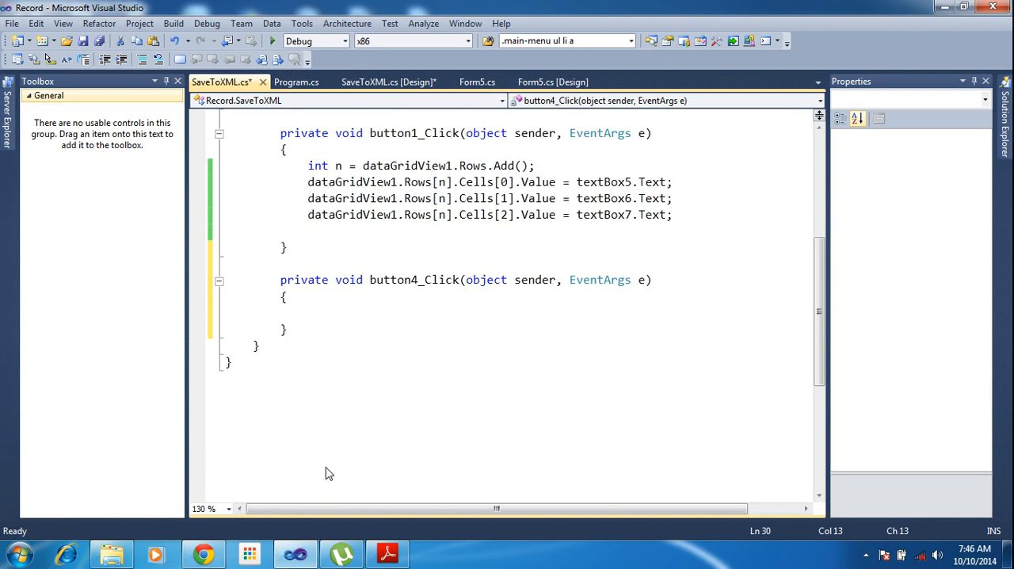
mouse_move(440, 6)
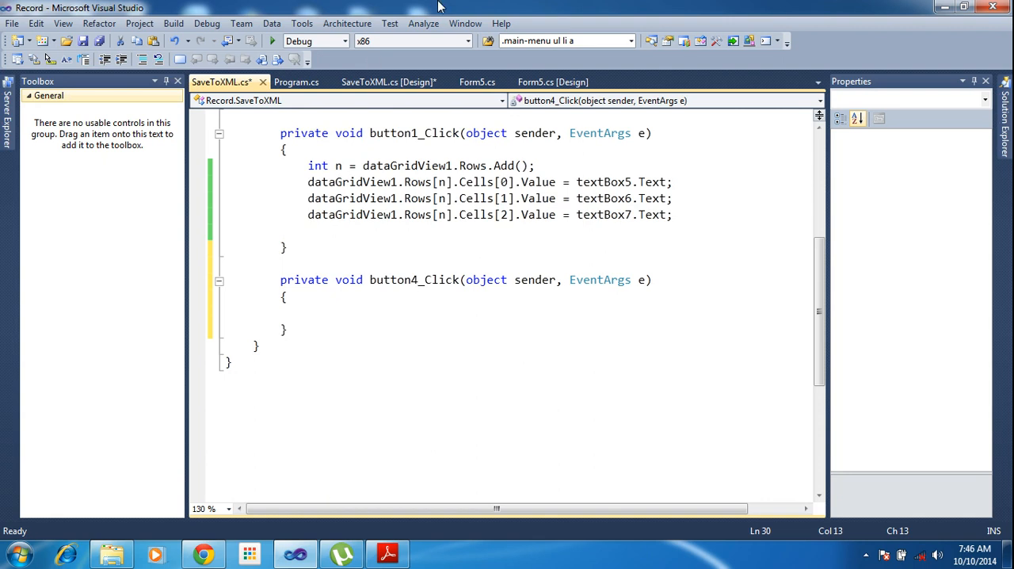
type("DataSet")
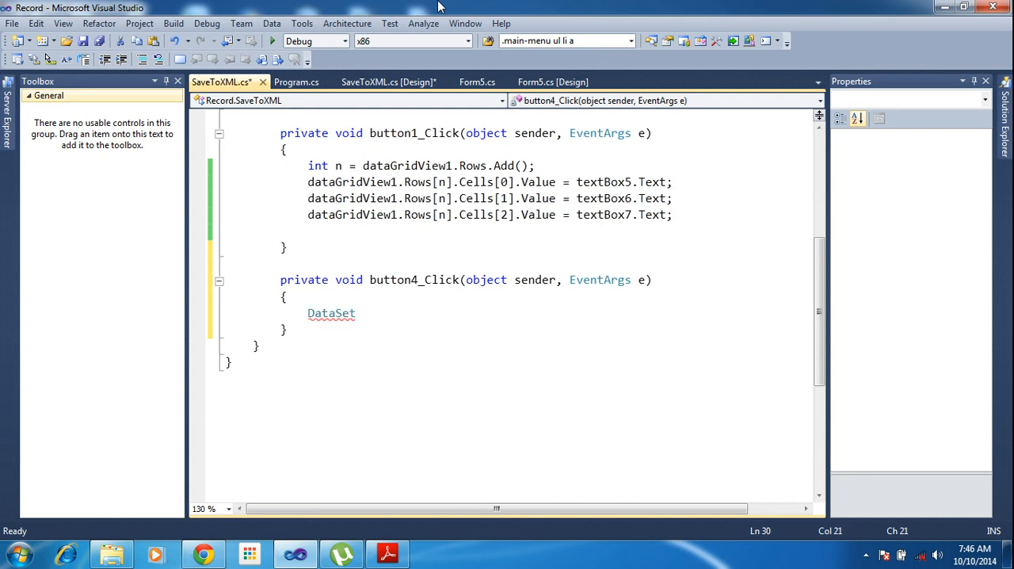
type("d")
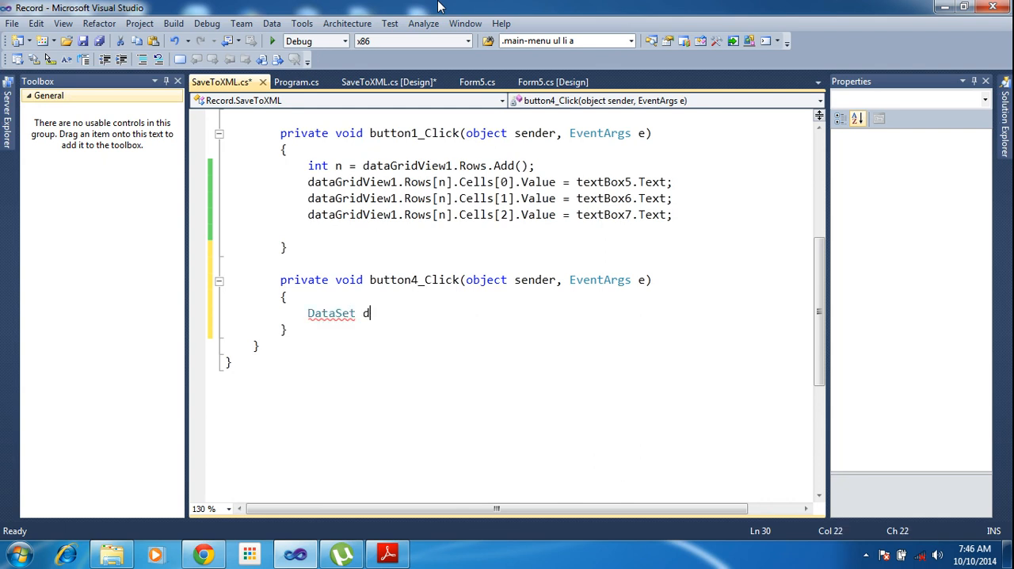
type("s =")
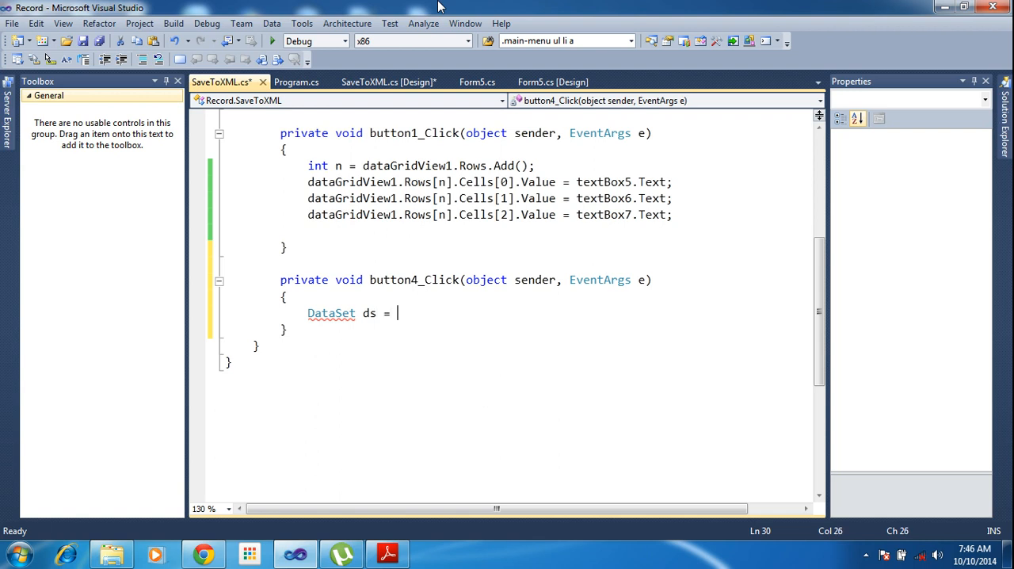
type("new DataSet")
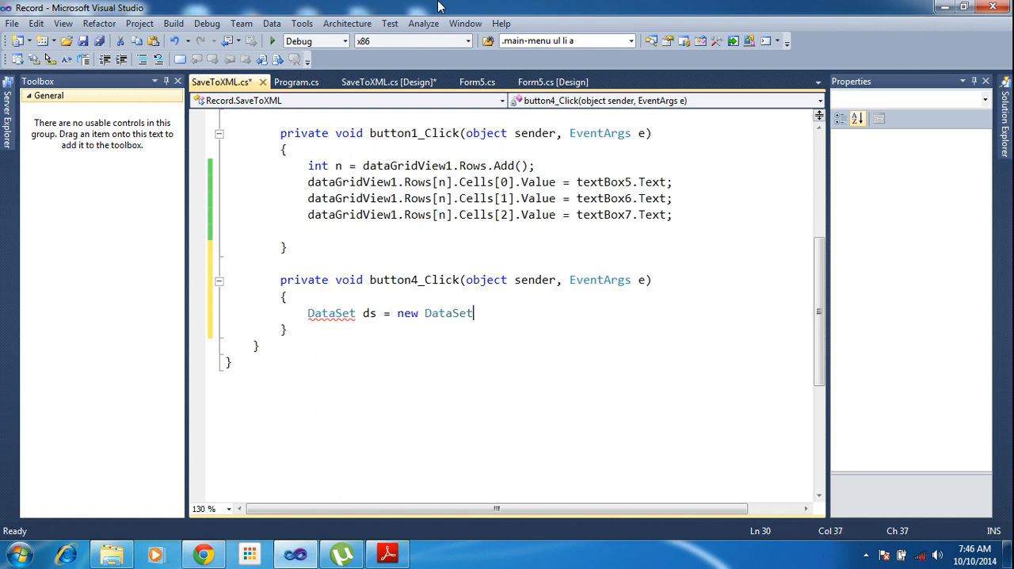
type("();")
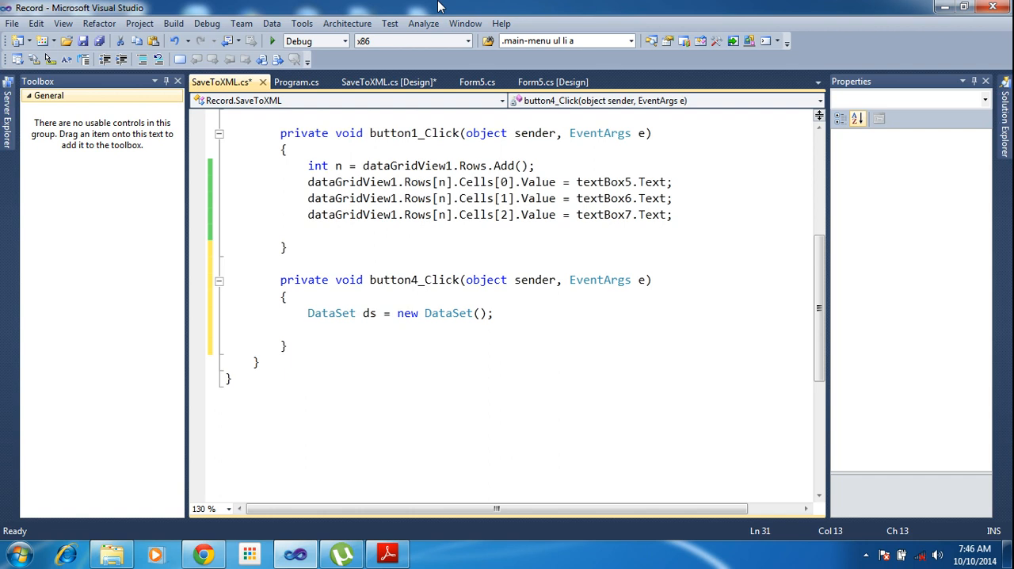
Step: Begin a DataRow declaration, then erase the unfinished line
type("dat")
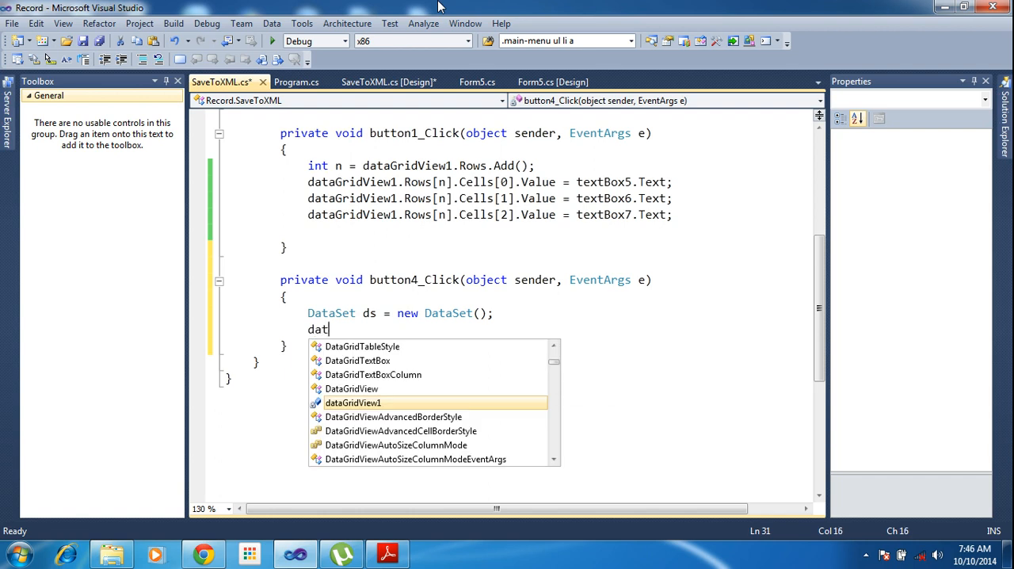
type("a")
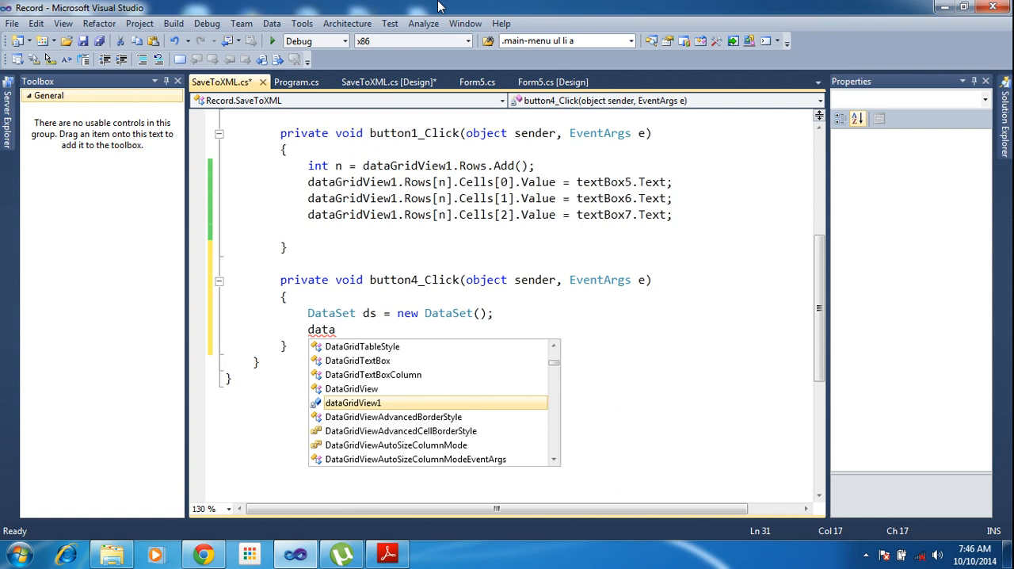
type("ro")
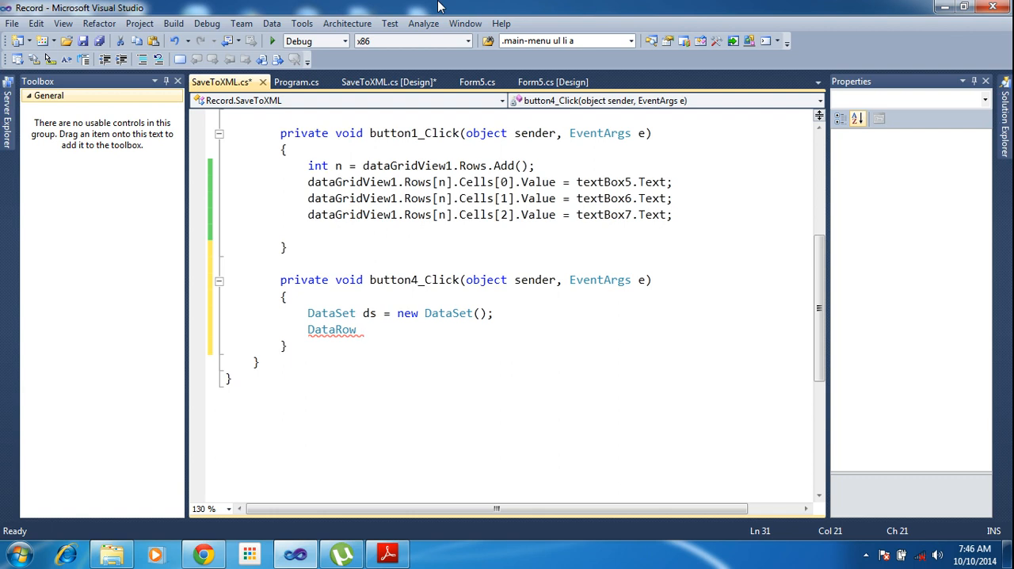
type("ro")
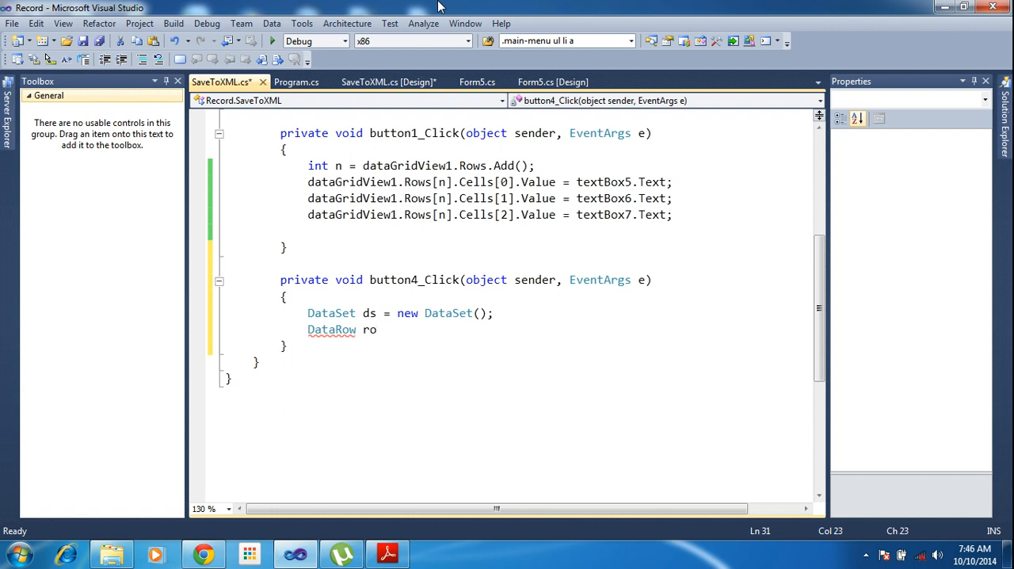
key("BackSpace")
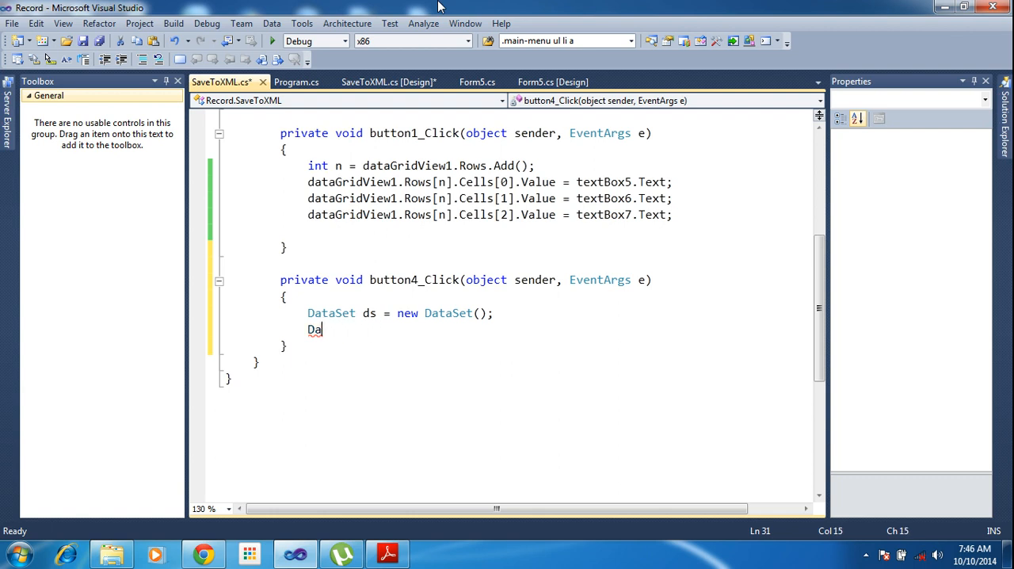
key("BackSpace")
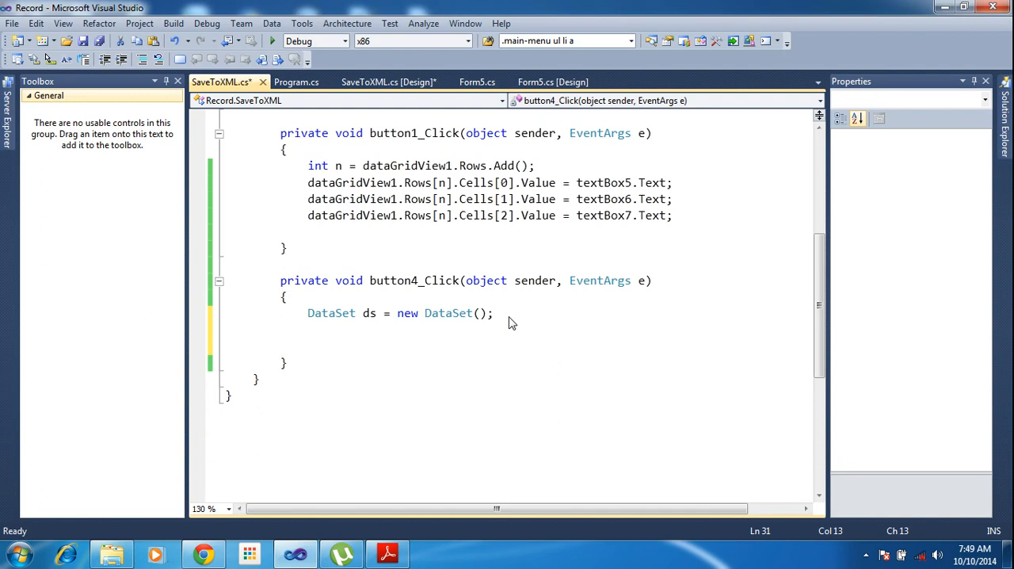
Step: Declare DataTable dt = new DataTable() and set its TableName to "Company"
type("data")
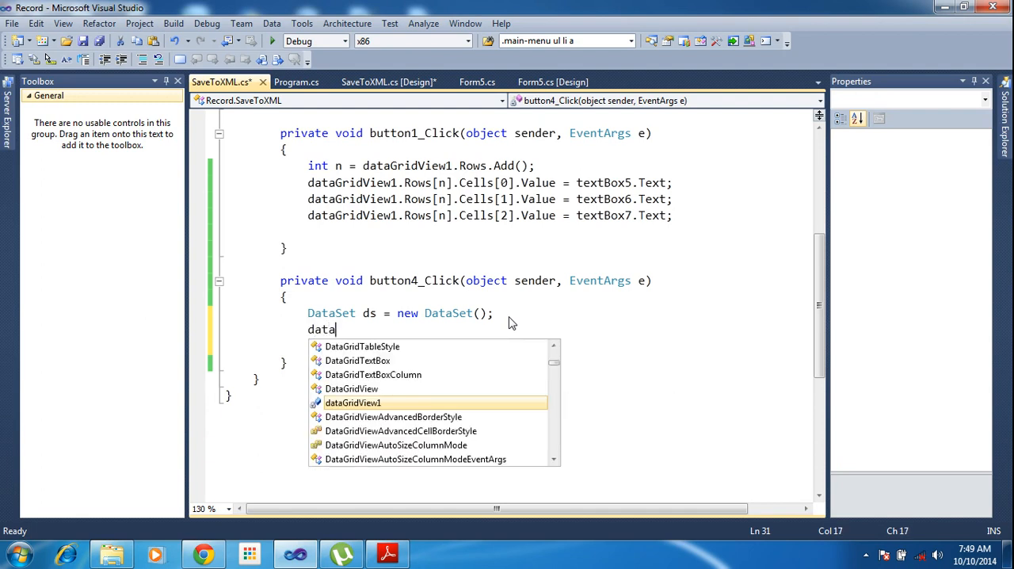
type("tr")
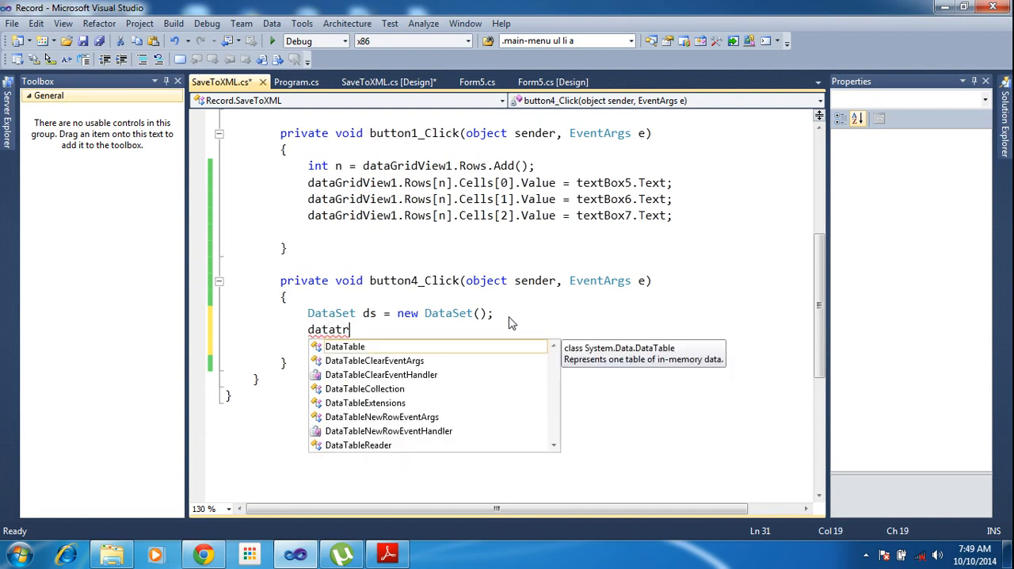
type("DataTable dt")
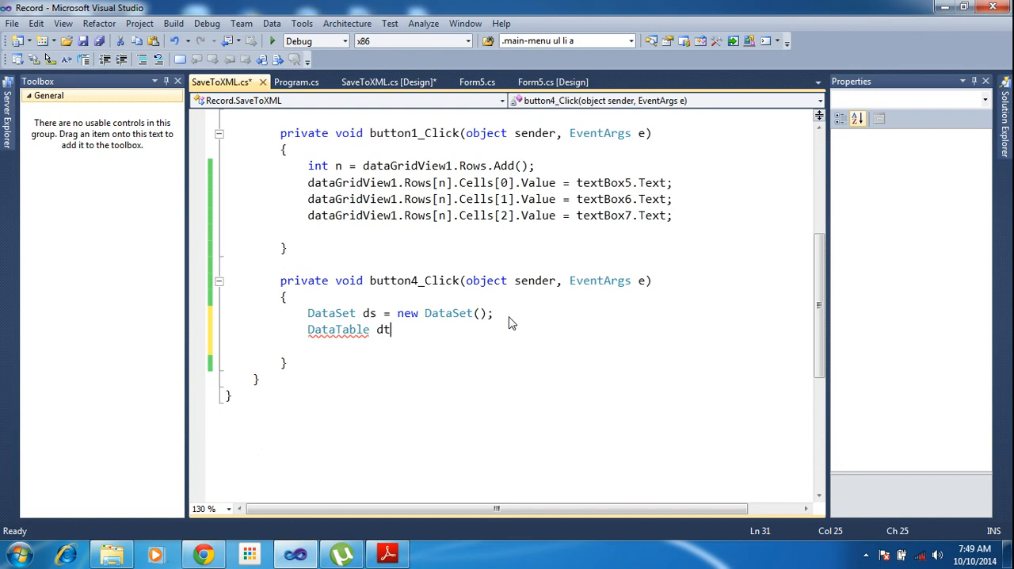
type("= new DataTable();")
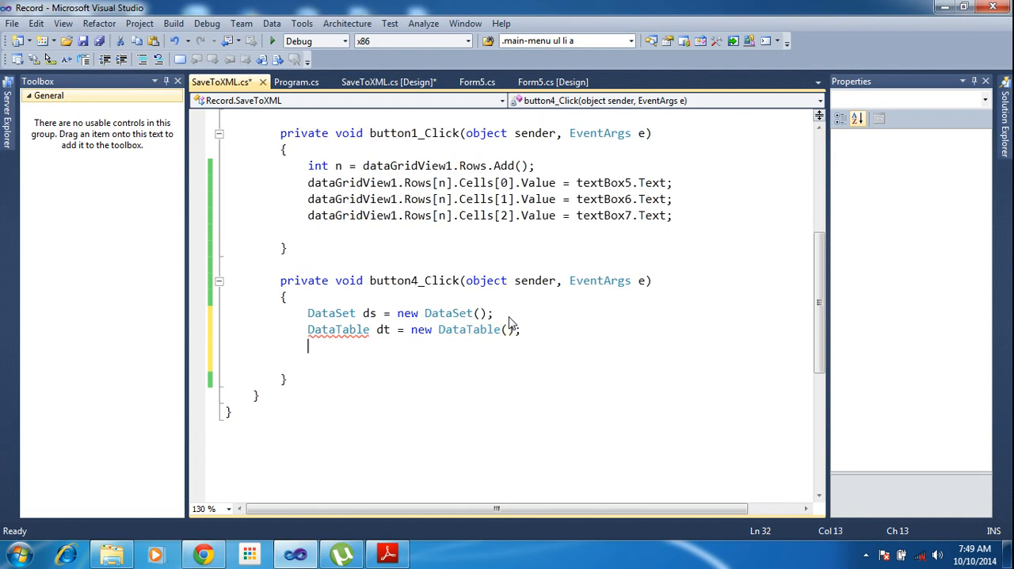
type("dt")
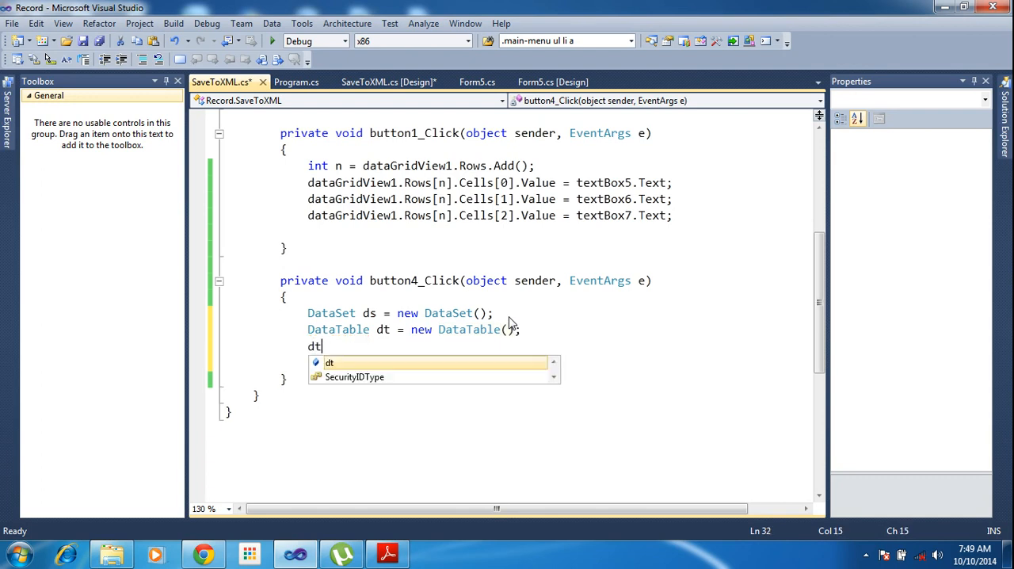
type(".TableName")
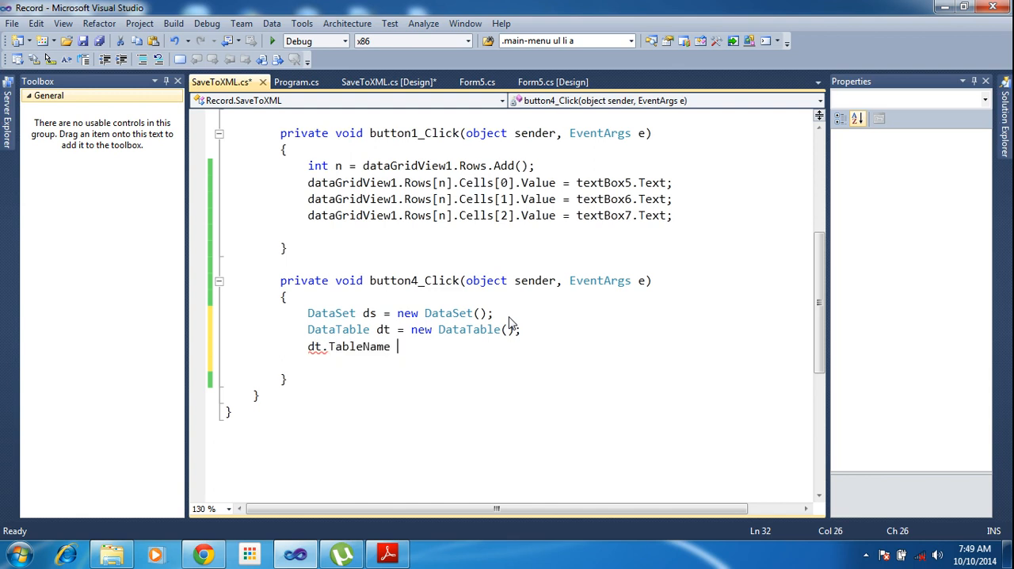
type("= \"")
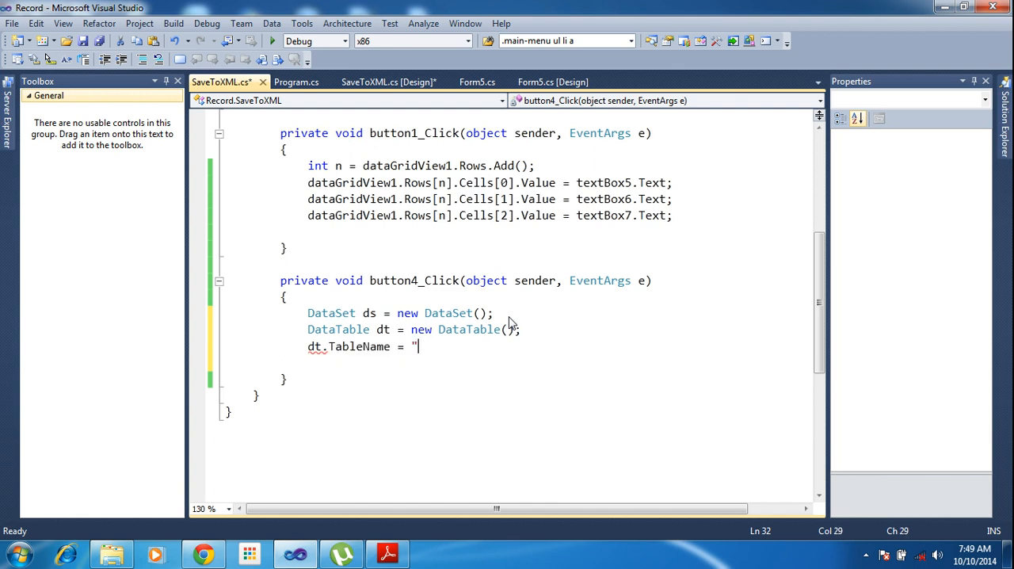
type("C")
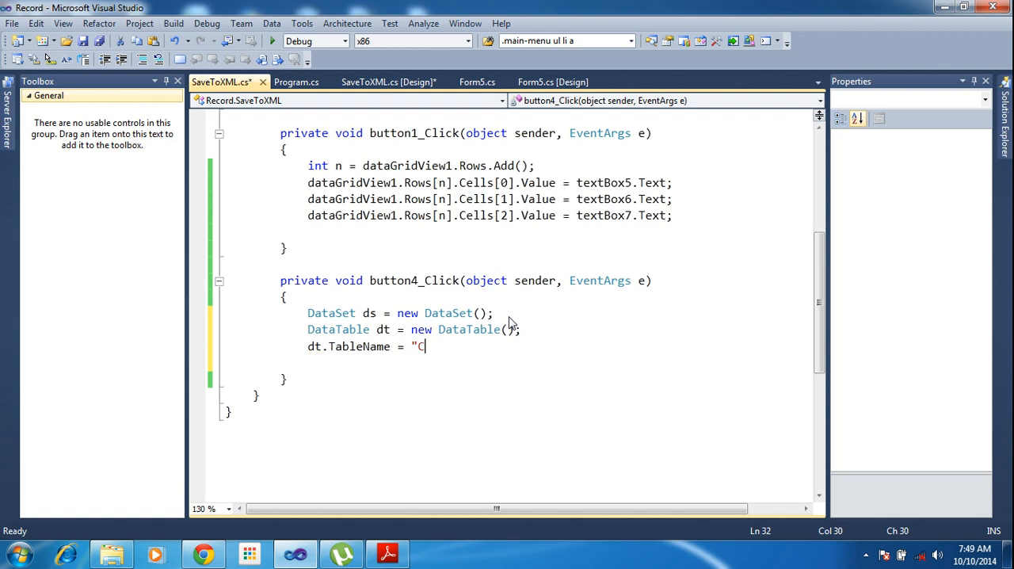
type("ompa")
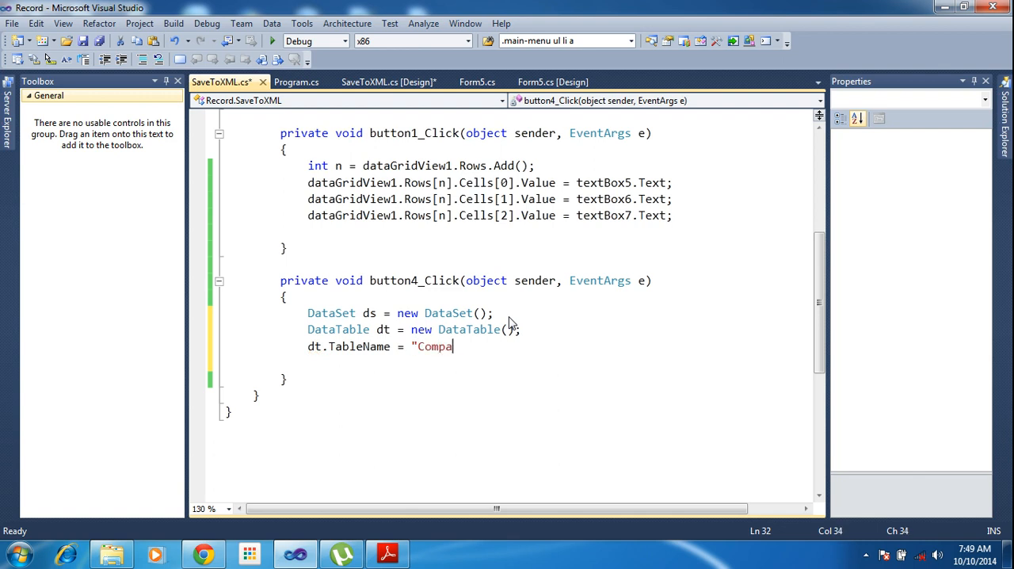
type("ny\"")
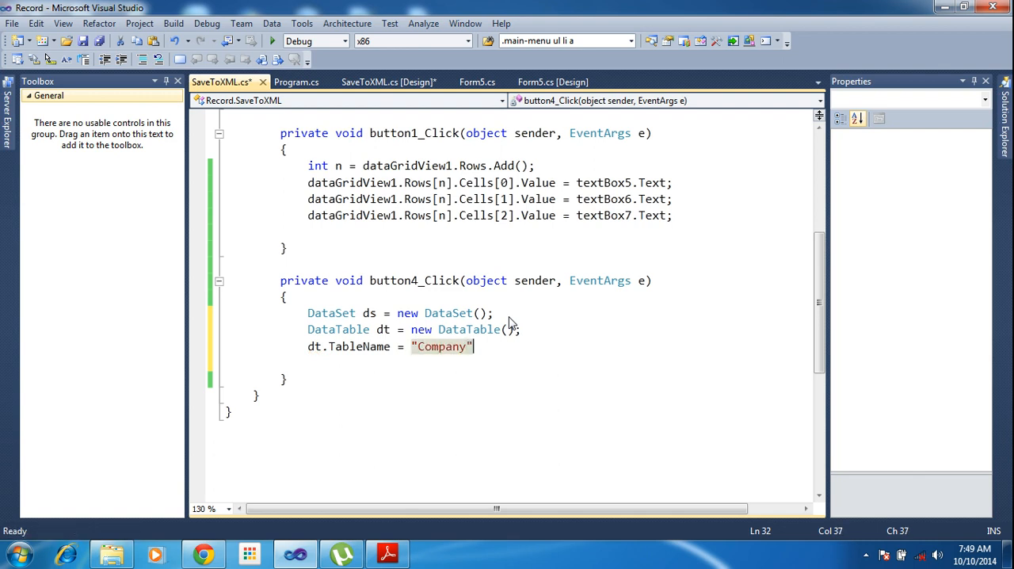
type(";")
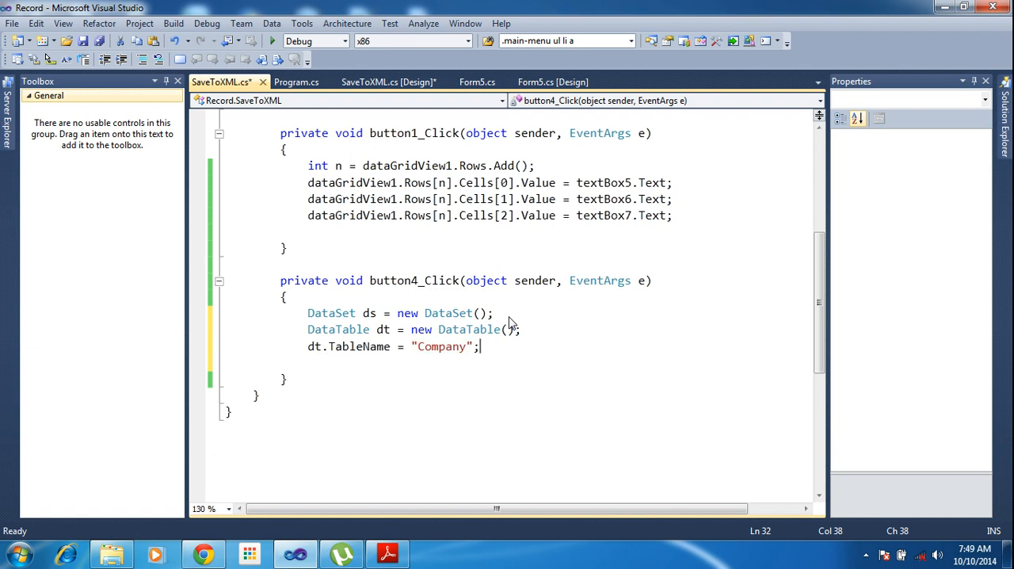
Step: Add the Company table dt to the DataSet with ds.Tables.Add(dt)
type("ds.Tables.Add(")
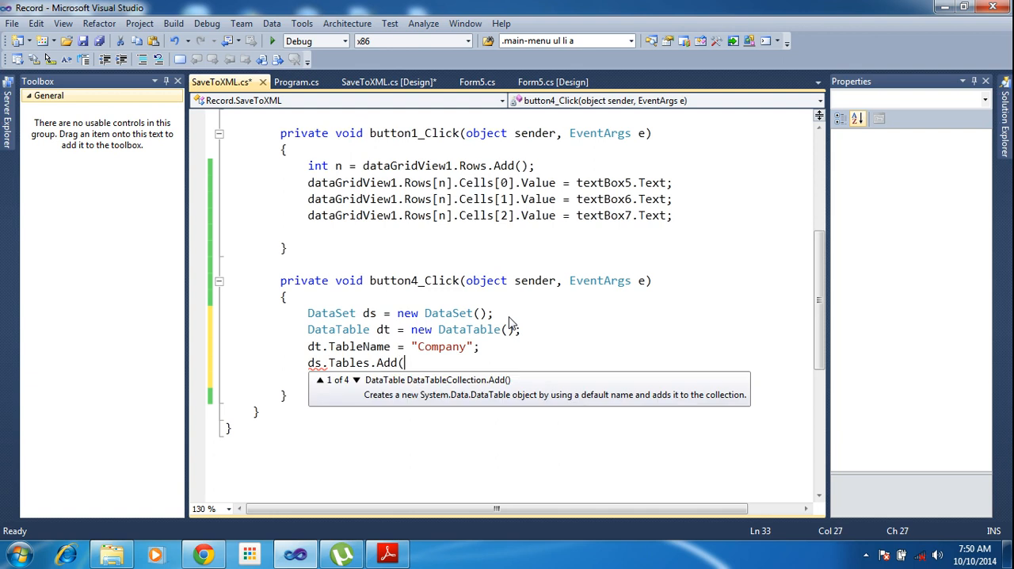
type("\"")
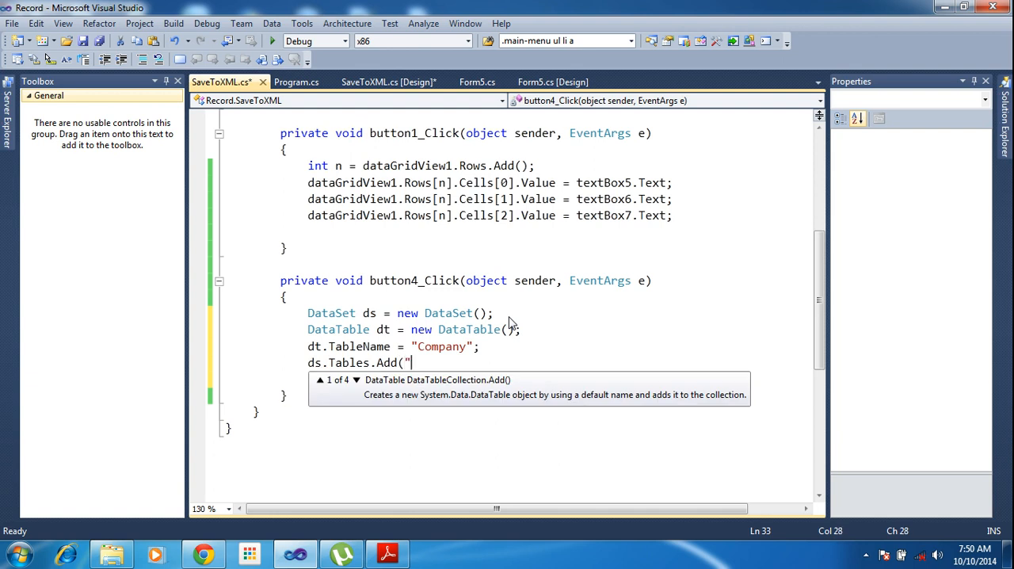
type("Compa")
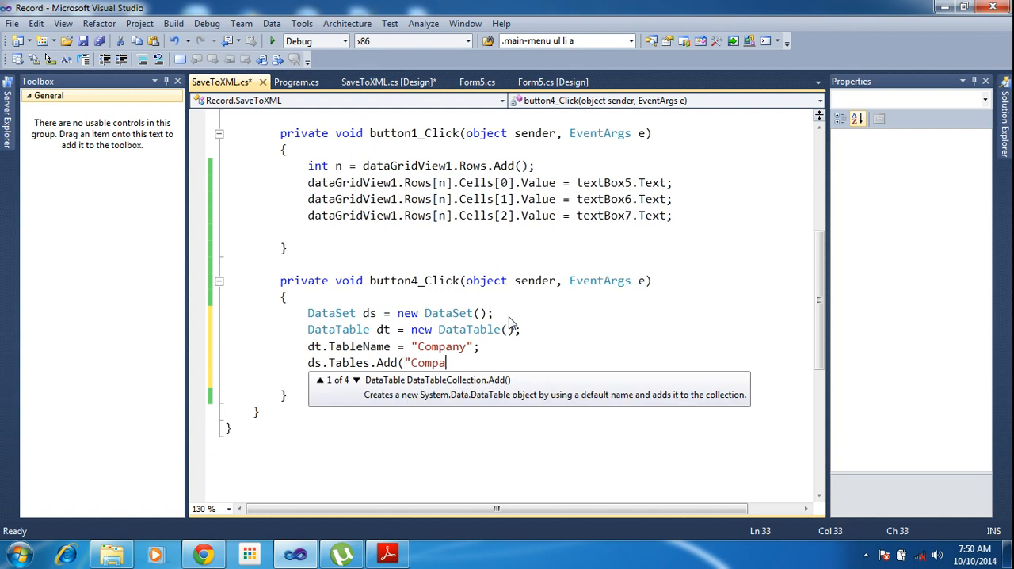
type("ny")
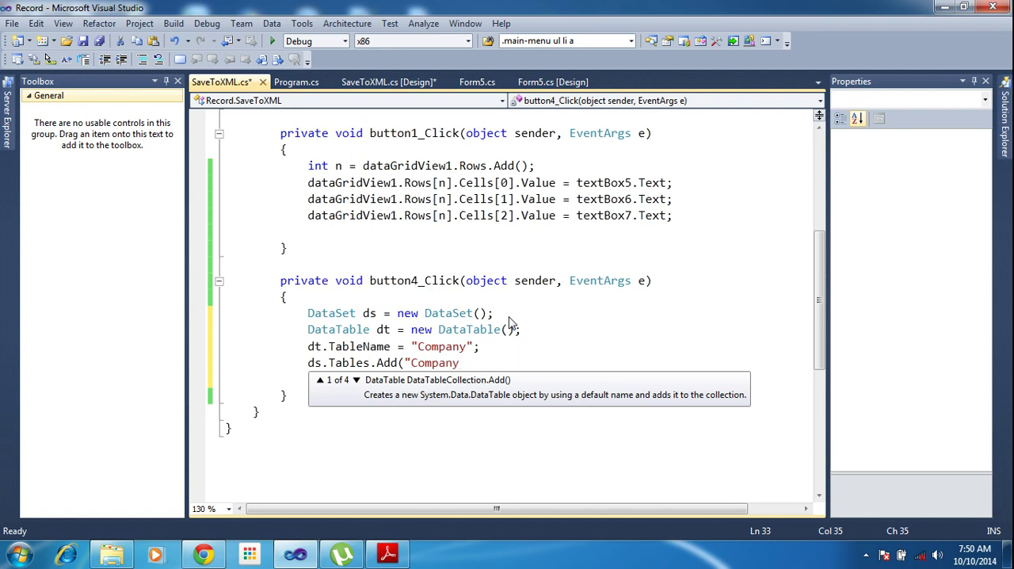
key("BackSpace")
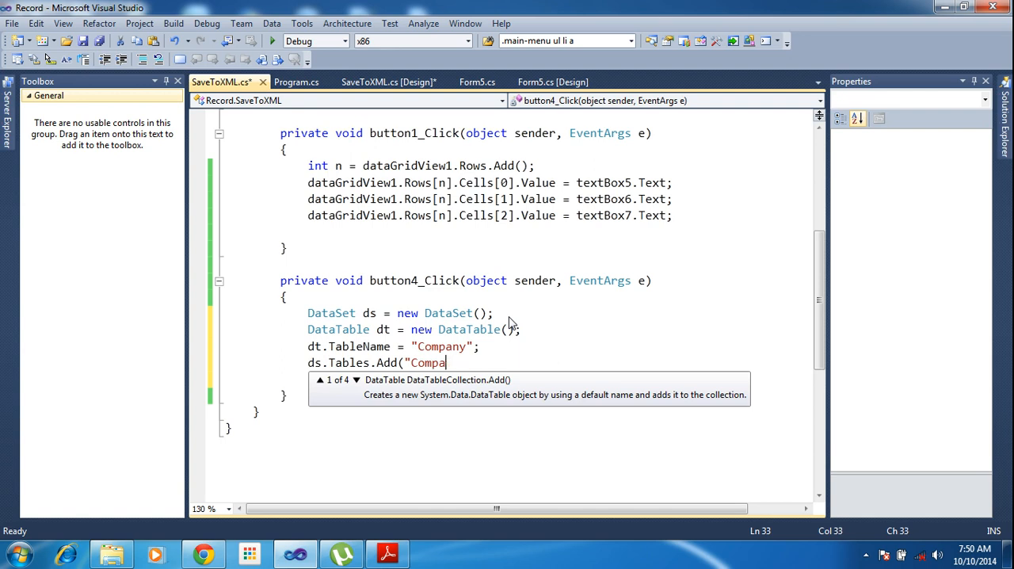
type("dt);")
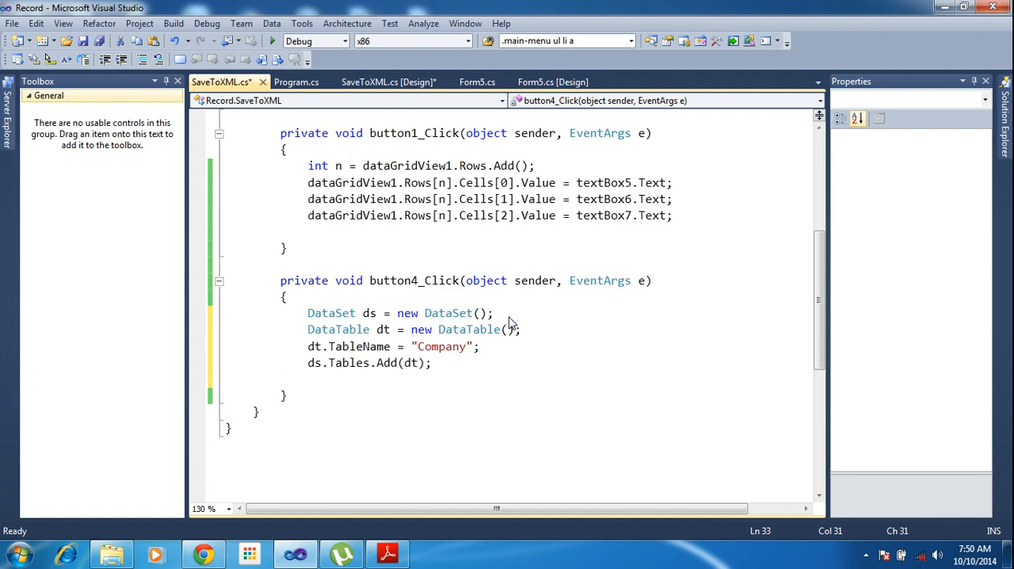
Step: Duplicate the Company table lines as dt1 and rename that table to "JobDetails"
left_click(431, 362)
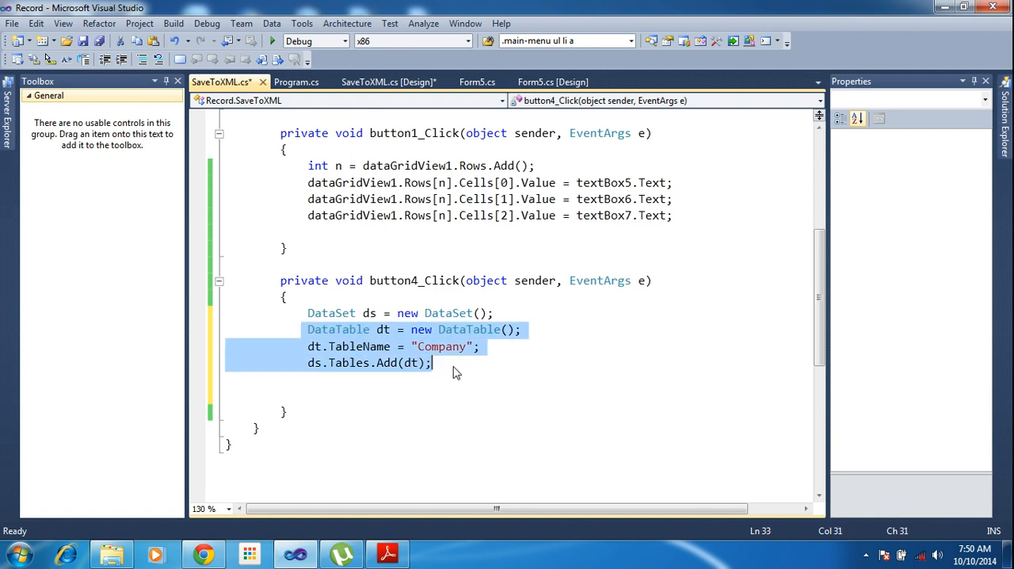
left_click(432, 362)
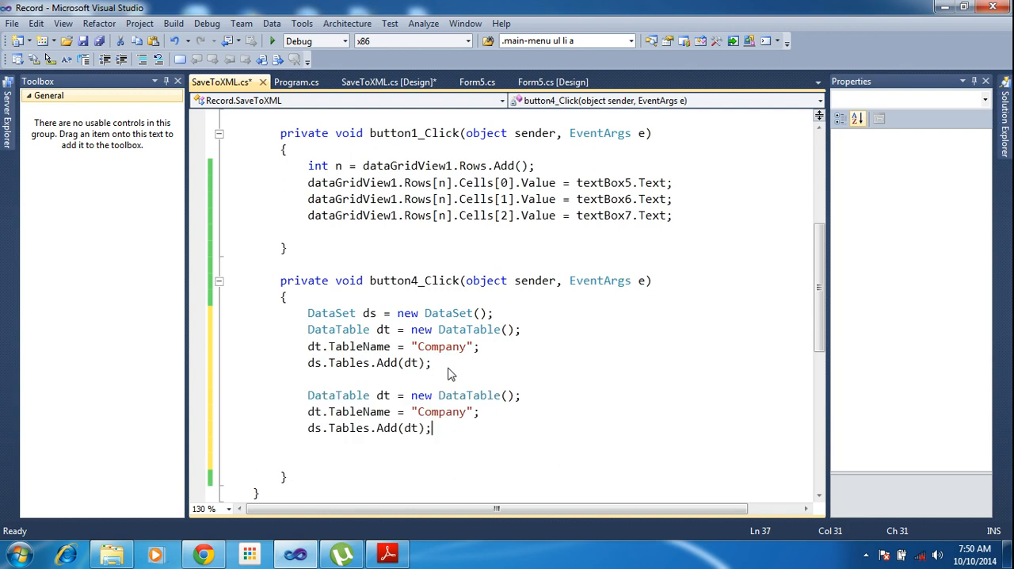
left_click(388, 395)
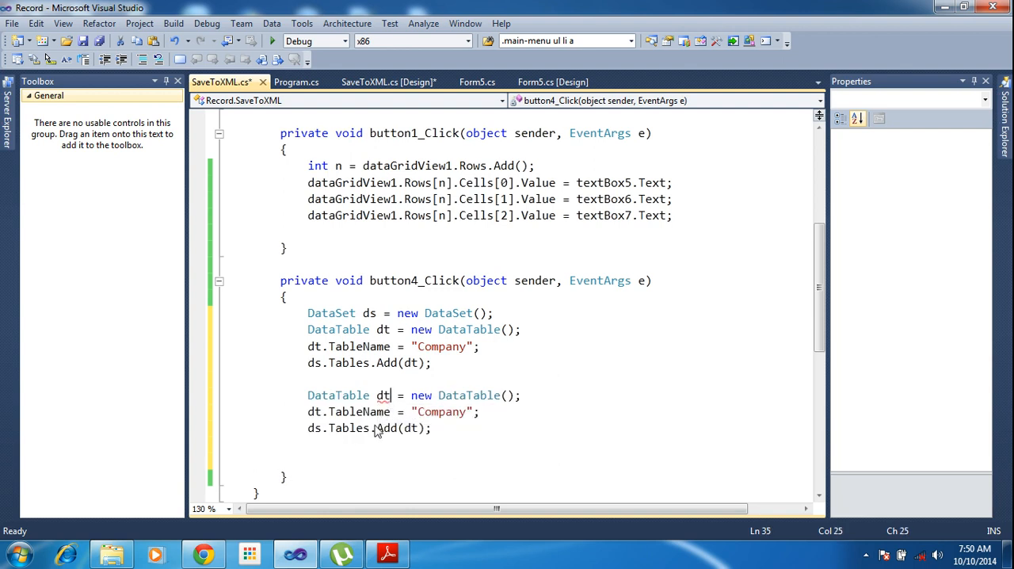
type("1")
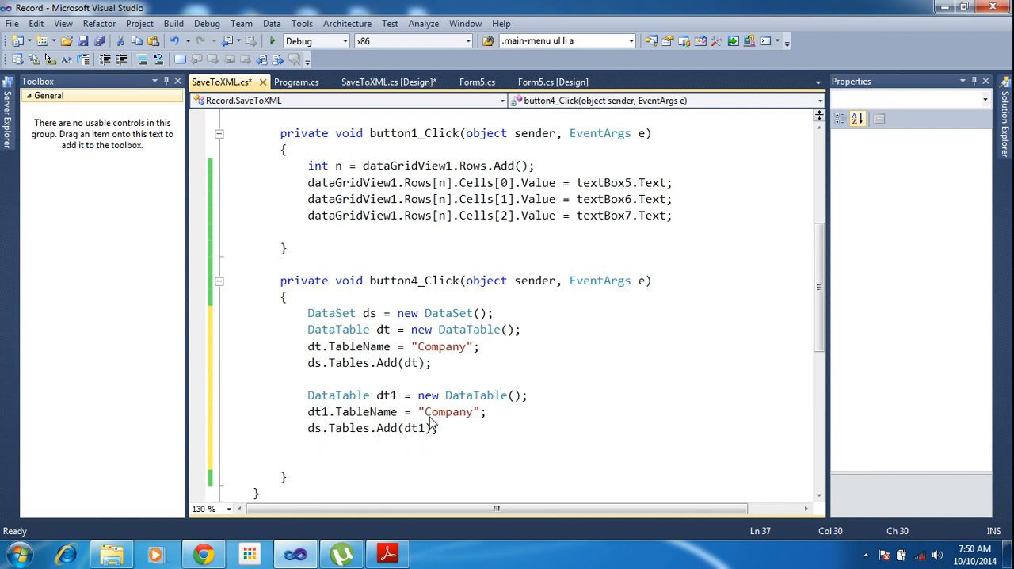
double_click(447, 411)
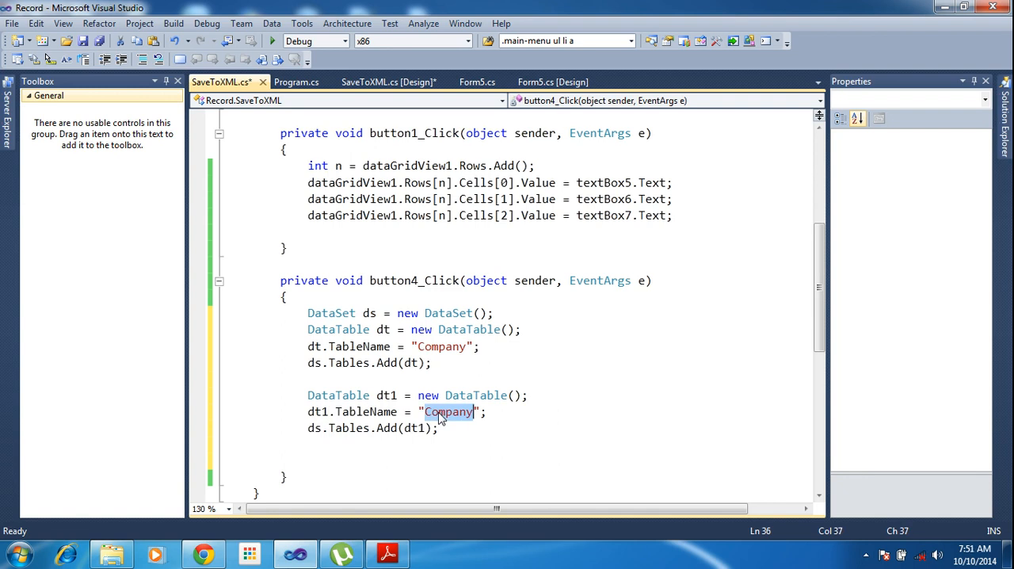
type("Job")
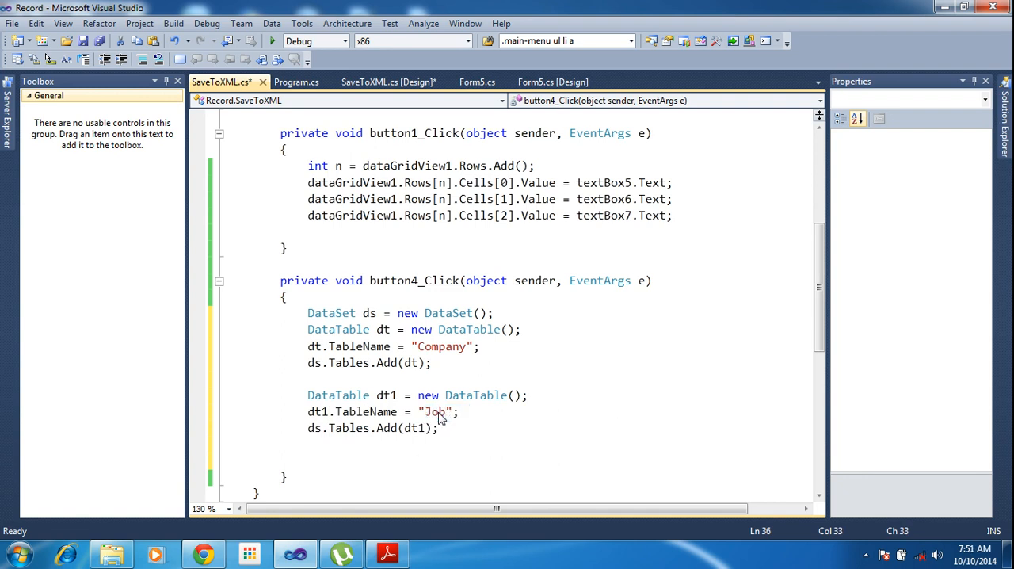
type("Detail")
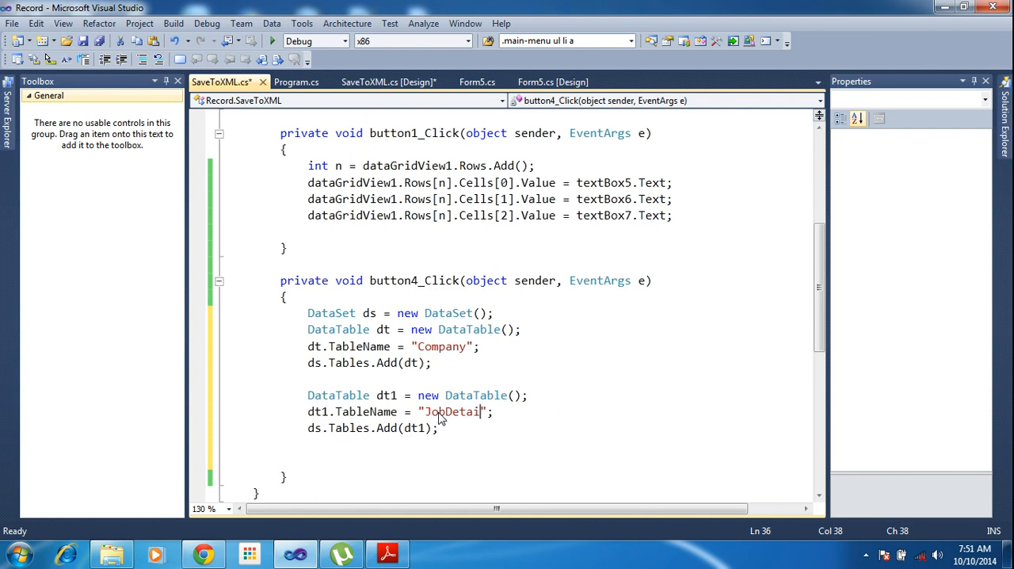
type("ls")
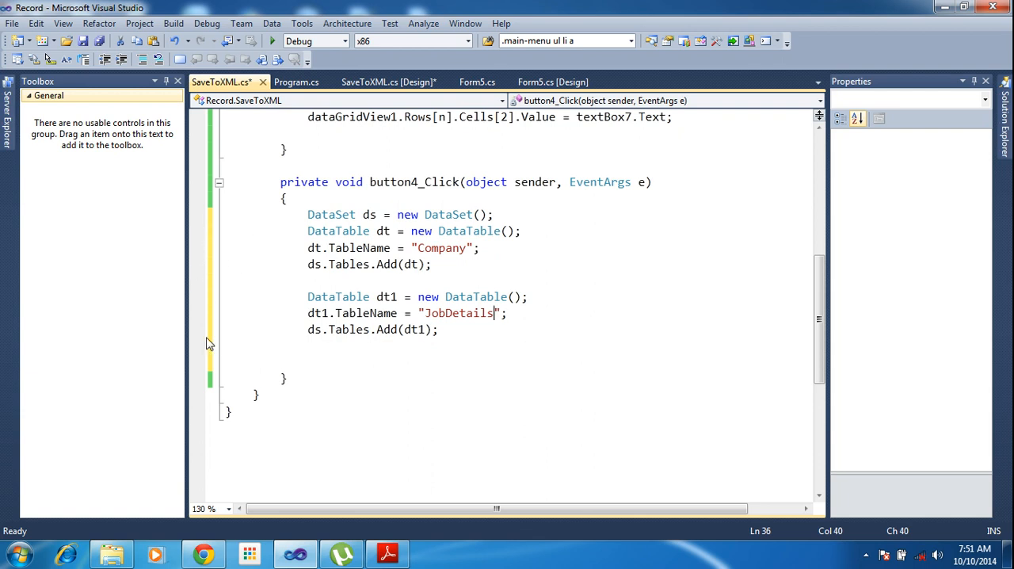
Step: Break on the JobDetails add line, view Company in the DataSet Visualizer, then stop debugging
left_click(196, 330)
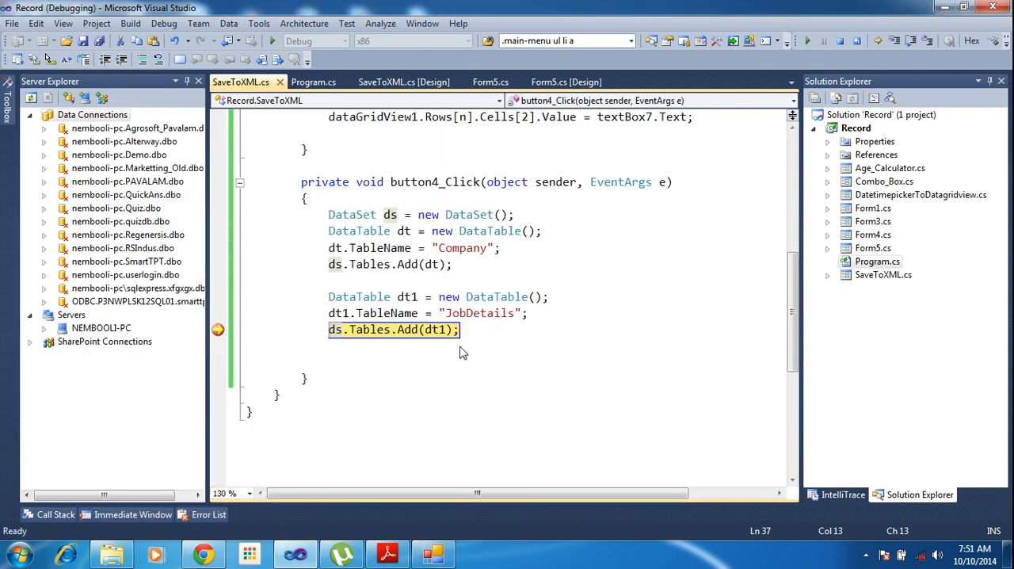
mouse_move(421, 285)
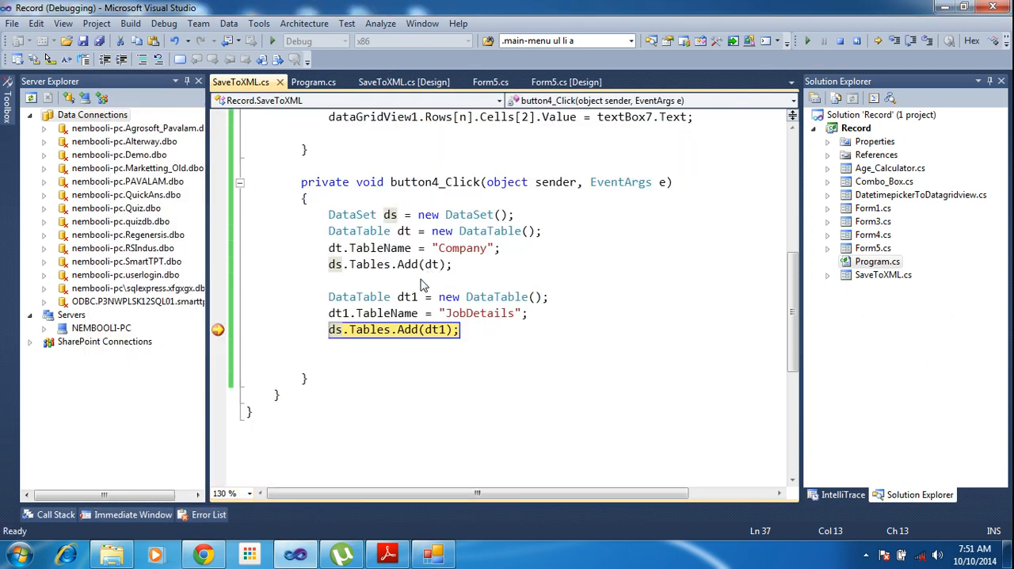
key("F10")
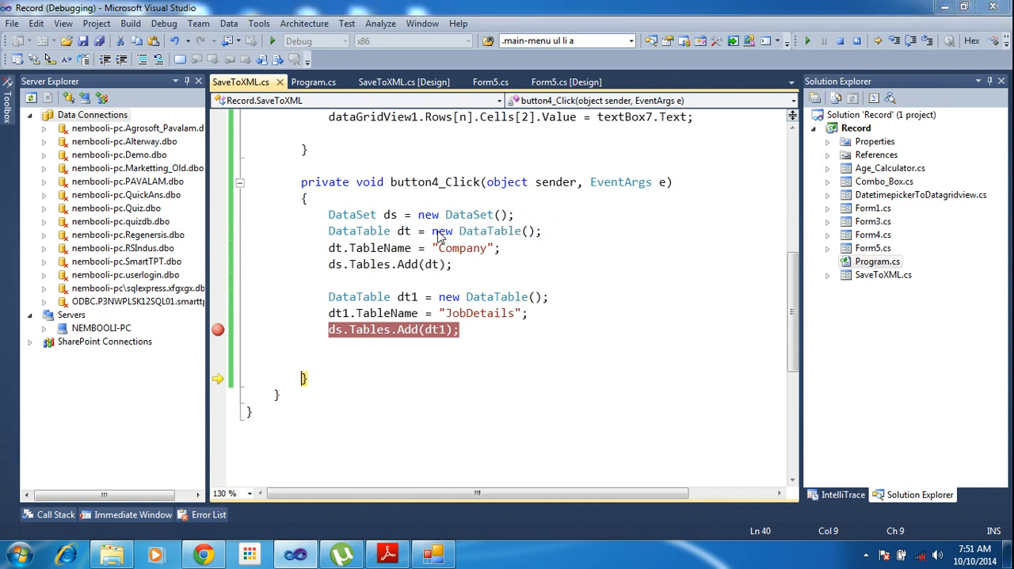
left_click(376, 122)
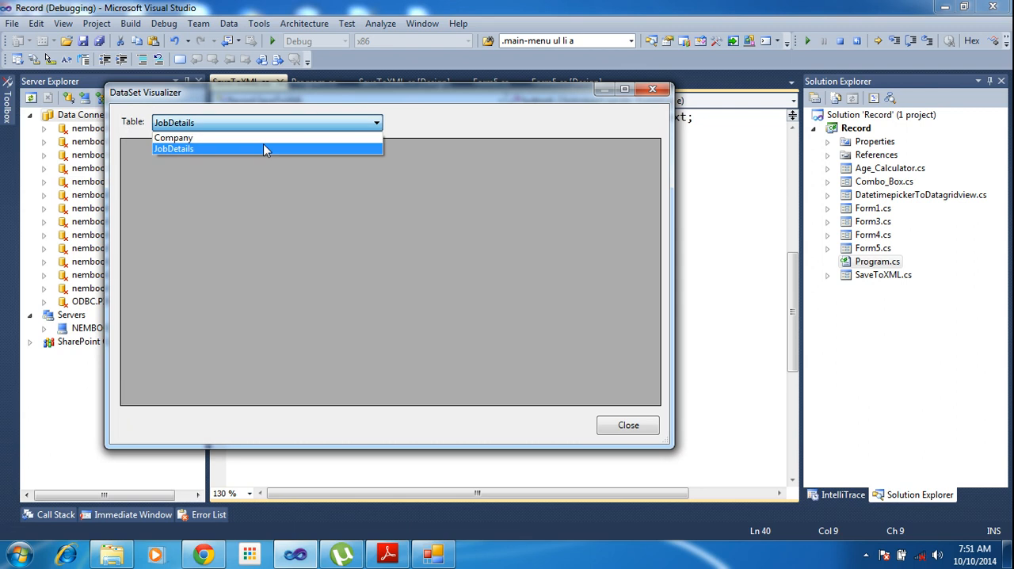
left_click(173, 137)
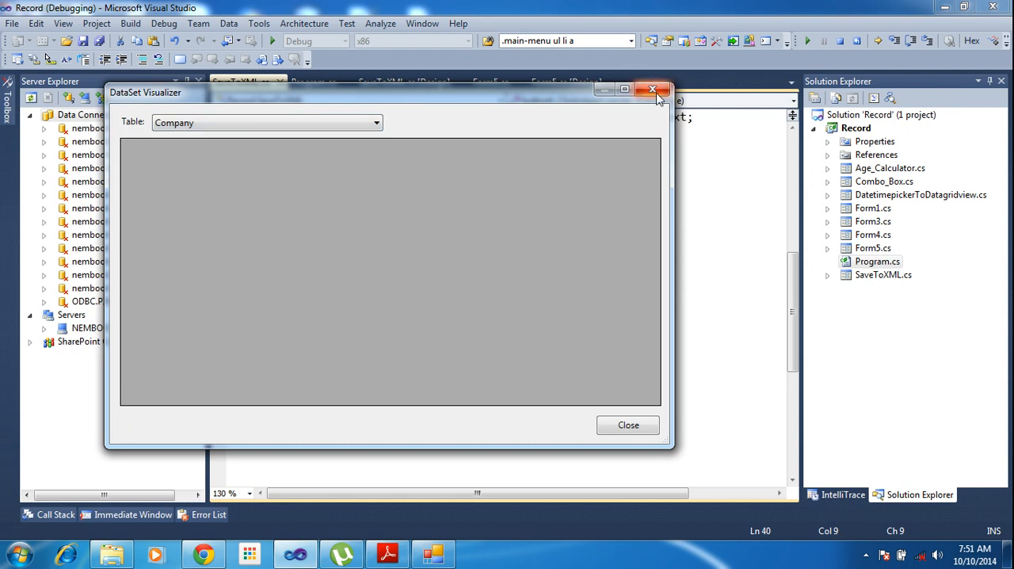
left_click(652, 89)
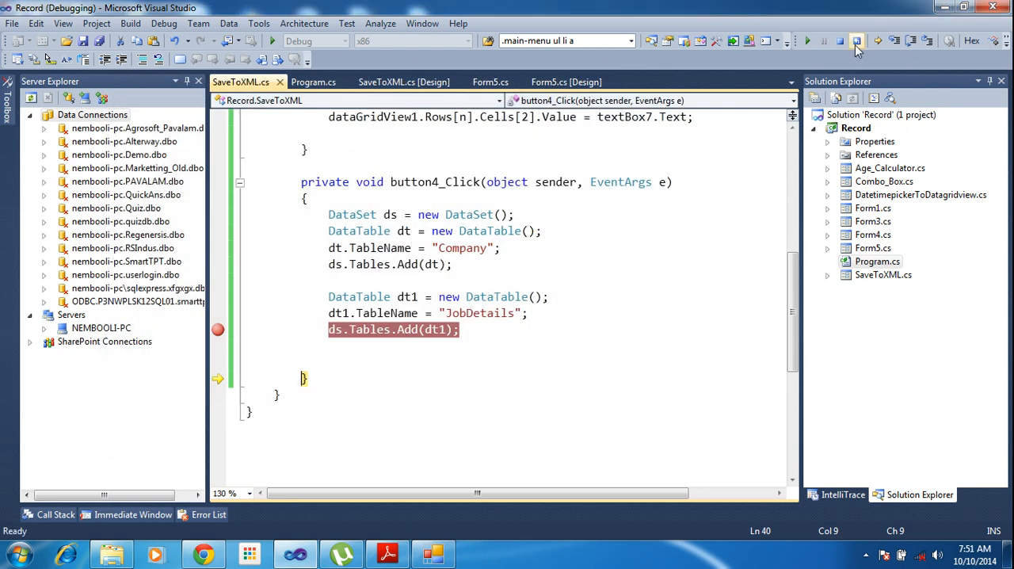
left_click(857, 40)
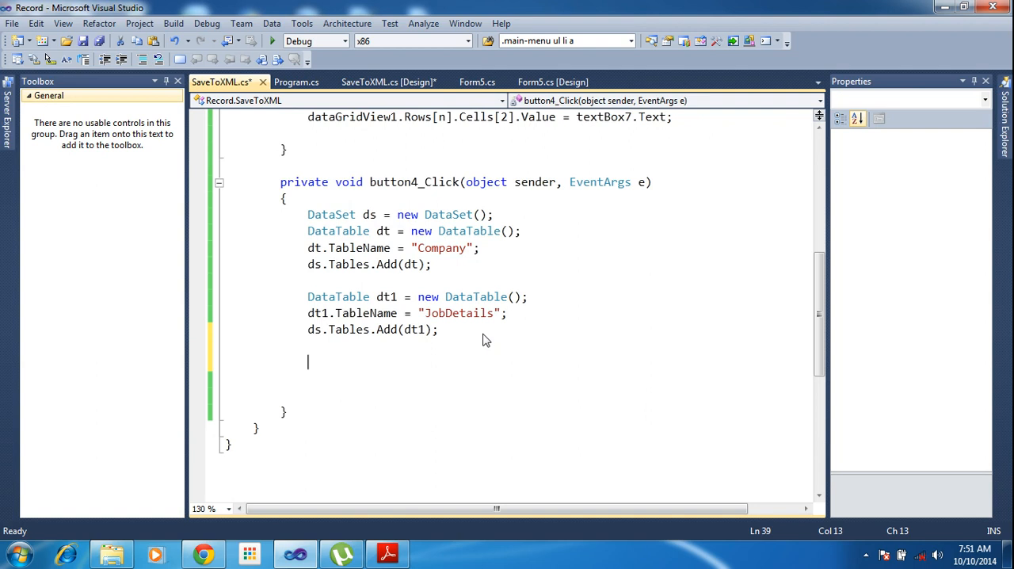
Step: Write DataRow row = ds.Tables["Company"].NewRow(); below the table additions
type("data")
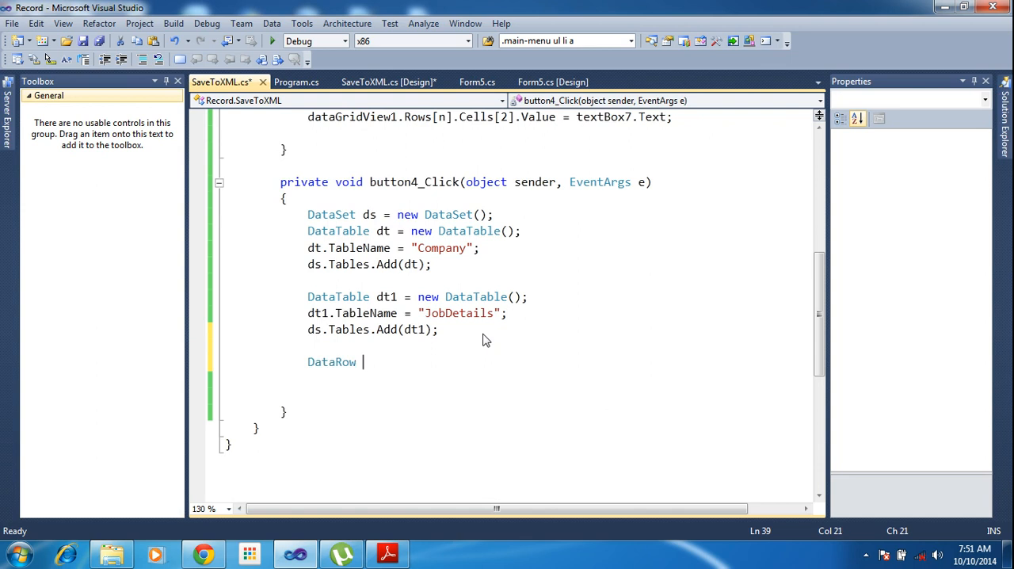
type("ro")
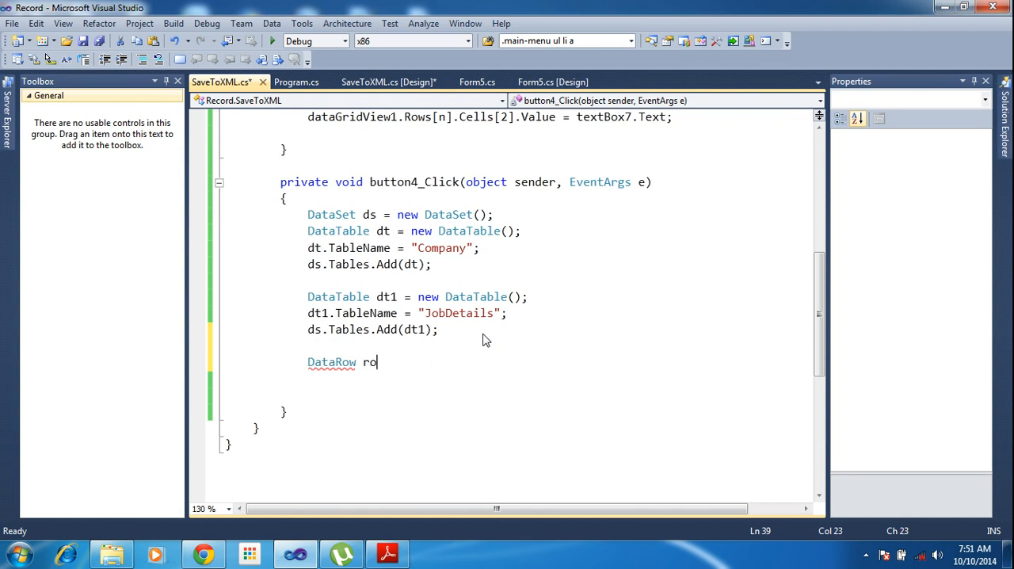
type("w = n")
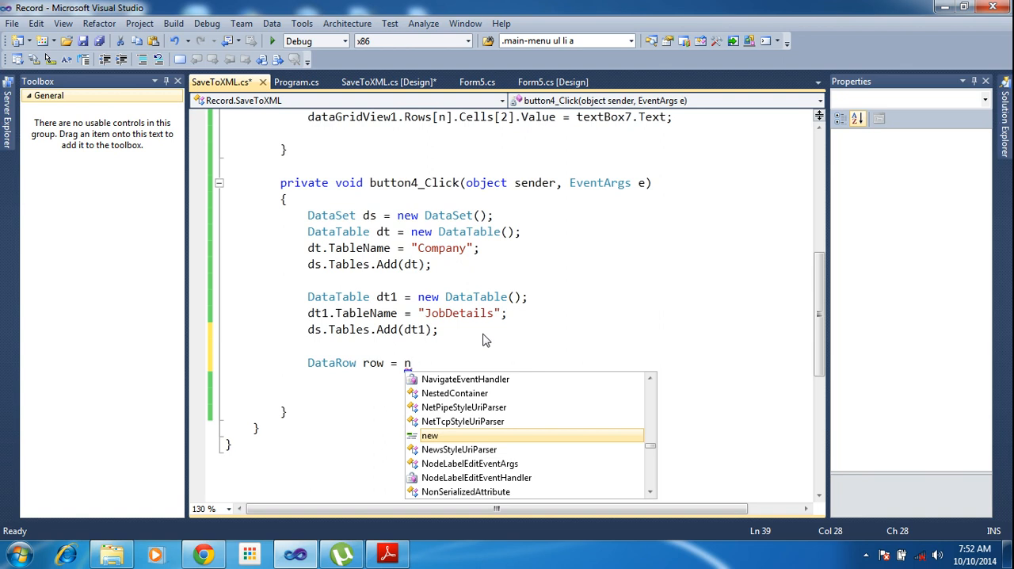
key("backspace")
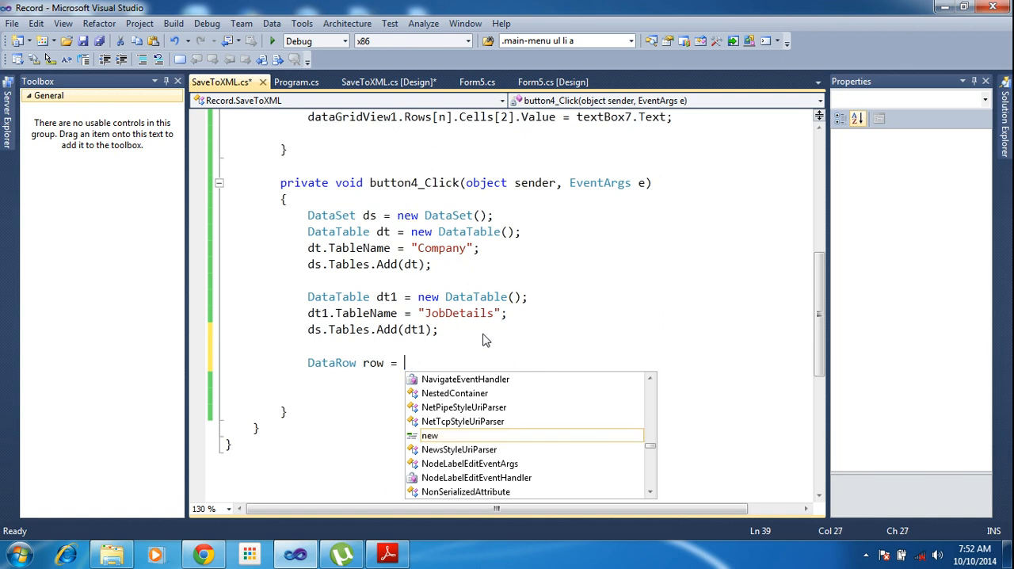
type("ds.")
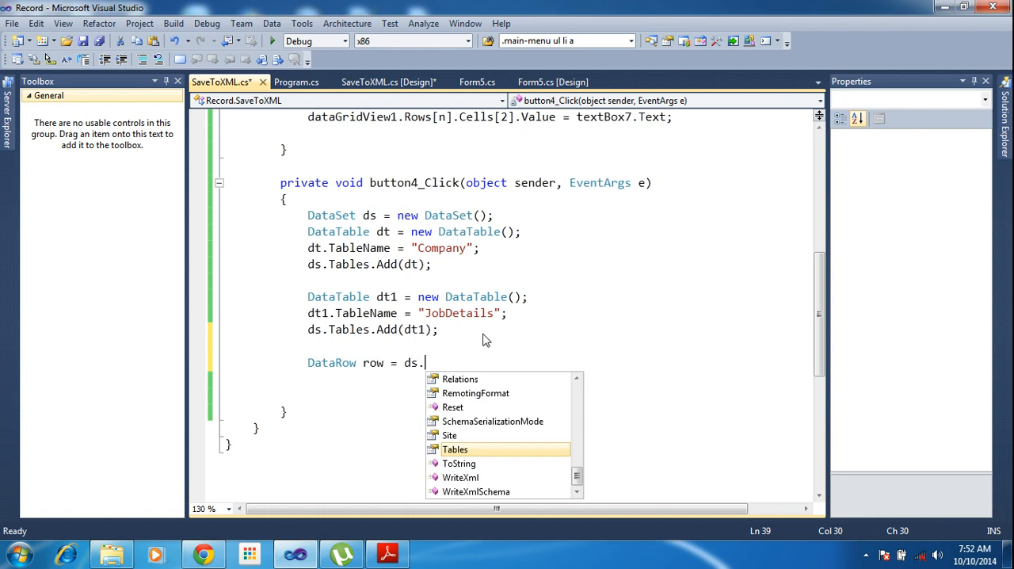
mouse_move(455, 449)
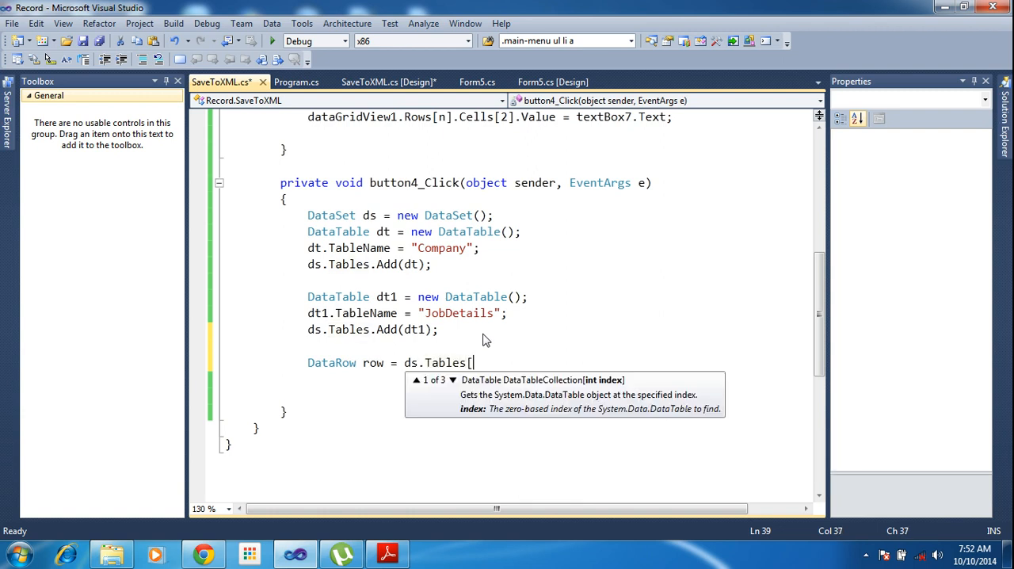
type("\"\"")
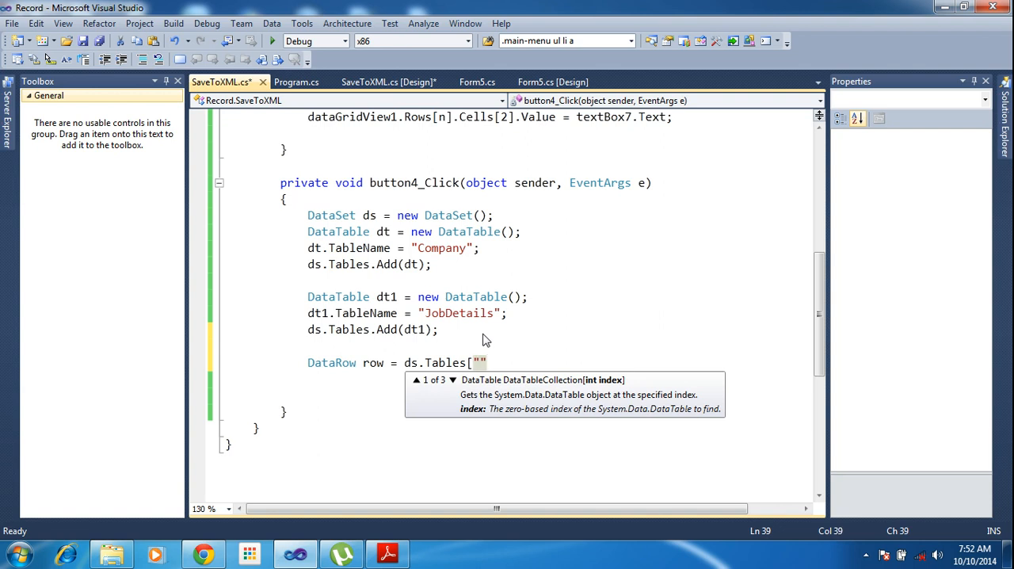
type("]")
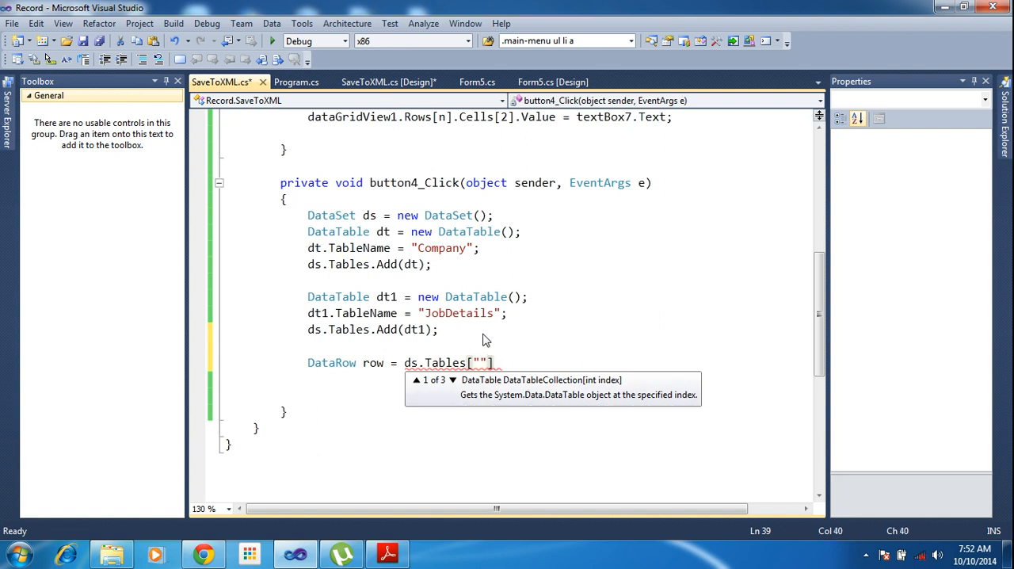
type(".n")
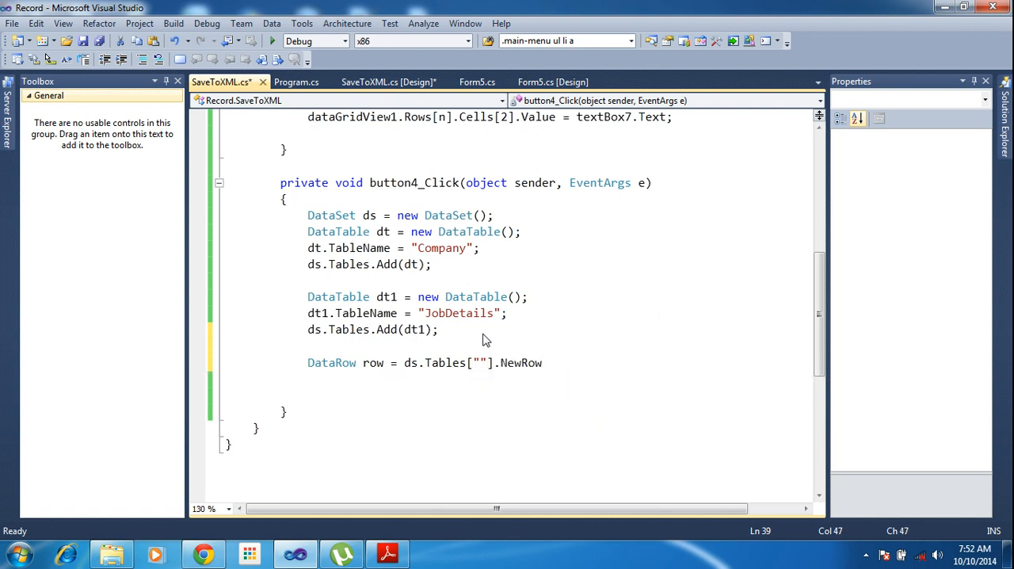
type("();")
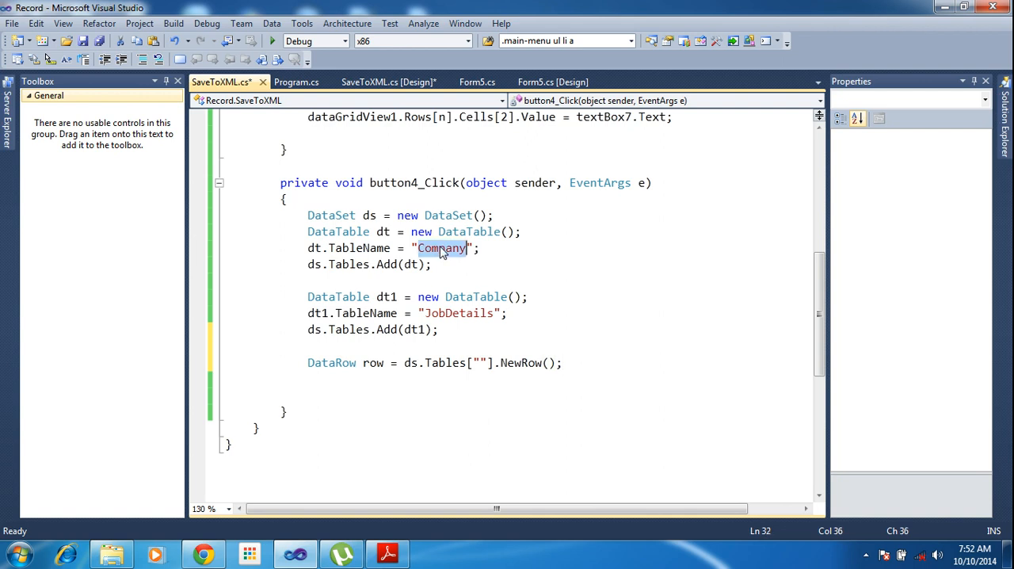
mouse_move(483, 363)
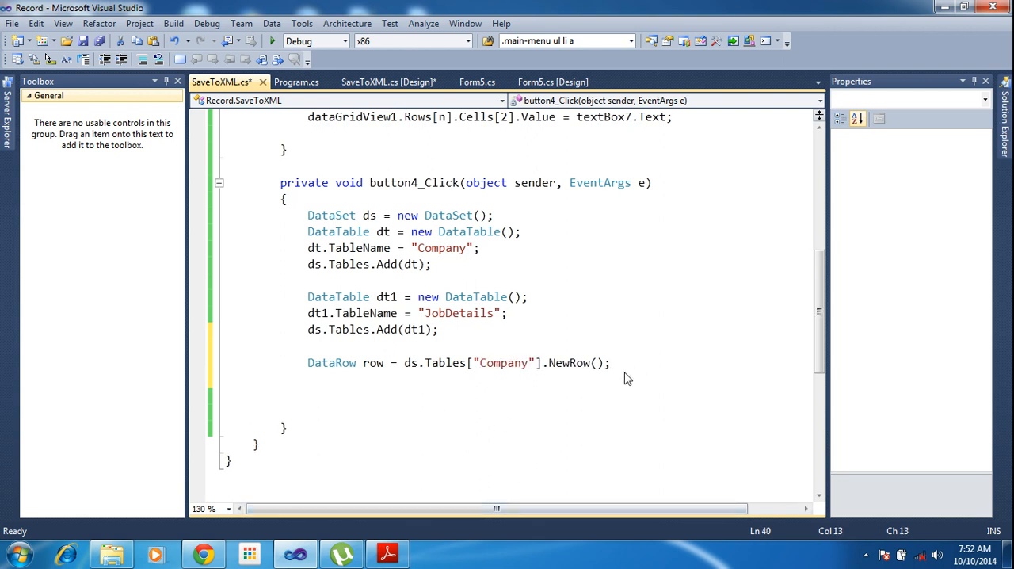
mouse_move(615, 384)
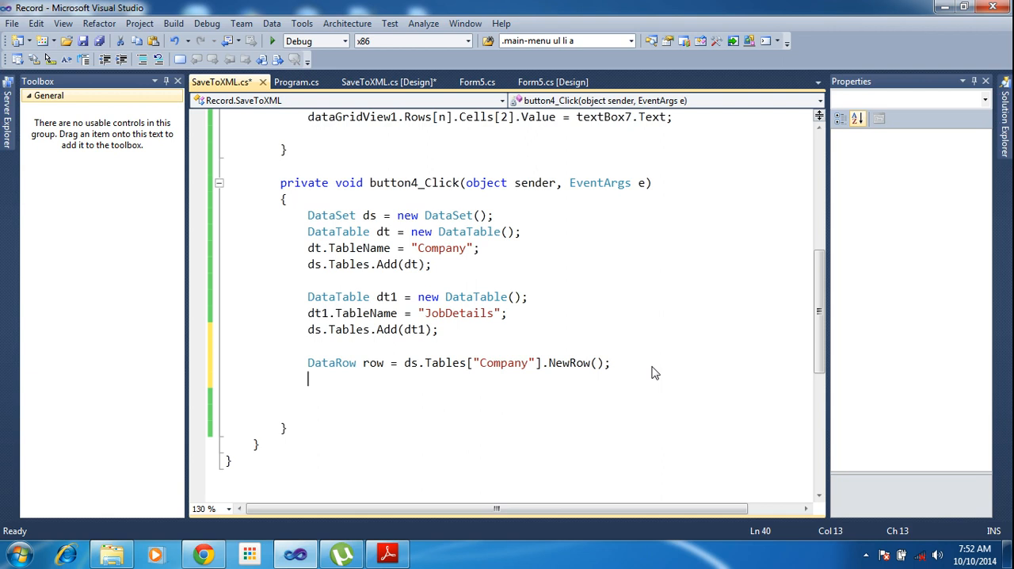
Step: Begin a row[""] column assignment on the following line
type("rt")
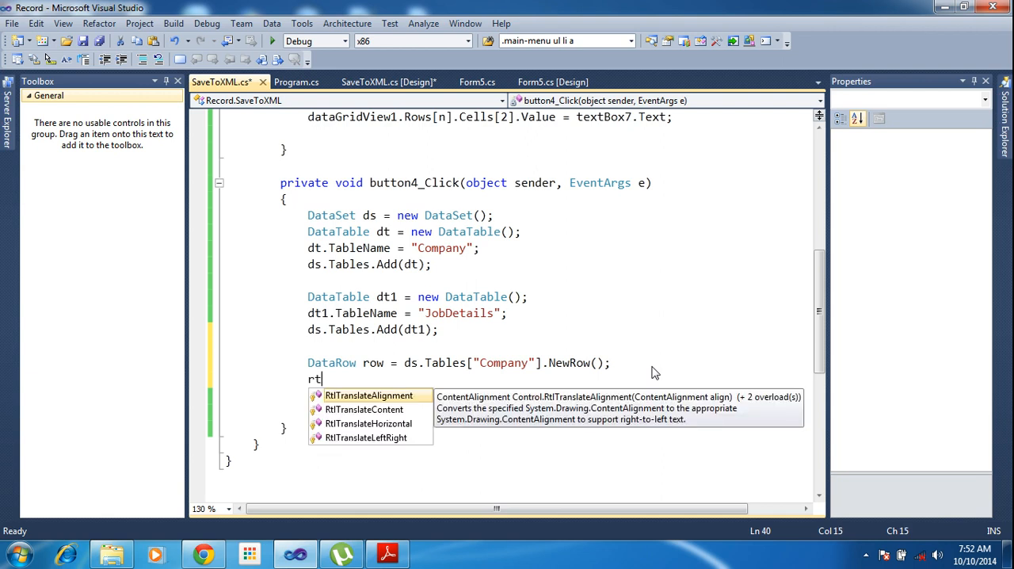
type("ow")
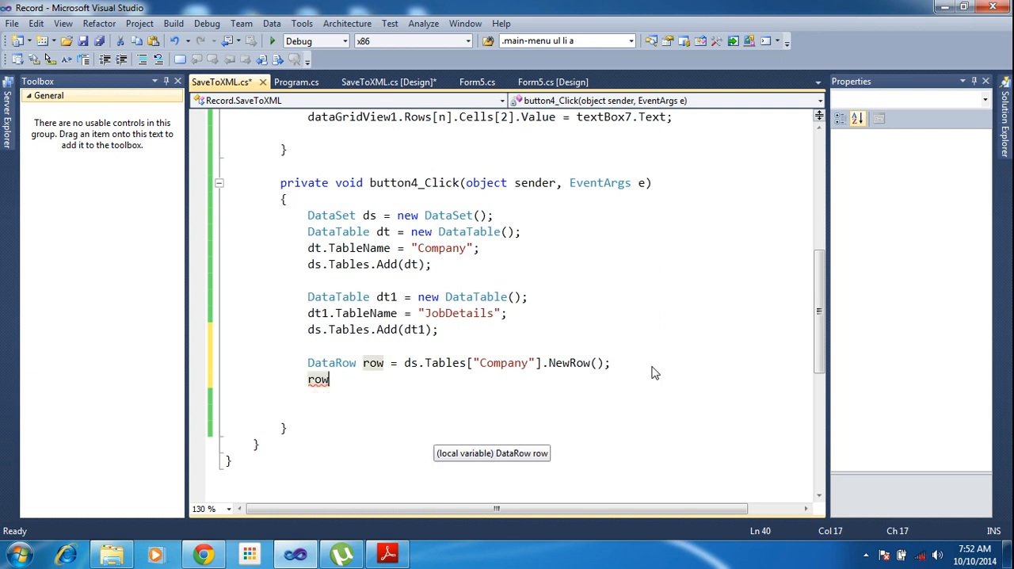
type("[")
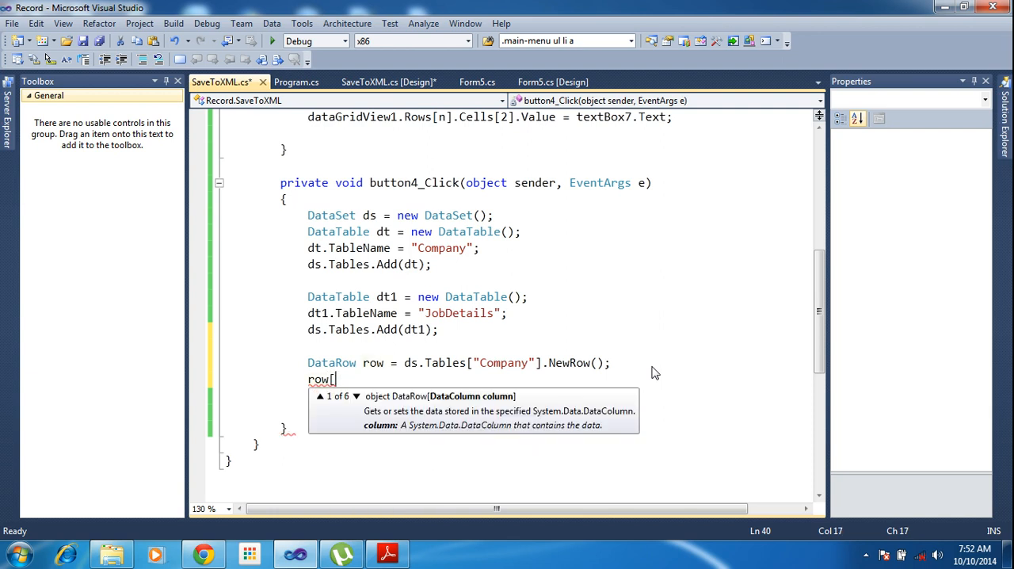
type("\"\"")
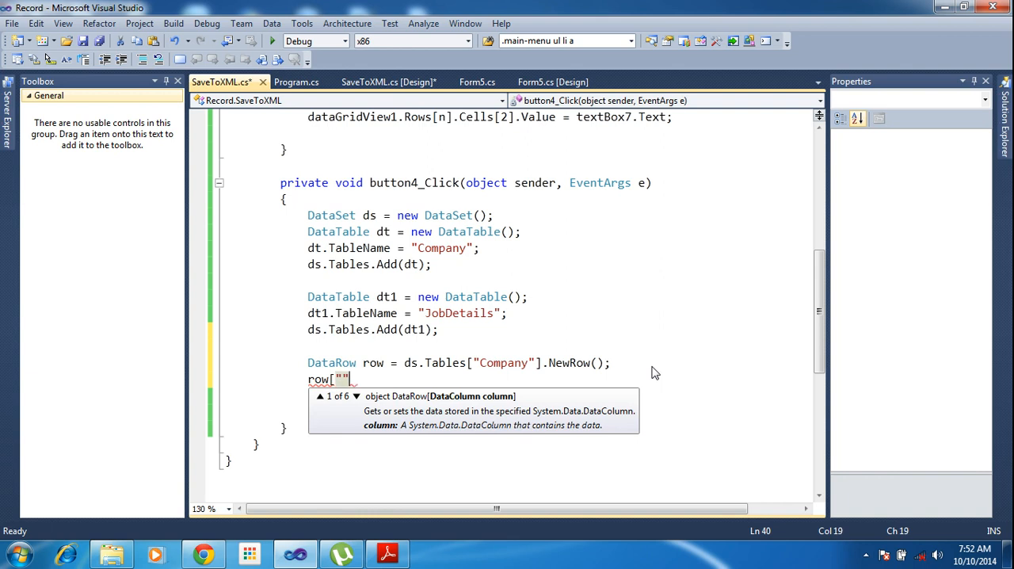
mouse_move(644, 358)
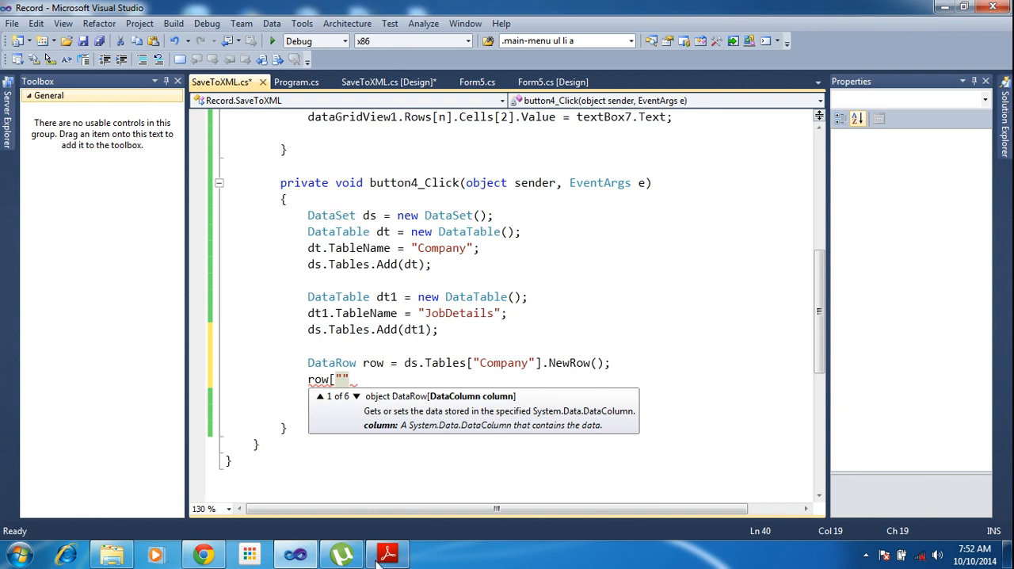
mouse_move(454, 352)
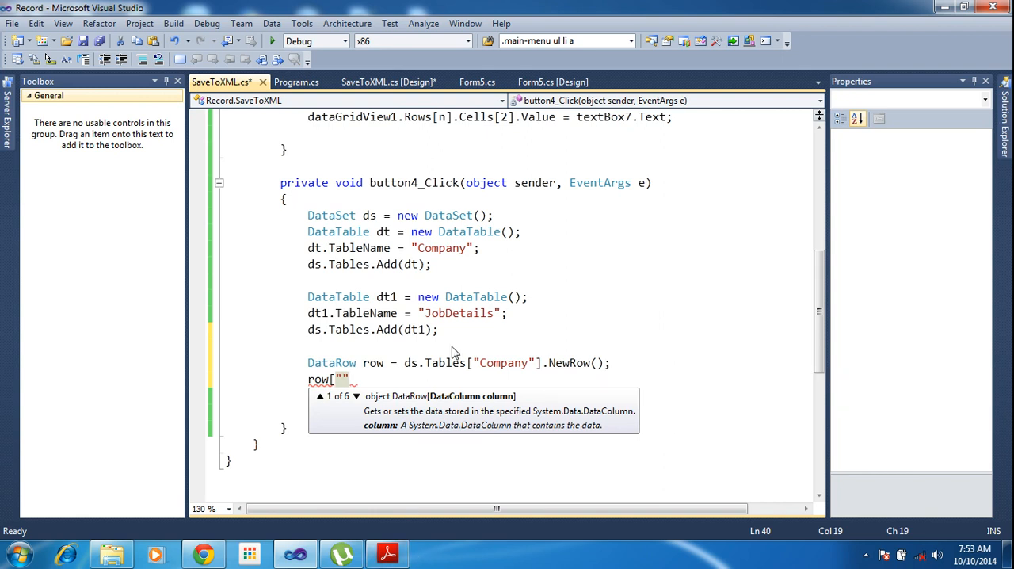
mouse_move(431, 342)
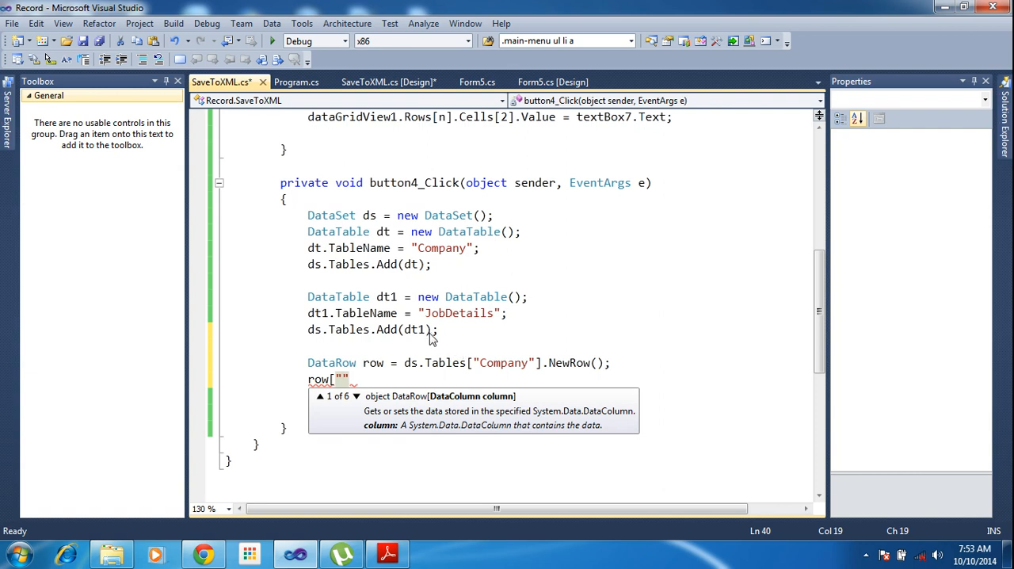
mouse_move(341, 396)
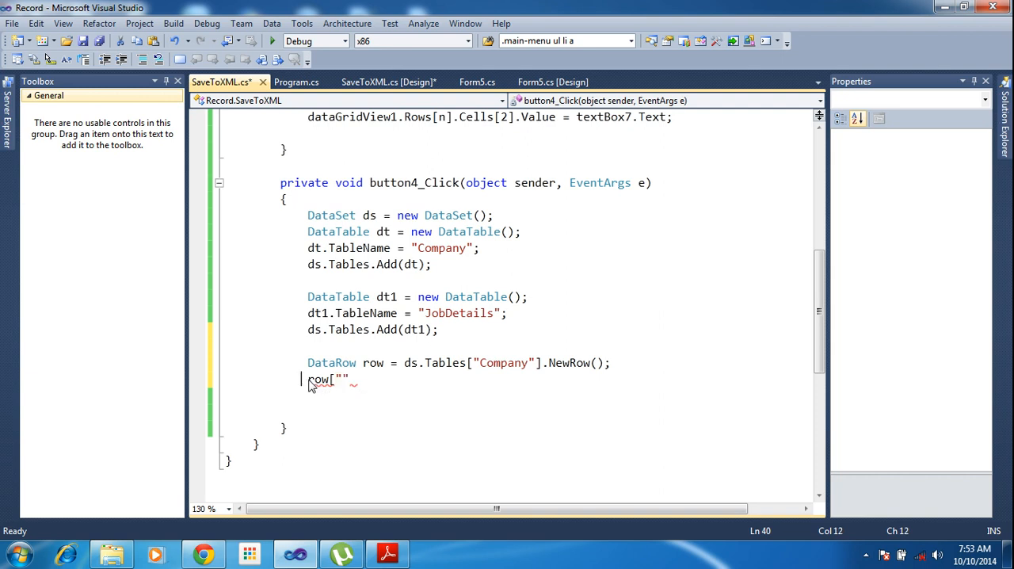
Step: Comment out the DataRow lines and begin a dt. statement after the Company TableName line
key("ctrl+k ctrl+c")
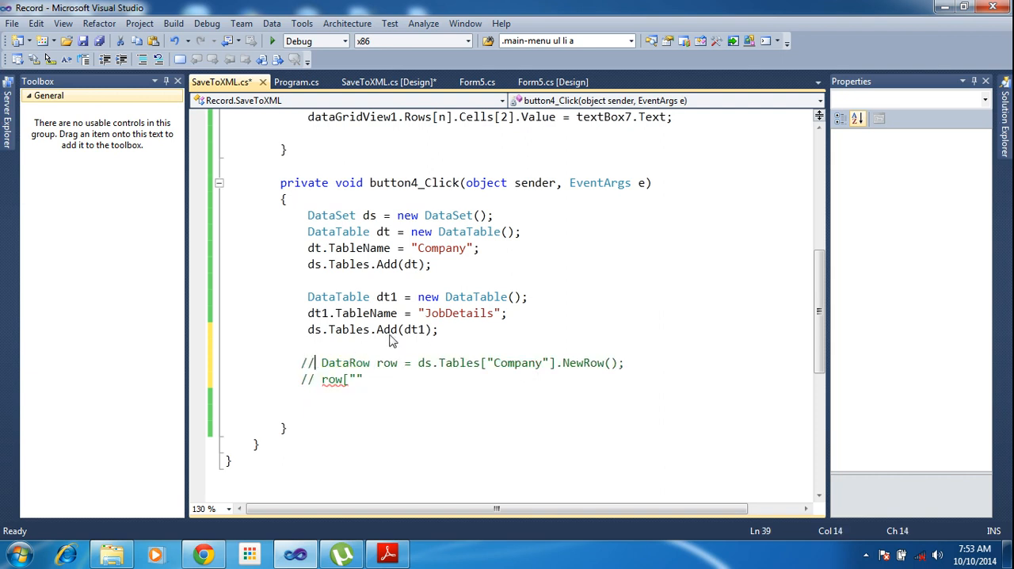
mouse_move(476, 312)
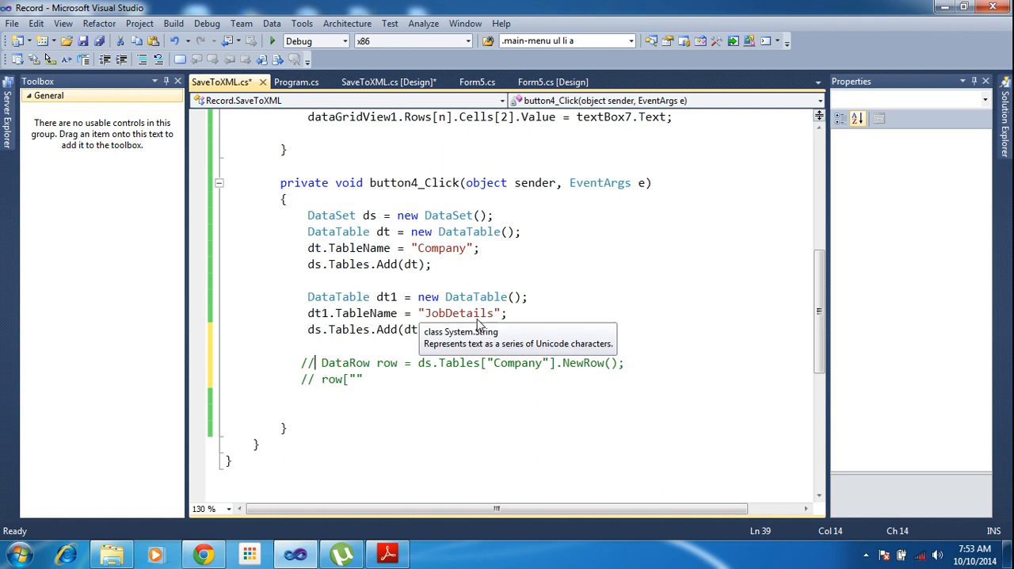
left_click(479, 248)
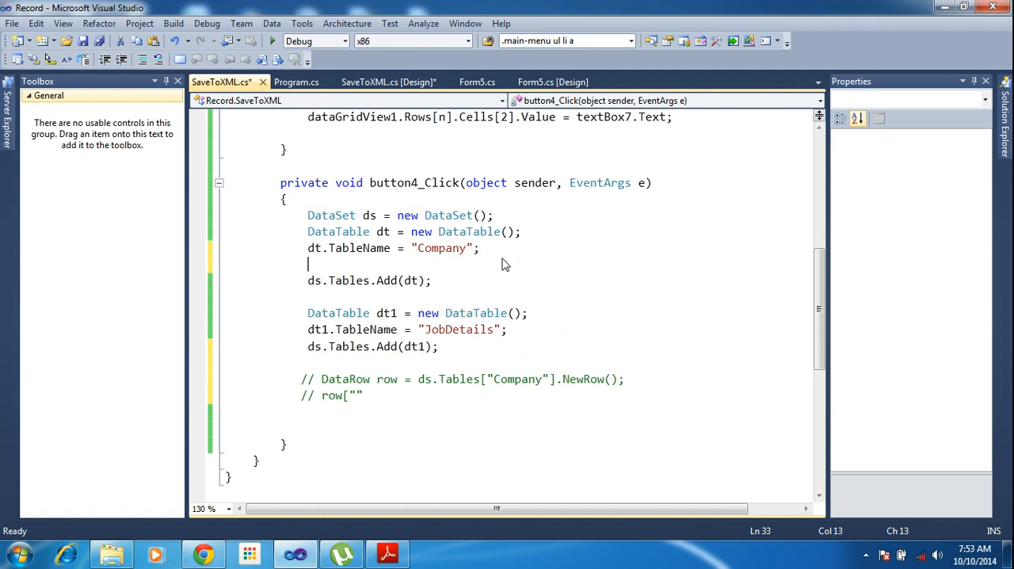
type("dt.")
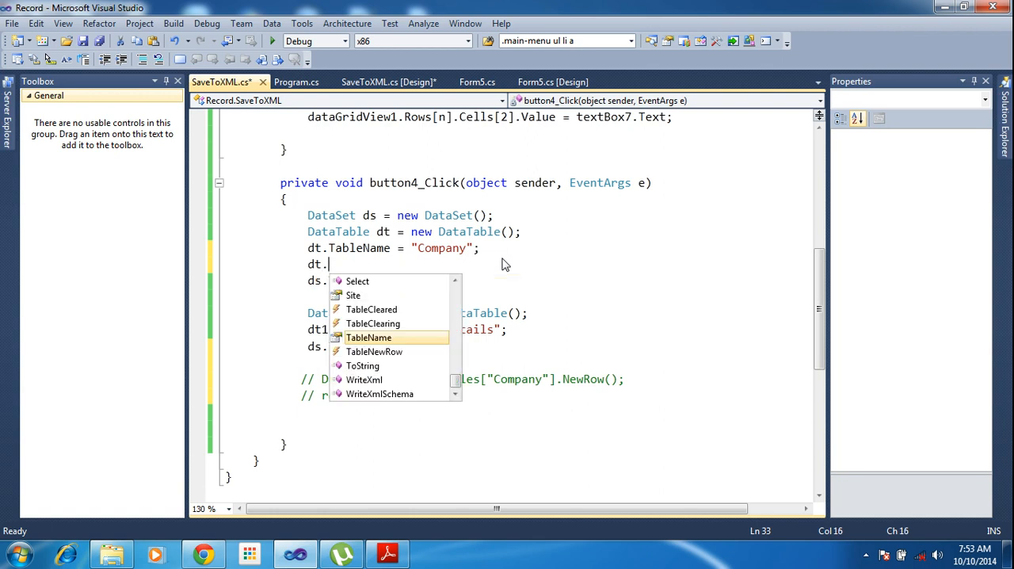